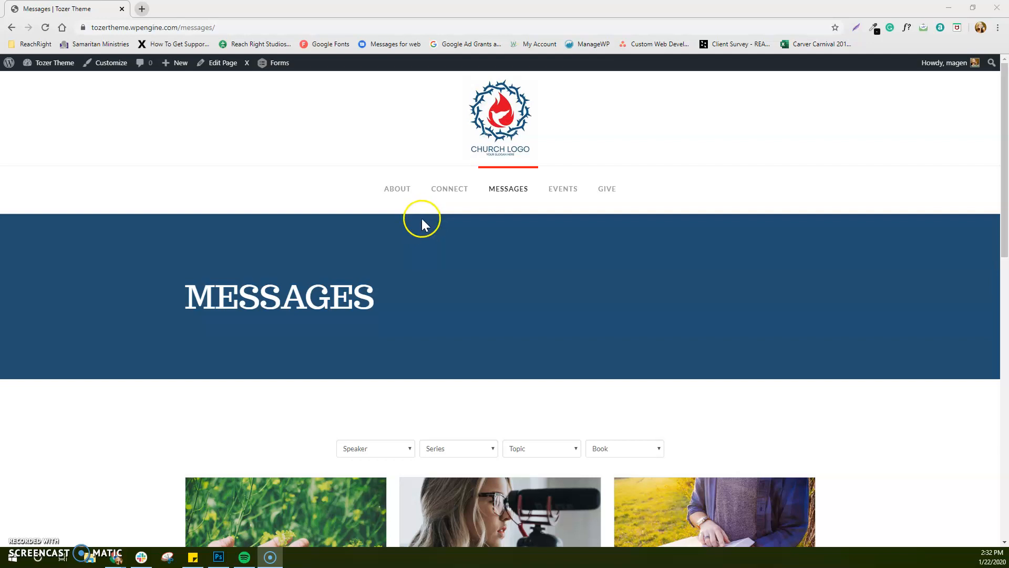
# - From the admin toolbar's New menu, begin a blank Add New Sermon form
pyautogui.scroll(-3)
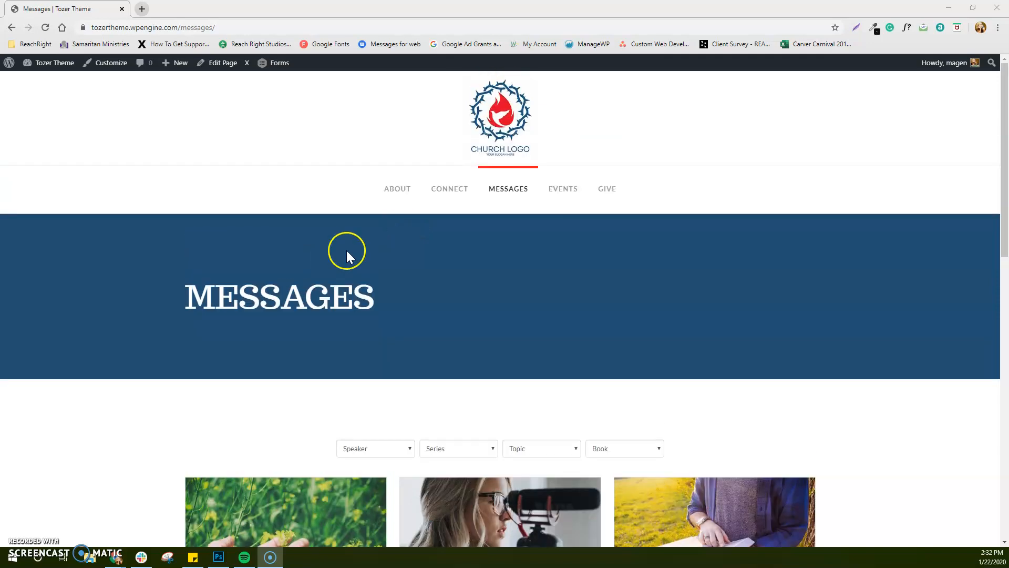
pyautogui.scroll(-3)
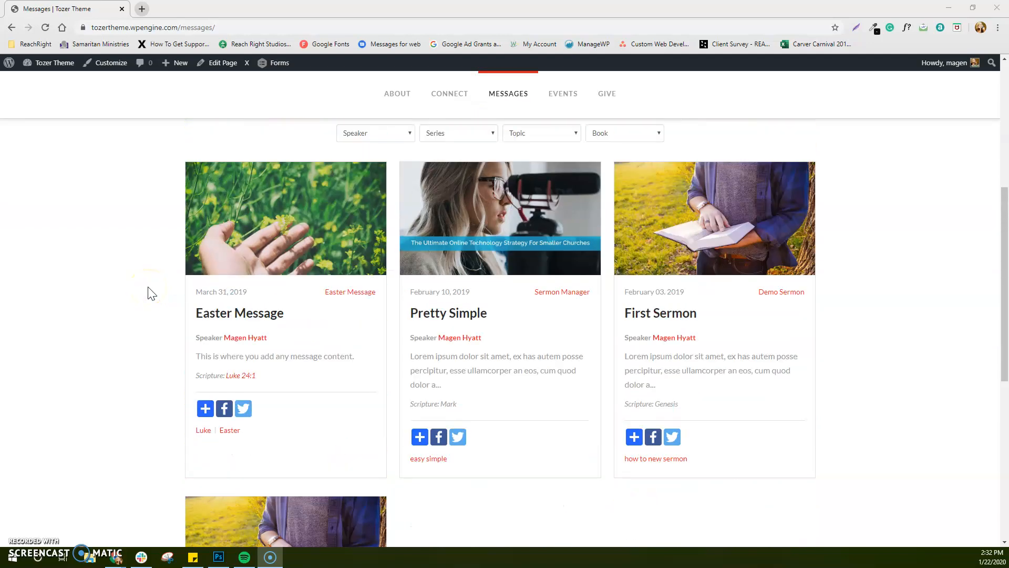
pyautogui.scroll(3)
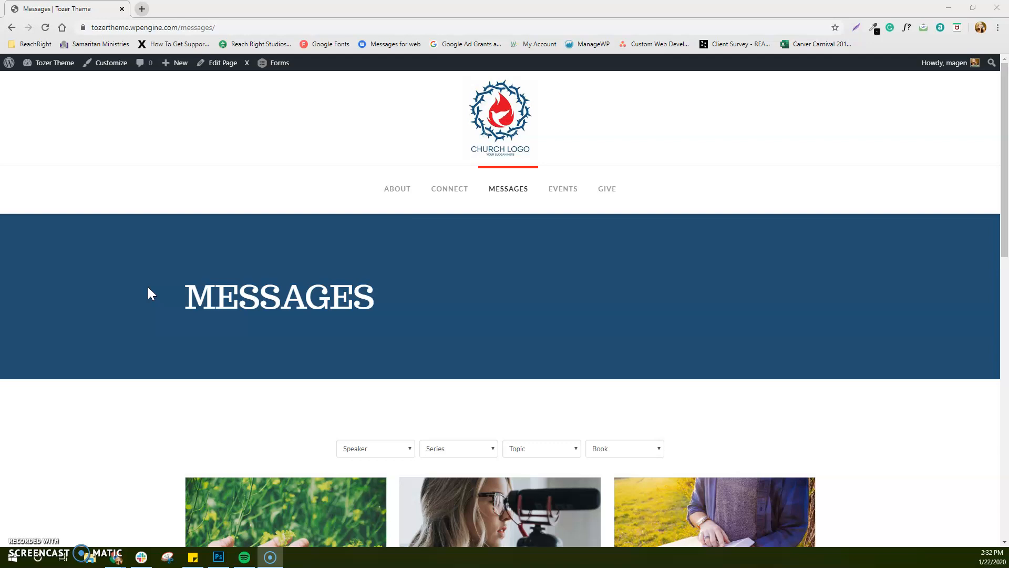
pyautogui.moveTo(228, 127)
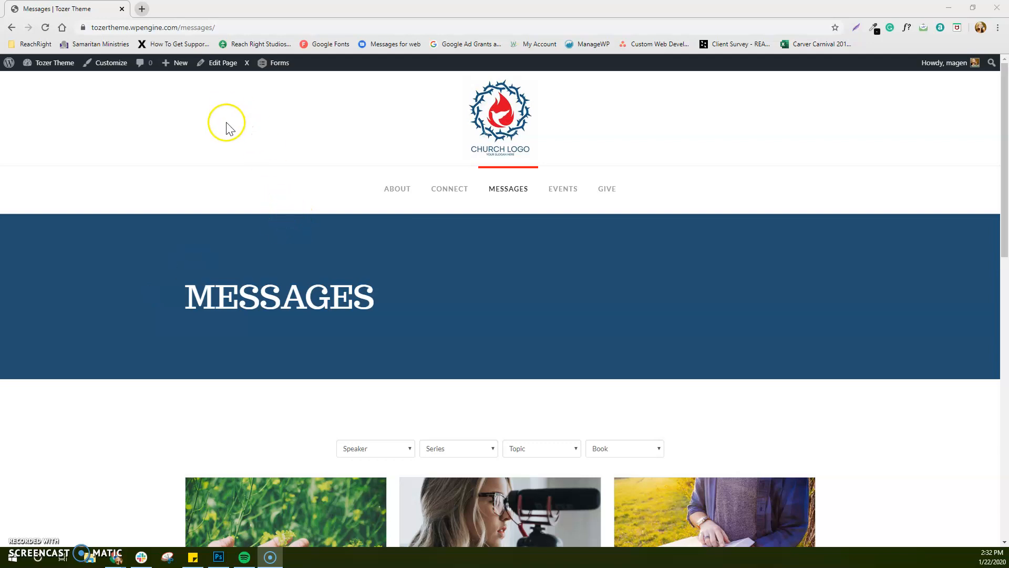
pyautogui.moveTo(306, 67)
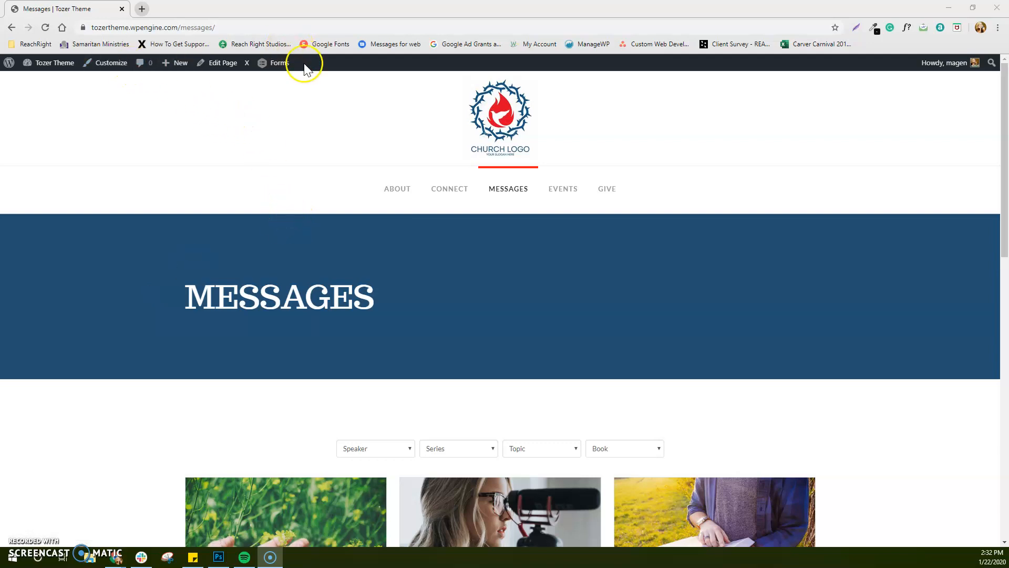
pyautogui.click(180, 62)
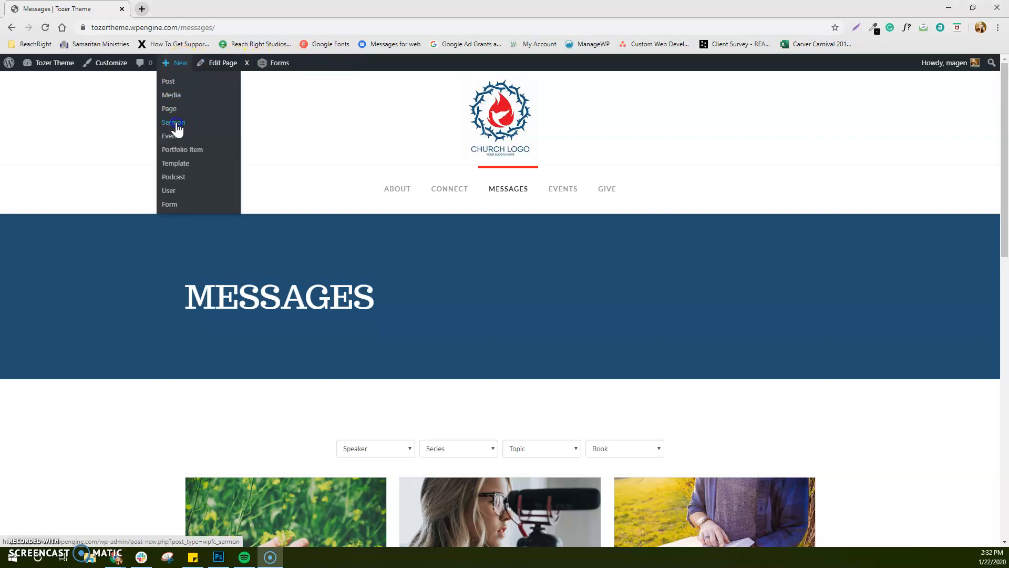
pyautogui.click(172, 122)
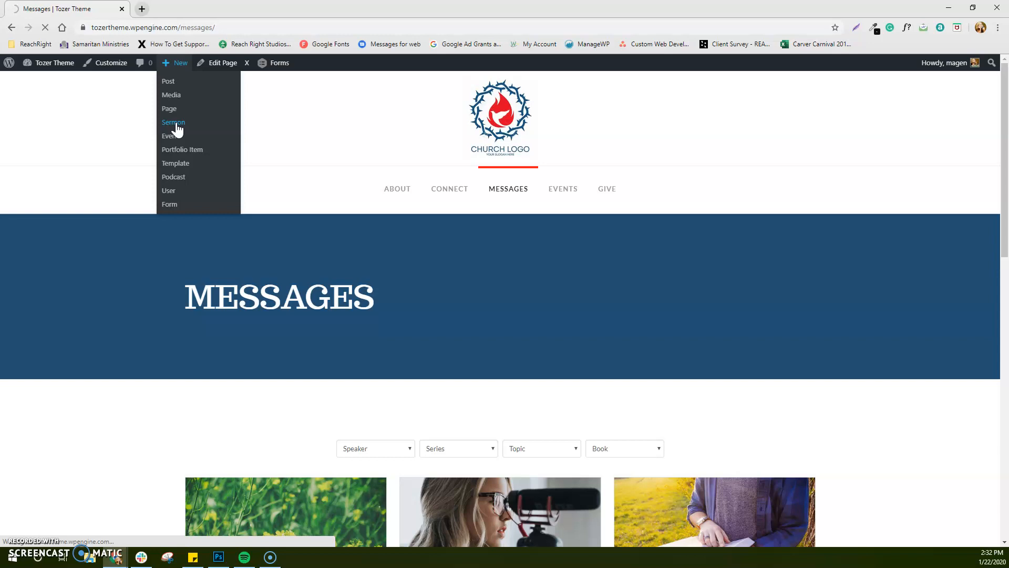
pyautogui.click(174, 122)
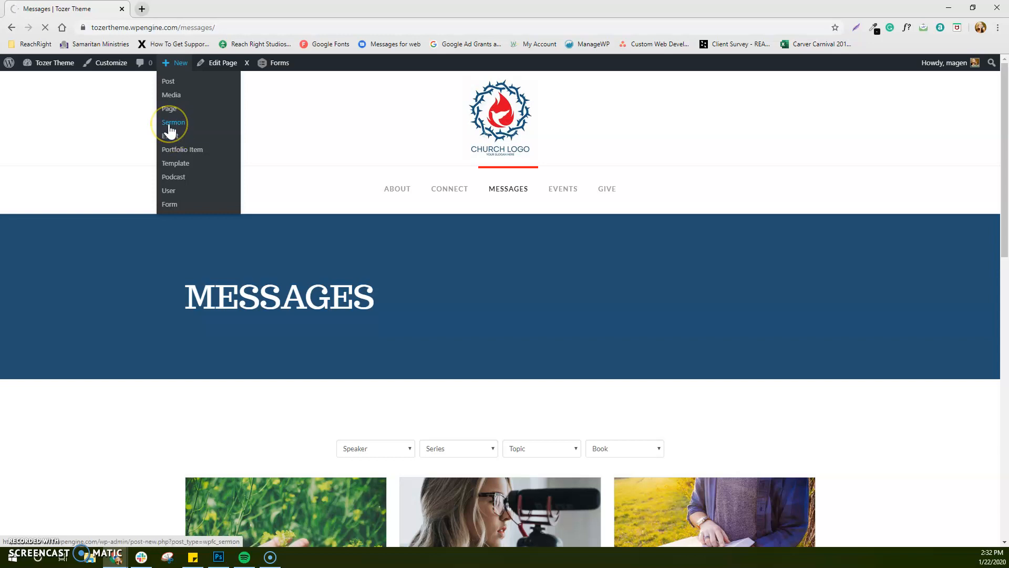
pyautogui.click(173, 122)
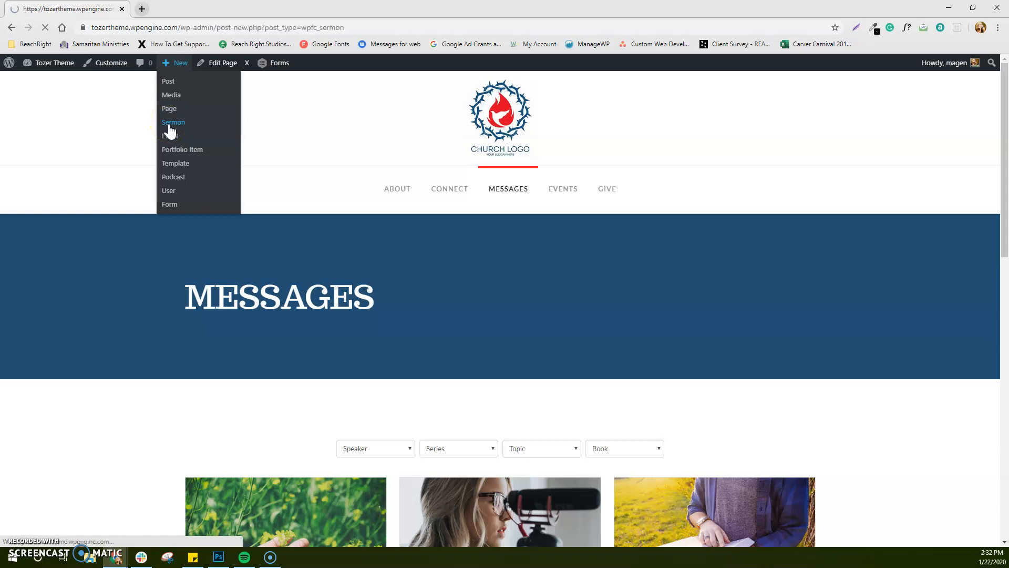
pyautogui.click(173, 122)
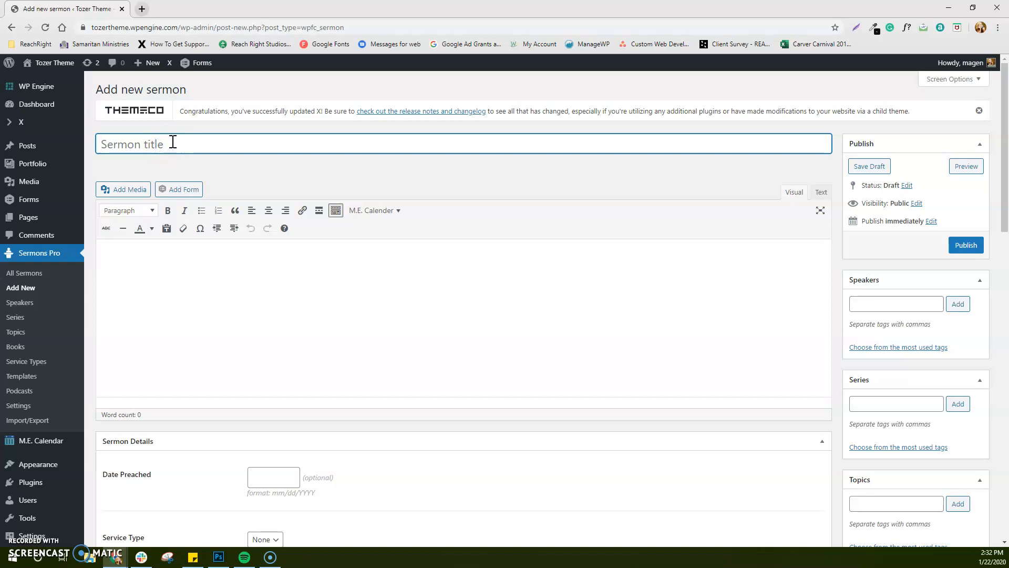
# - Title the sermon 'Sermon Title' and write 'Some content goes here.' as its body
pyautogui.write('Sermon Title')
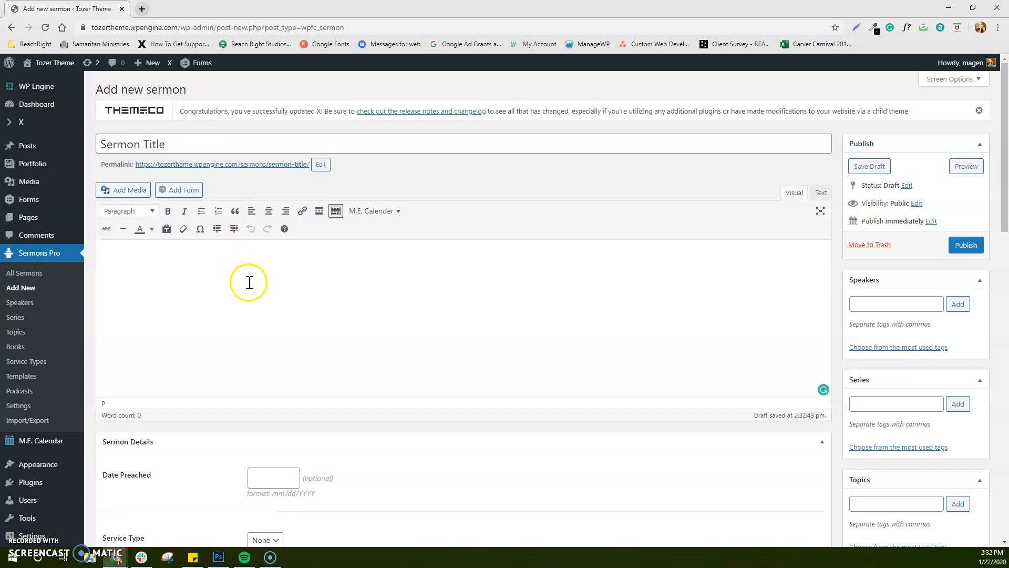
pyautogui.moveTo(287, 260)
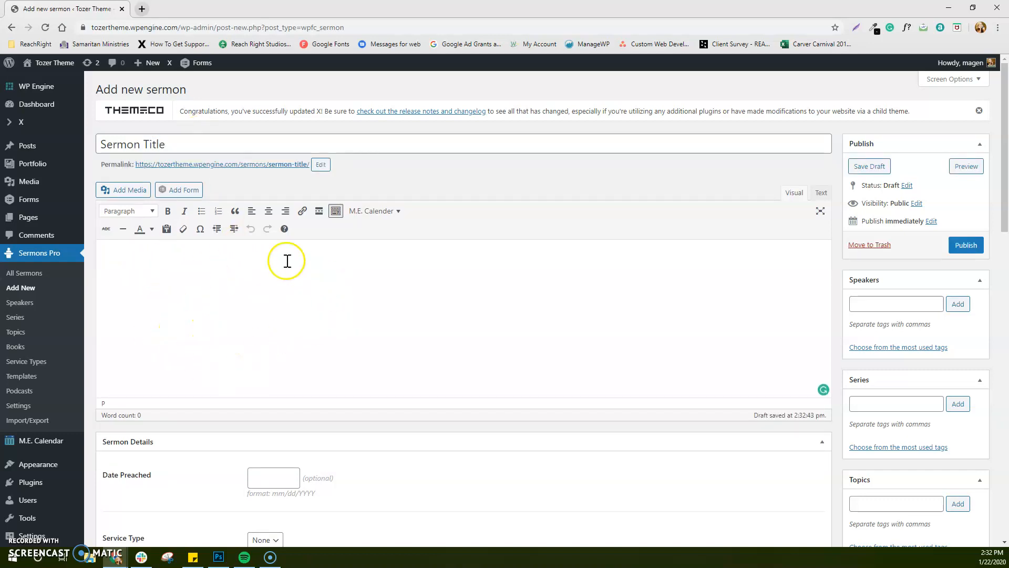
pyautogui.moveTo(214, 274)
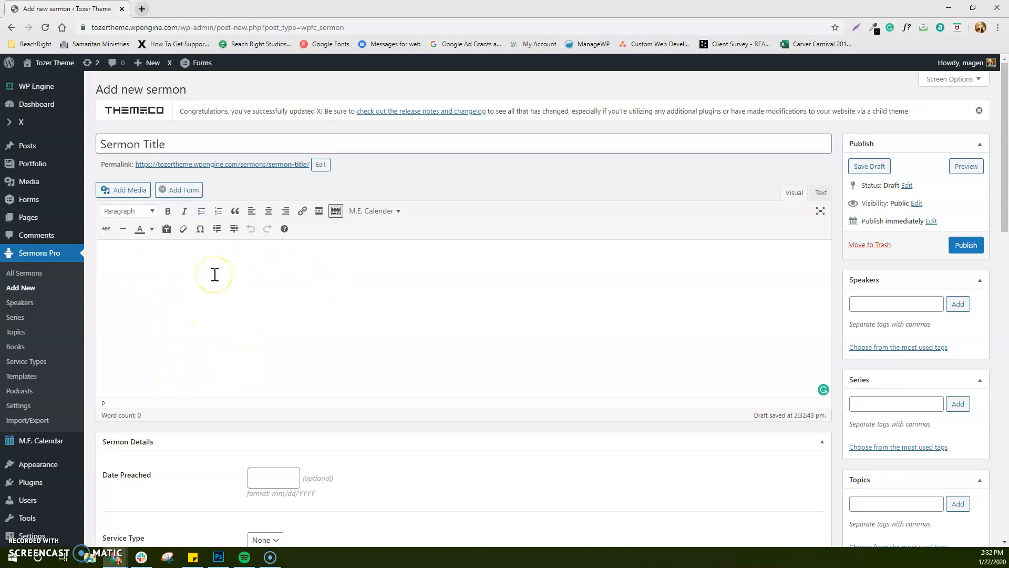
pyautogui.click(102, 258)
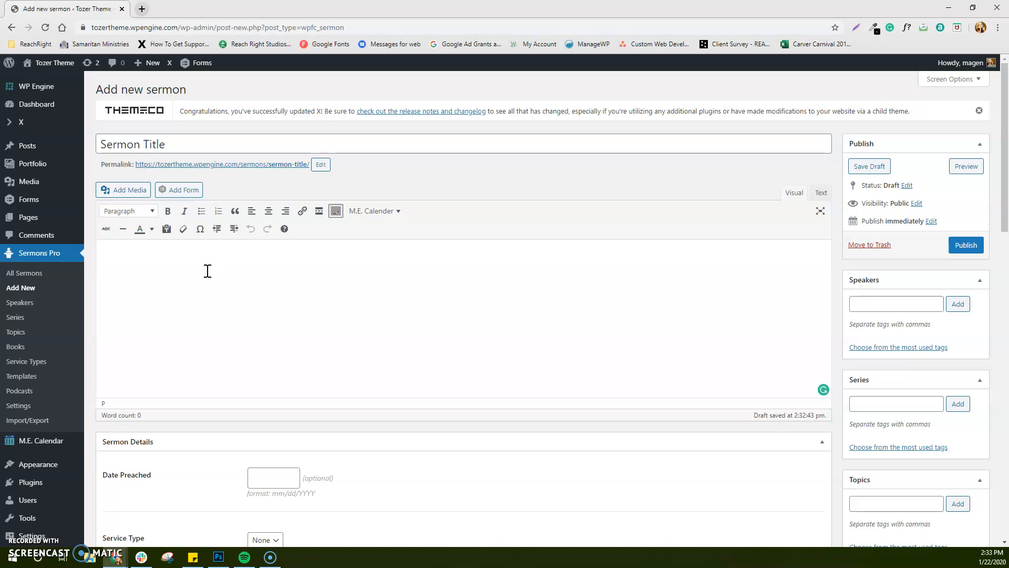
pyautogui.click(103, 259)
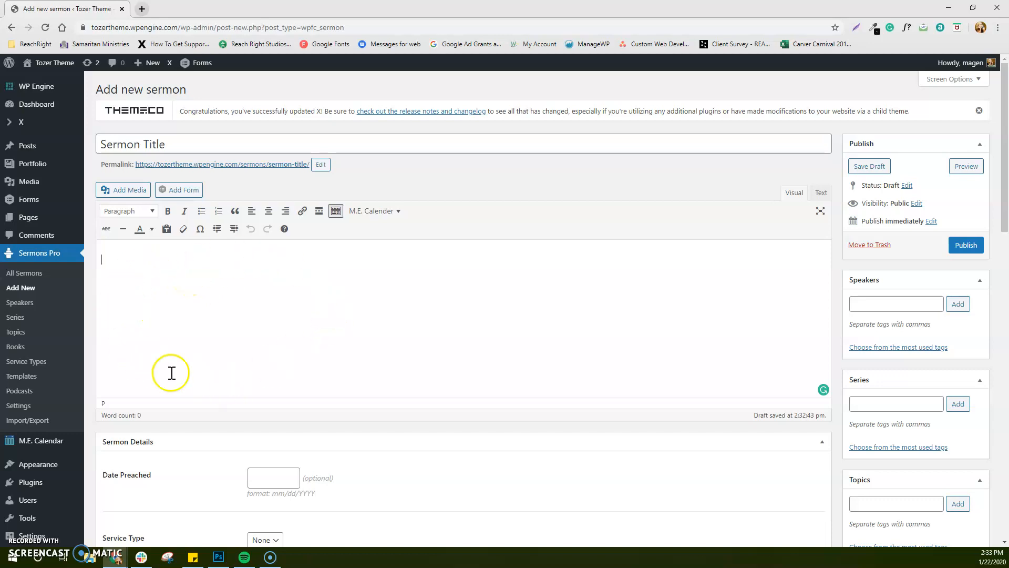
pyautogui.moveTo(170, 325)
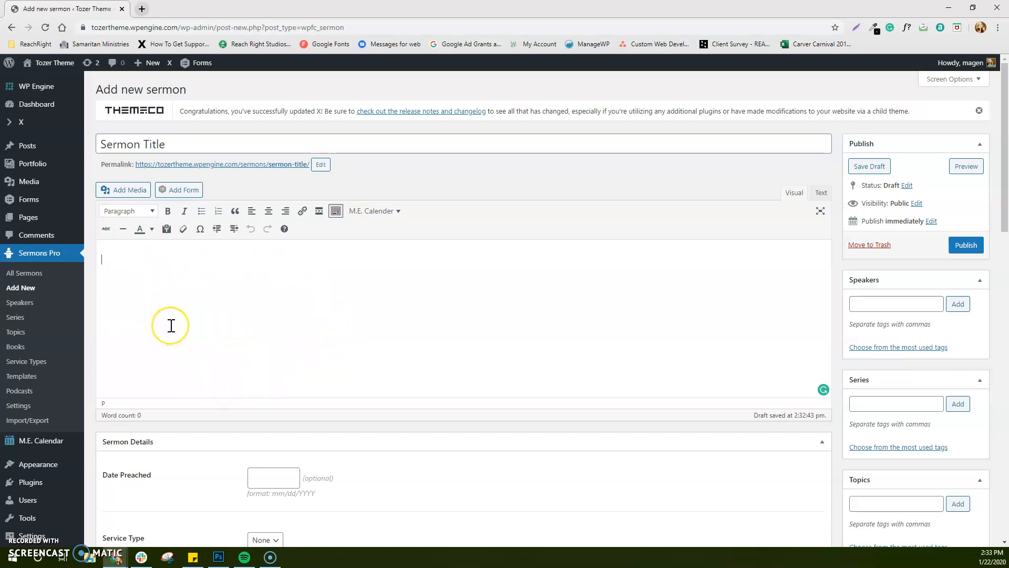
pyautogui.write('Some content')
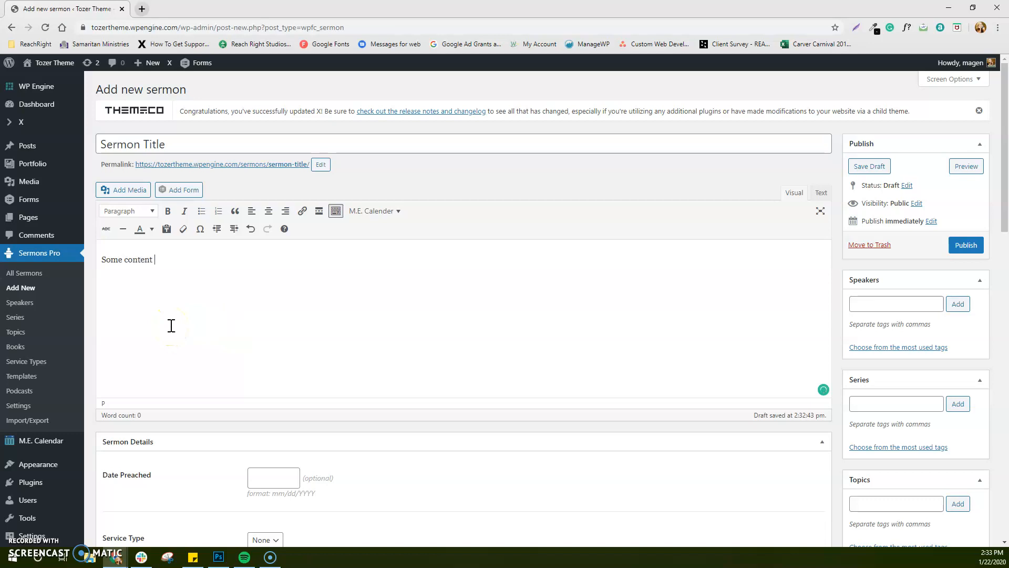
pyautogui.write('goes here.')
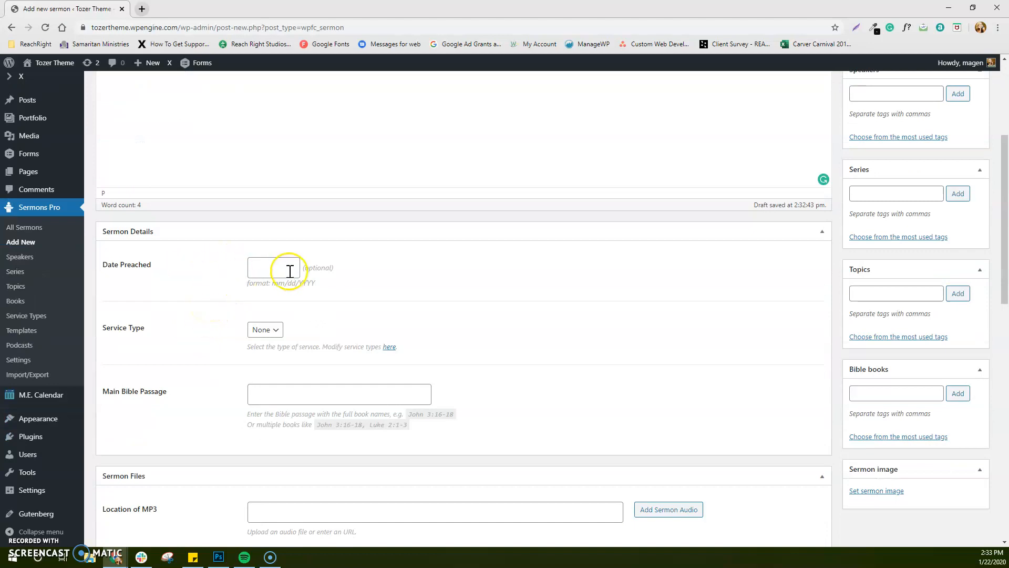
# - Set Date Preached to 01/05/2020 and leave the service type as None
pyautogui.click(274, 267)
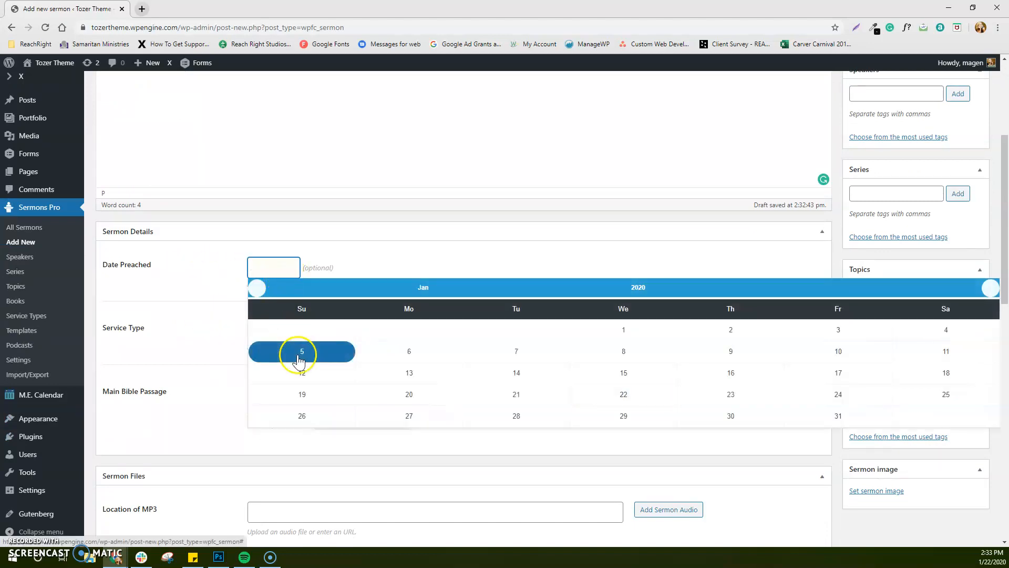
pyautogui.click(302, 352)
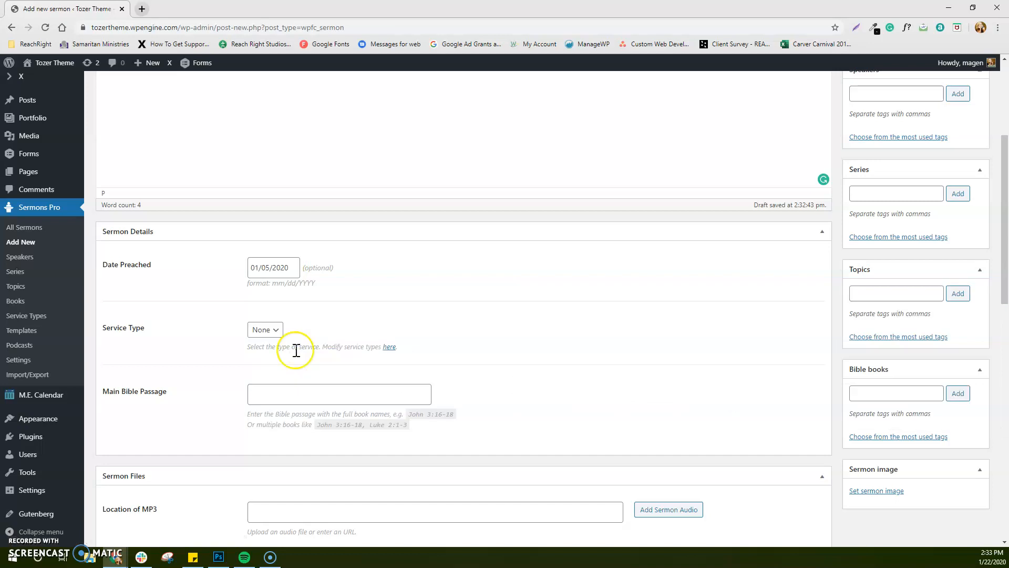
pyautogui.click(264, 329)
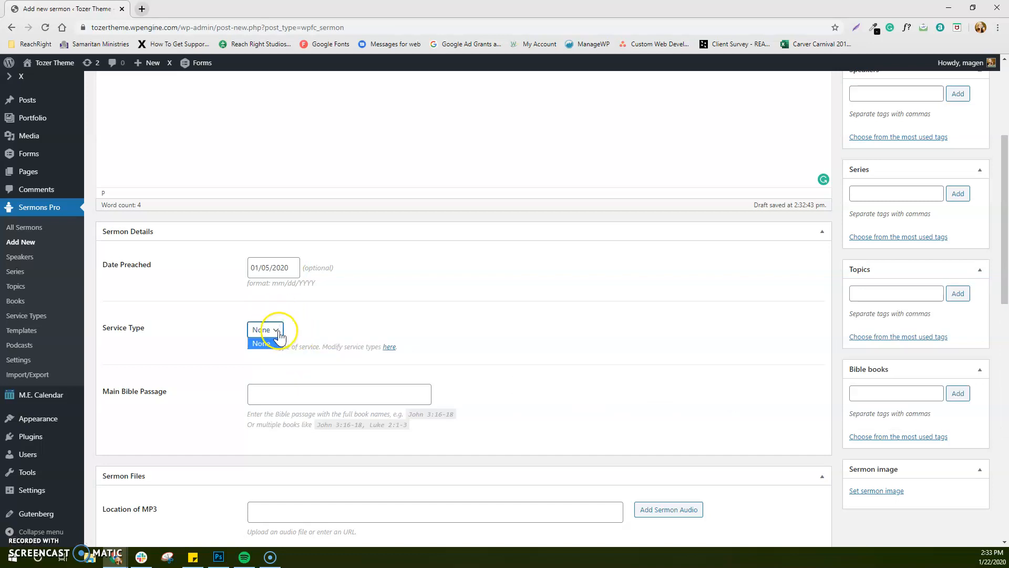
pyautogui.click(265, 329)
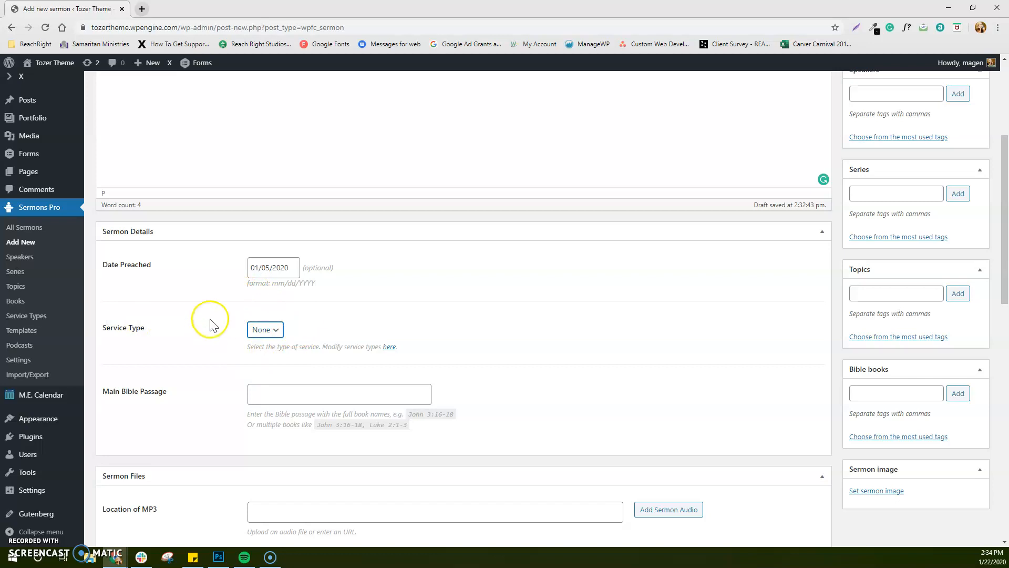
pyautogui.moveTo(213, 324)
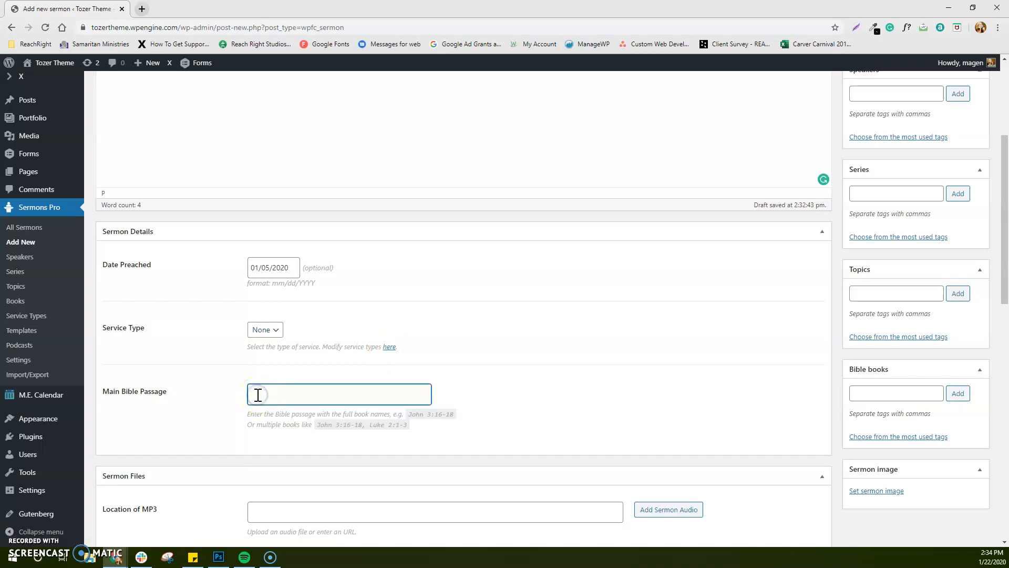
# - Enter John 3:16-18 as the Main Bible Passage
pyautogui.click(340, 393)
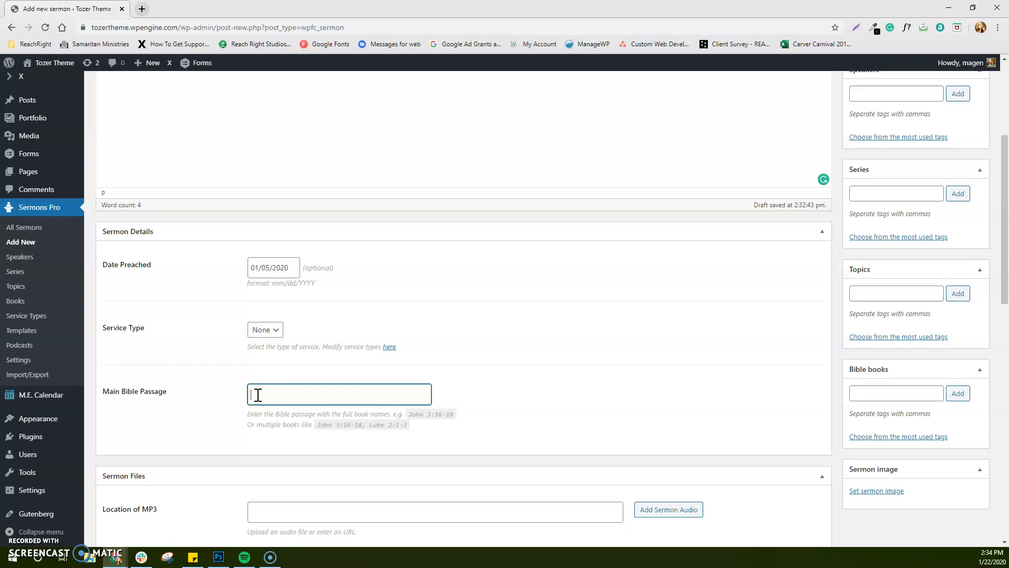
pyautogui.write('John')
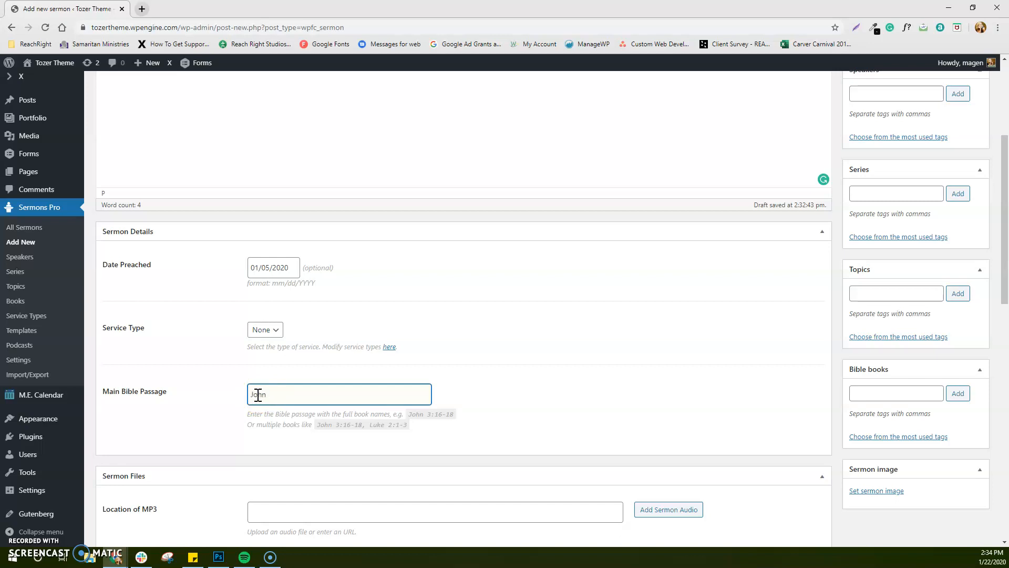
pyautogui.write('3:16-18')
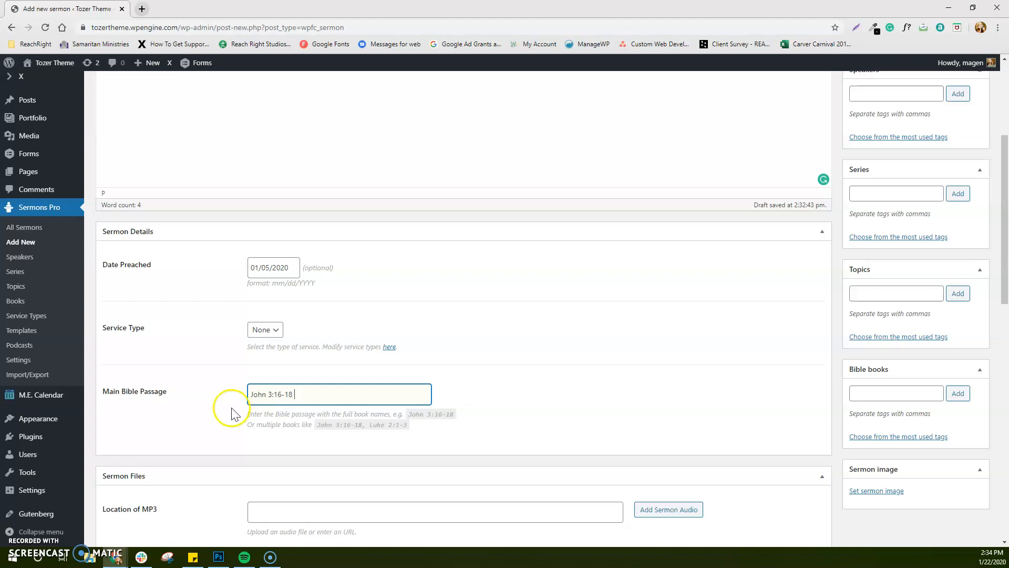
pyautogui.moveTo(375, 433)
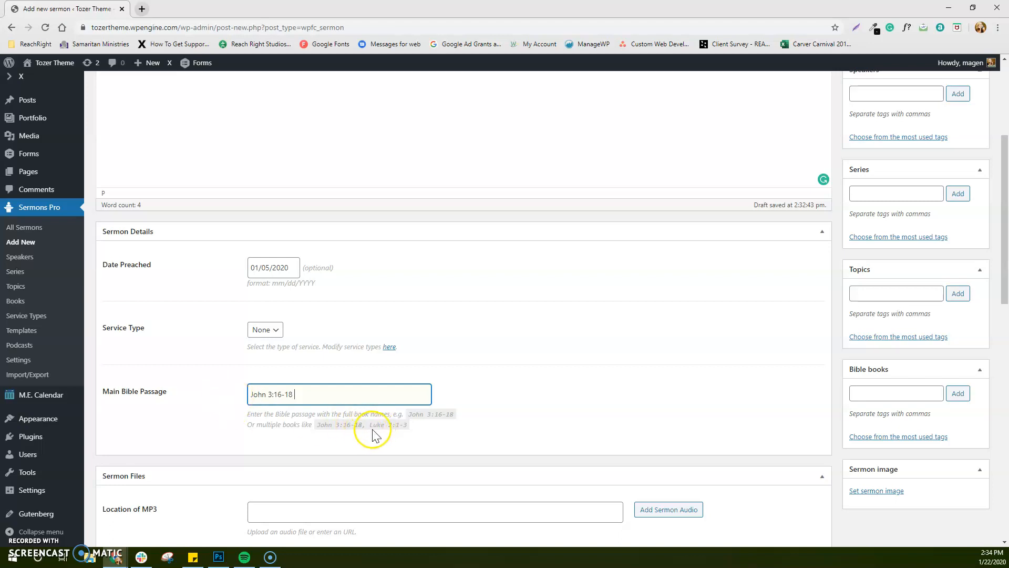
pyautogui.moveTo(214, 437)
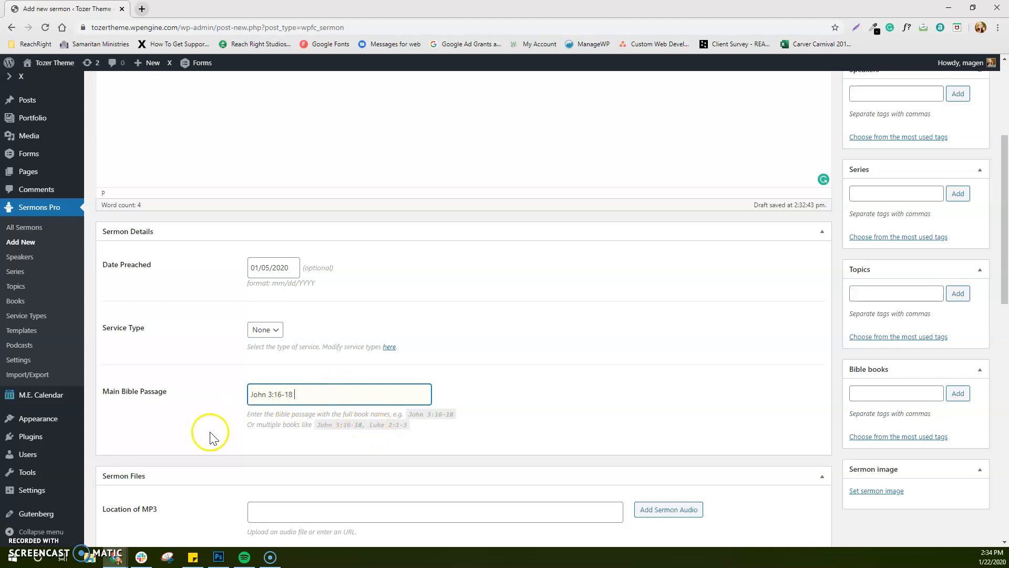
pyautogui.scroll(-3)
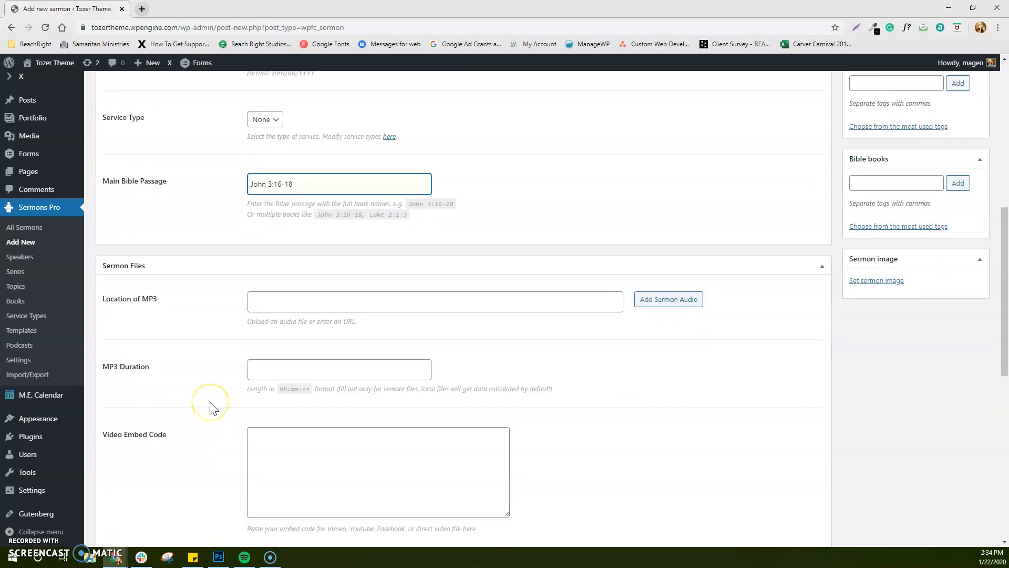
pyautogui.moveTo(219, 340)
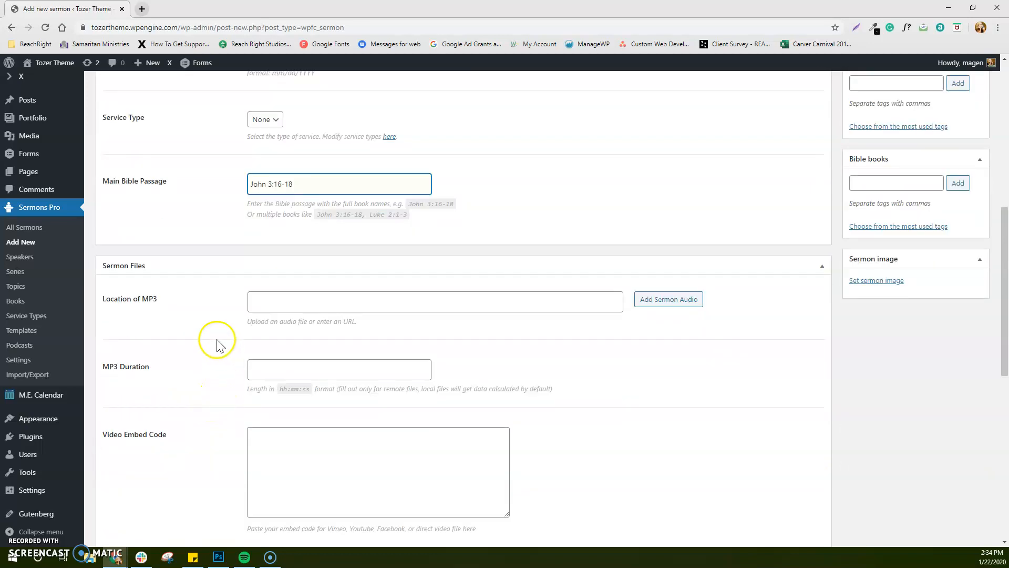
pyautogui.moveTo(338, 297)
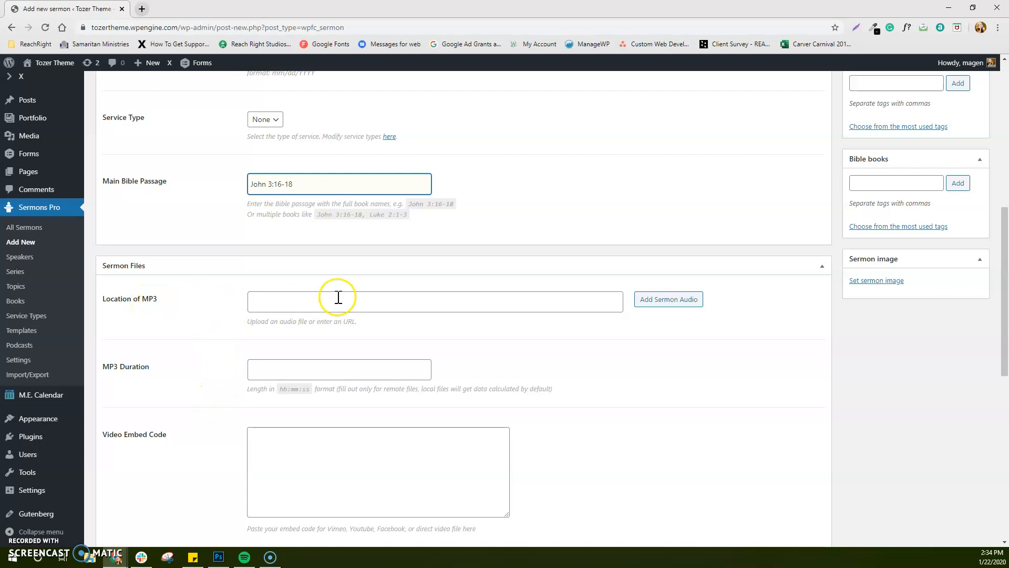
pyautogui.moveTo(319, 300)
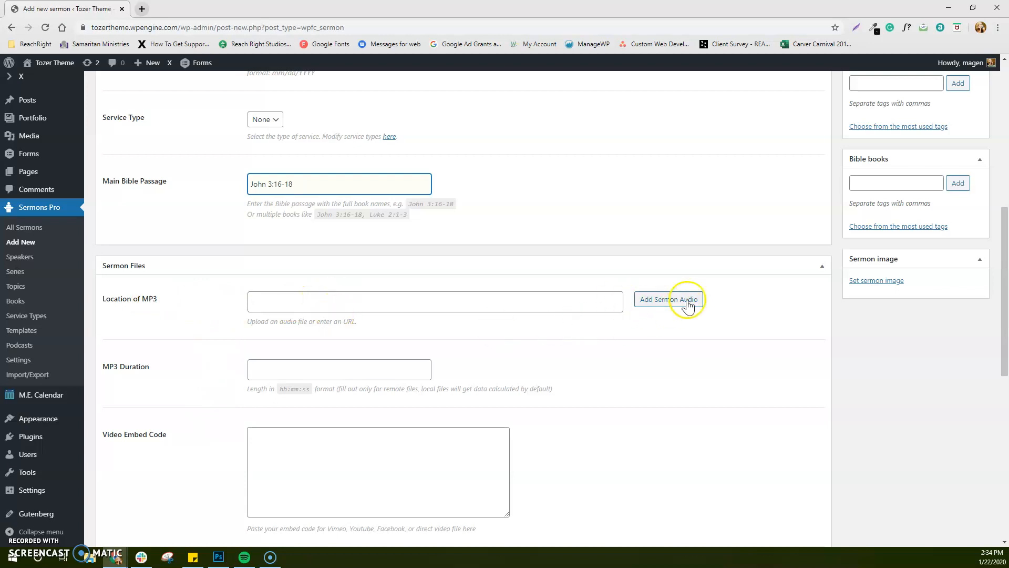
# - Upload 20190602_081407_01.mp3 from the computer as the sermon audio
pyautogui.click(668, 300)
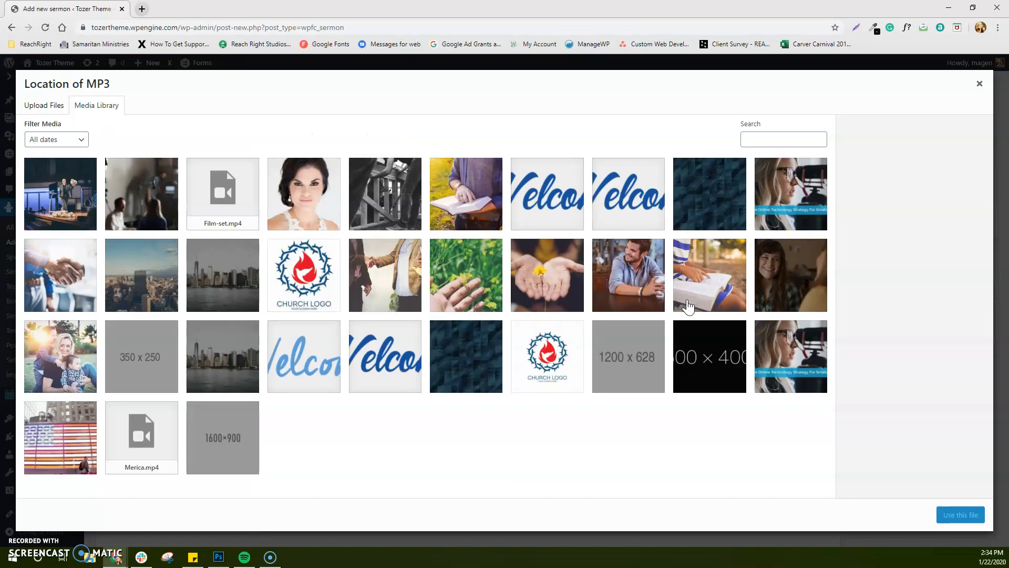
pyautogui.moveTo(106, 150)
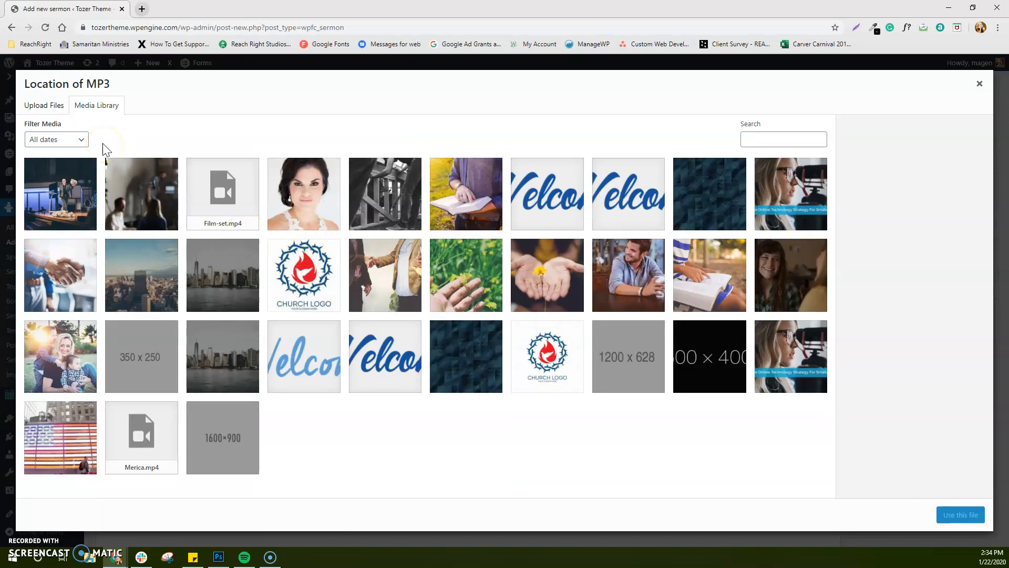
pyautogui.click(44, 106)
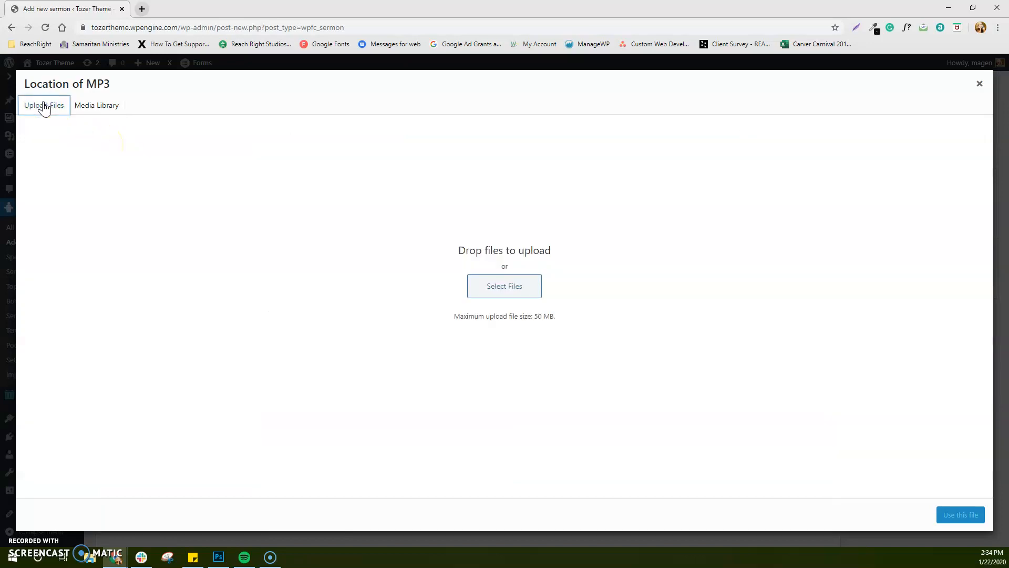
pyautogui.click(503, 286)
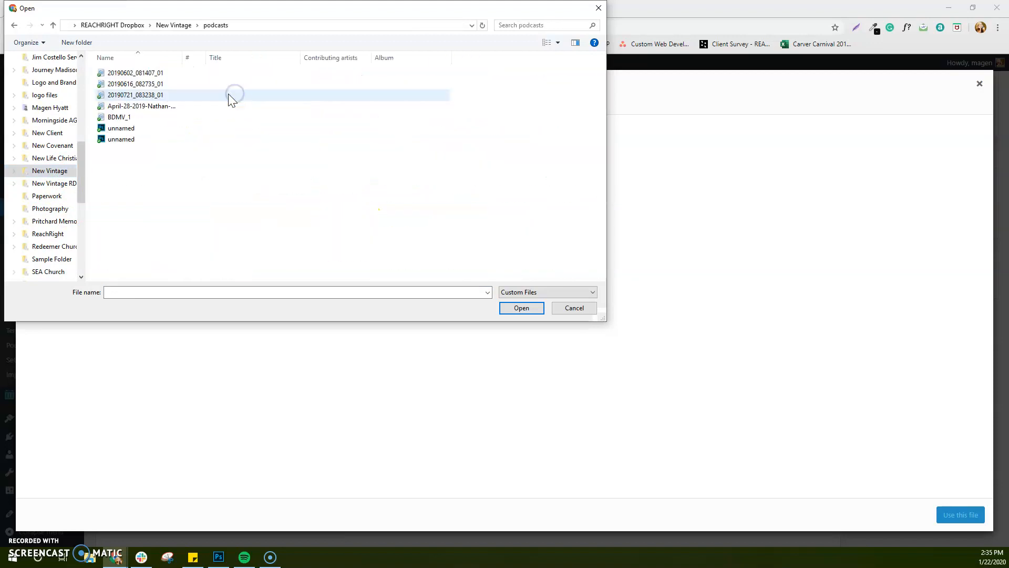
pyautogui.click(521, 308)
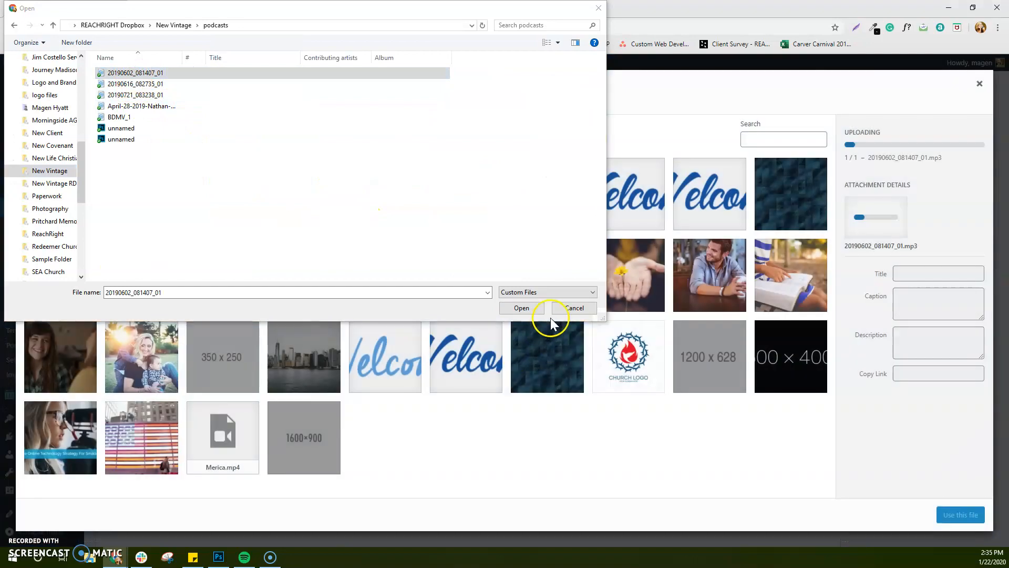
pyautogui.click(521, 308)
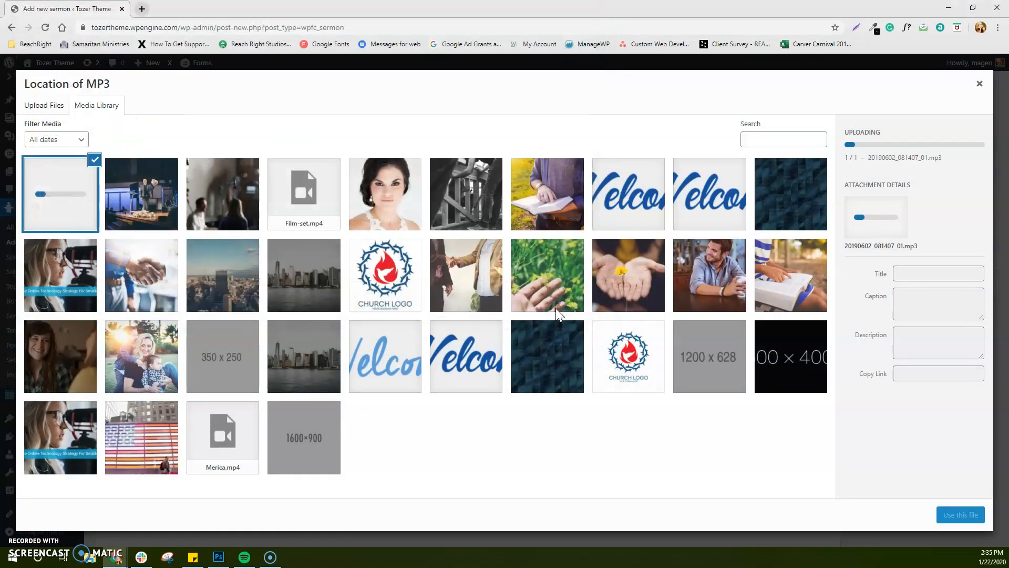
pyautogui.moveTo(528, 328)
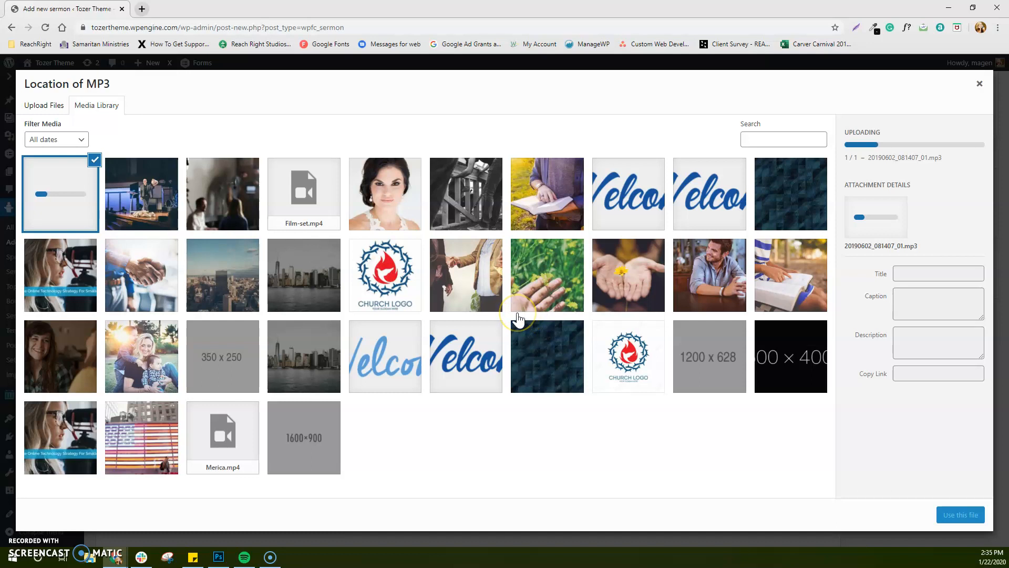
pyautogui.moveTo(519, 318)
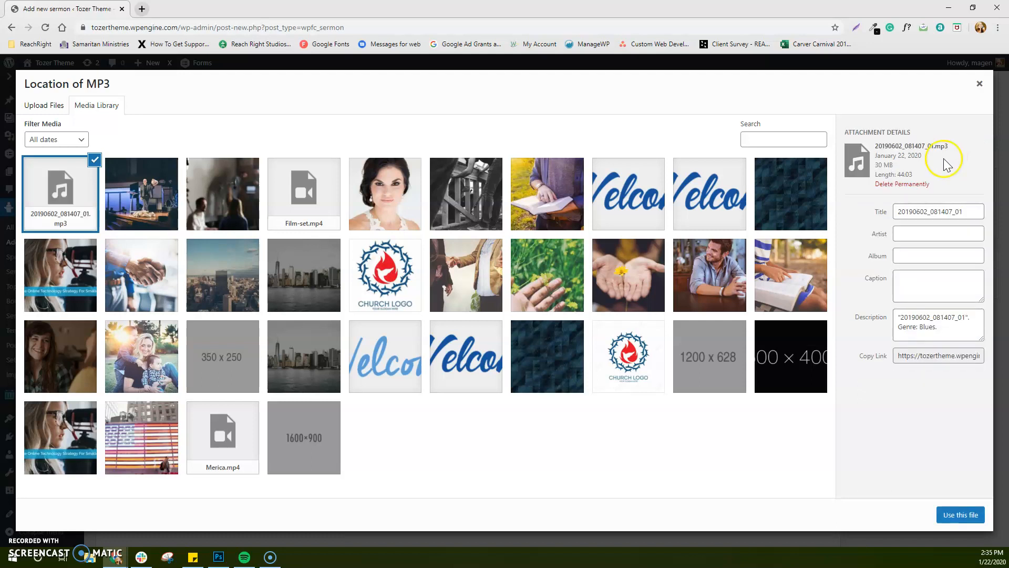
pyautogui.moveTo(675, 399)
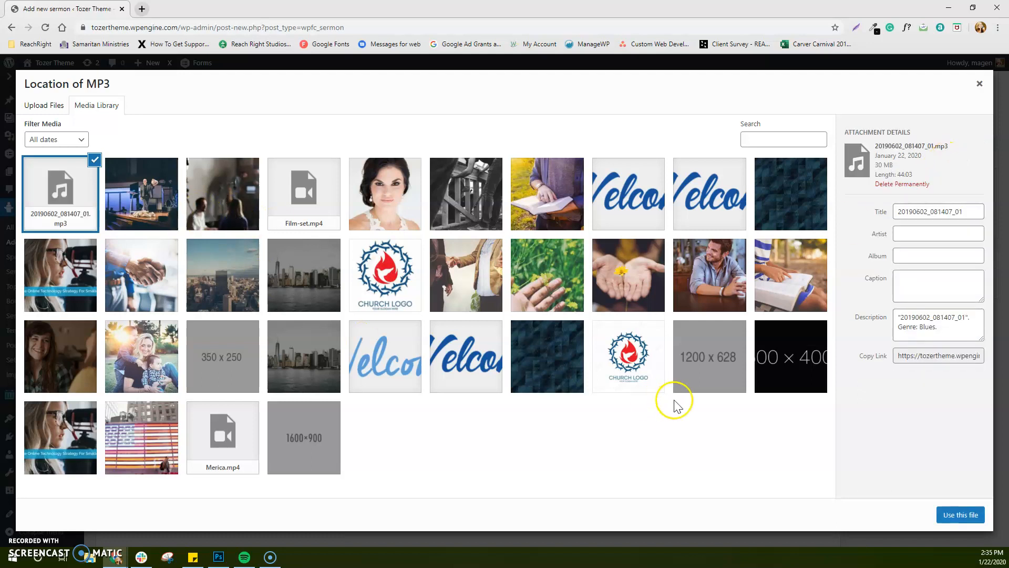
# - Use the uploaded MP3 as the sermon's Location of MP3, then start a new browser tab
pyautogui.click(960, 514)
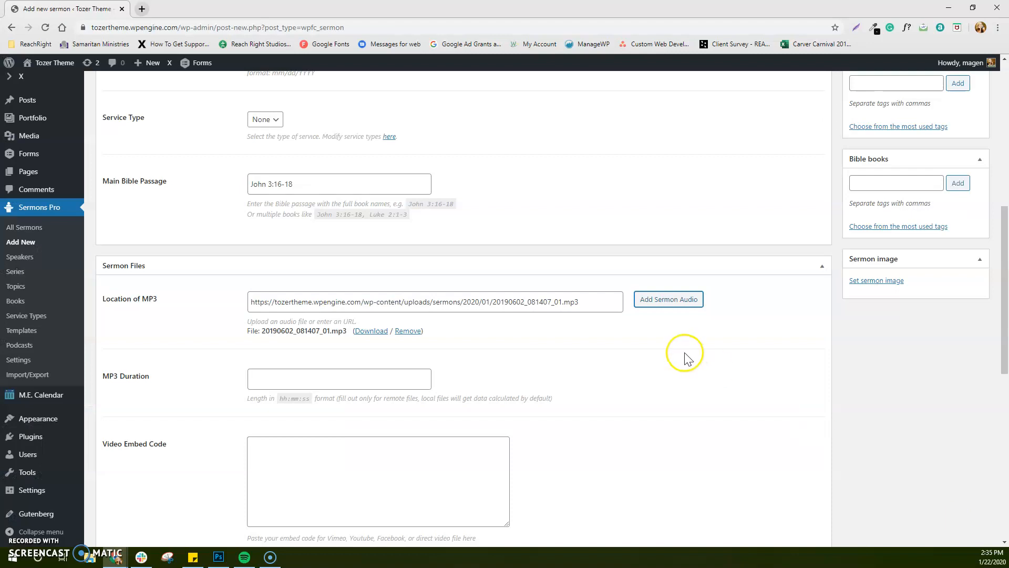
pyautogui.moveTo(521, 294)
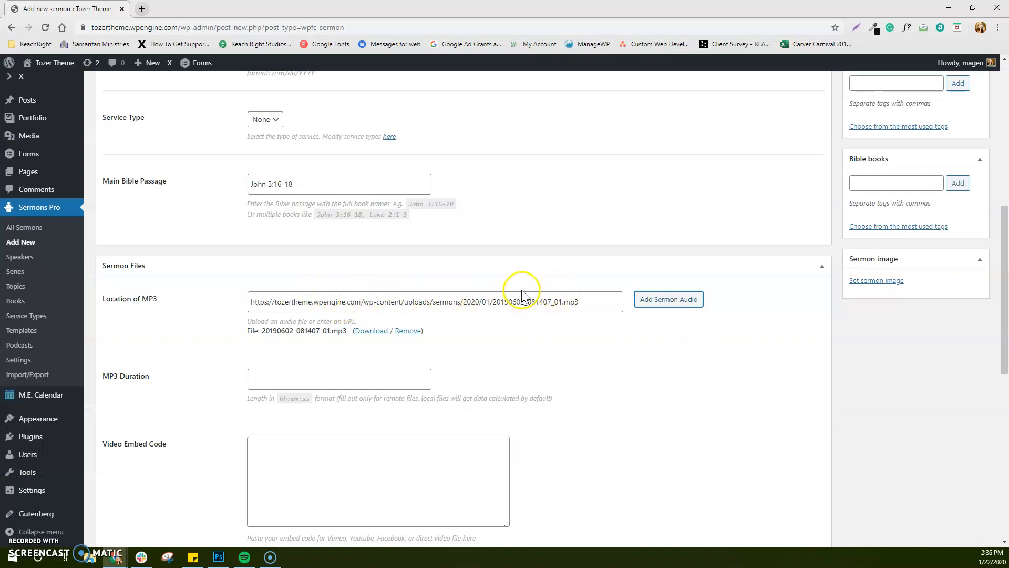
pyautogui.scroll(-3)
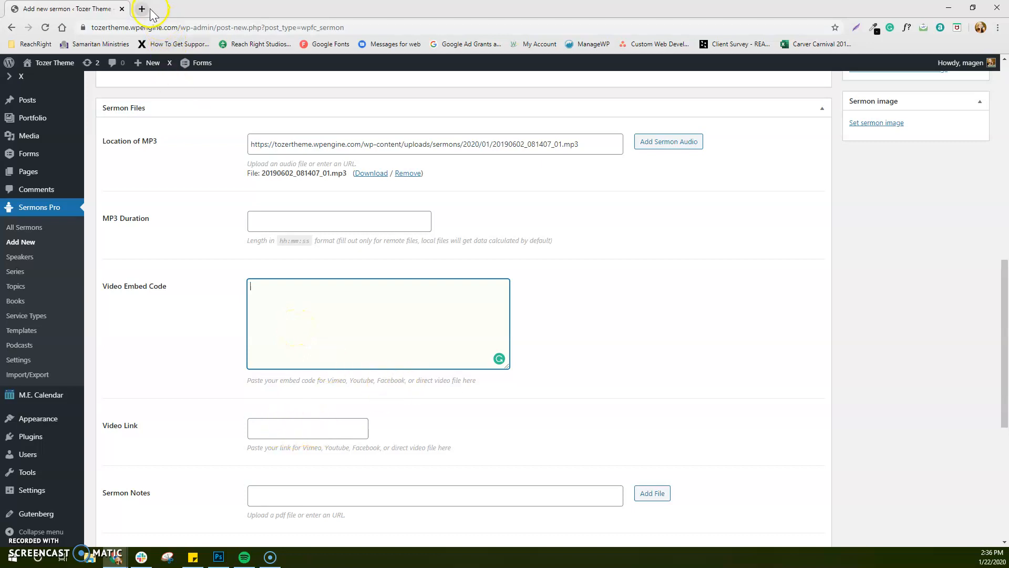
pyautogui.click(141, 8)
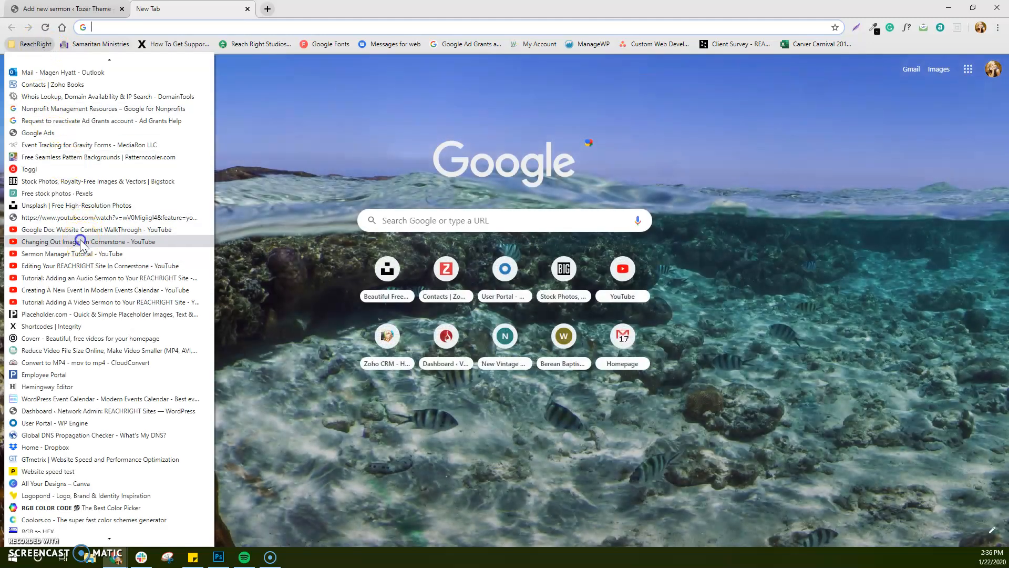
# - From bookmarks, share the Changing Out Images In Cornerstone video and copy its link and embed code
pyautogui.click(90, 241)
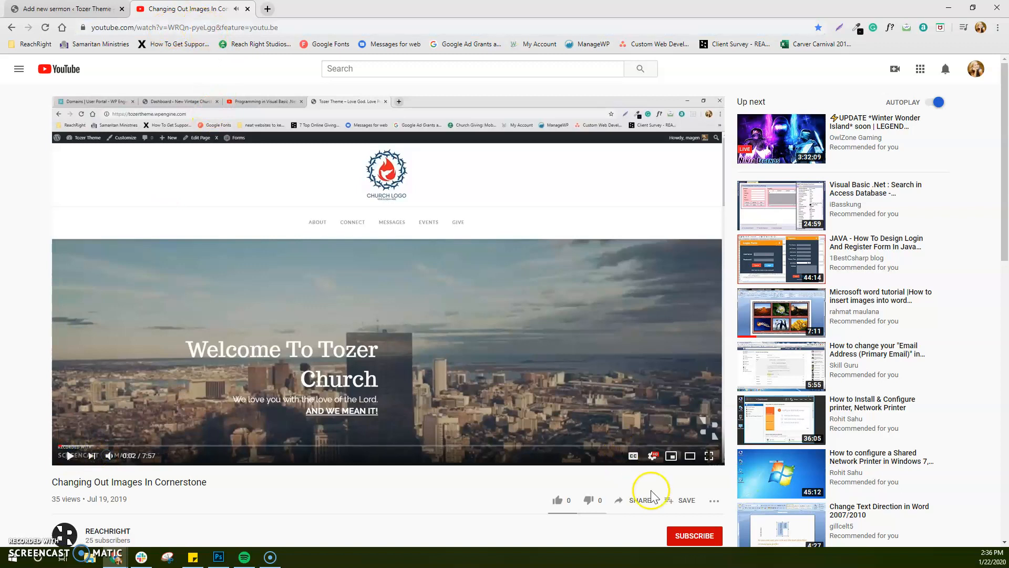
pyautogui.click(639, 500)
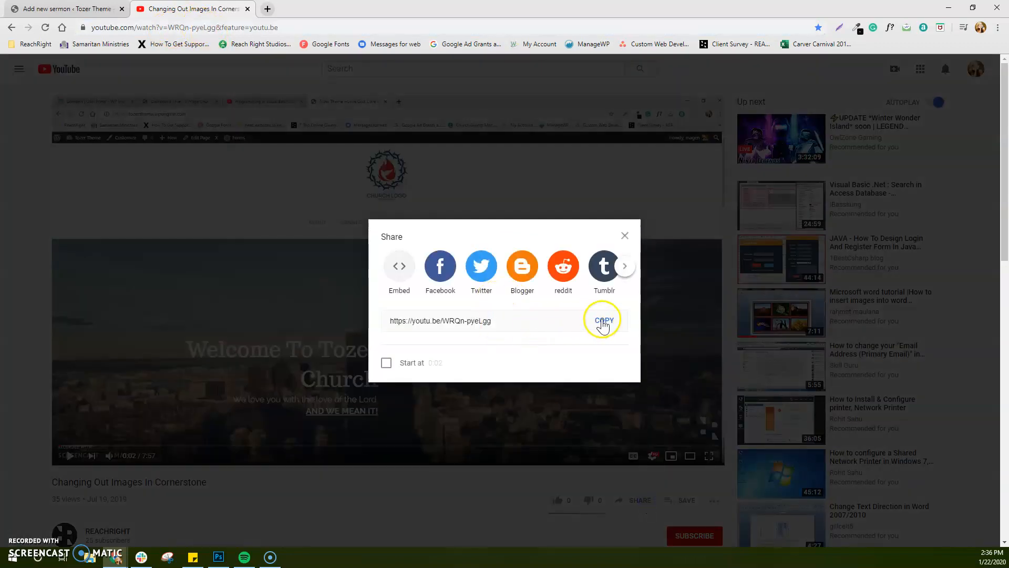
pyautogui.click(603, 320)
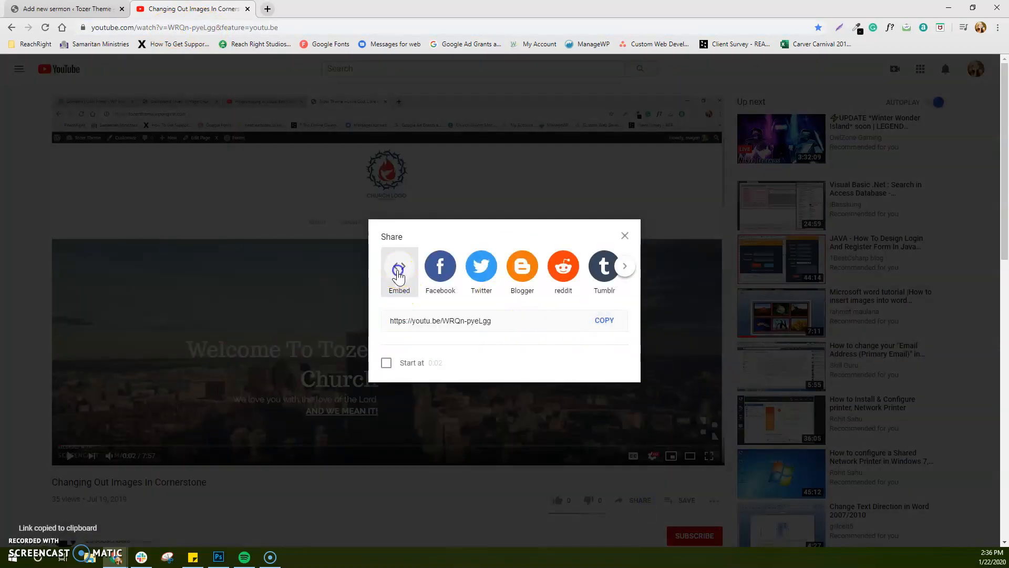
pyautogui.click(400, 270)
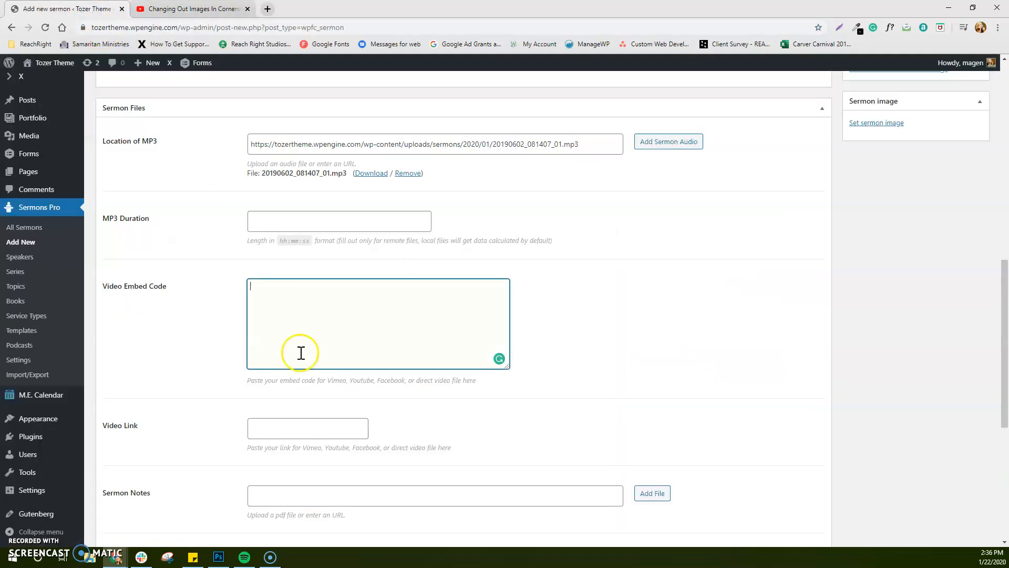
# - Paste the YouTube iframe embed code for WRQn-pyeLgg into the Video Embed Code field
pyautogui.write('<iframe width="560" height="315" src="https://www.youtube.com/embed/WRQn-pyeLgg" frameborder="0" allow="accelerometer; autoplay; encrypted-media; gyroscope; picture-in-picture" allowfullscreen></iframe>')
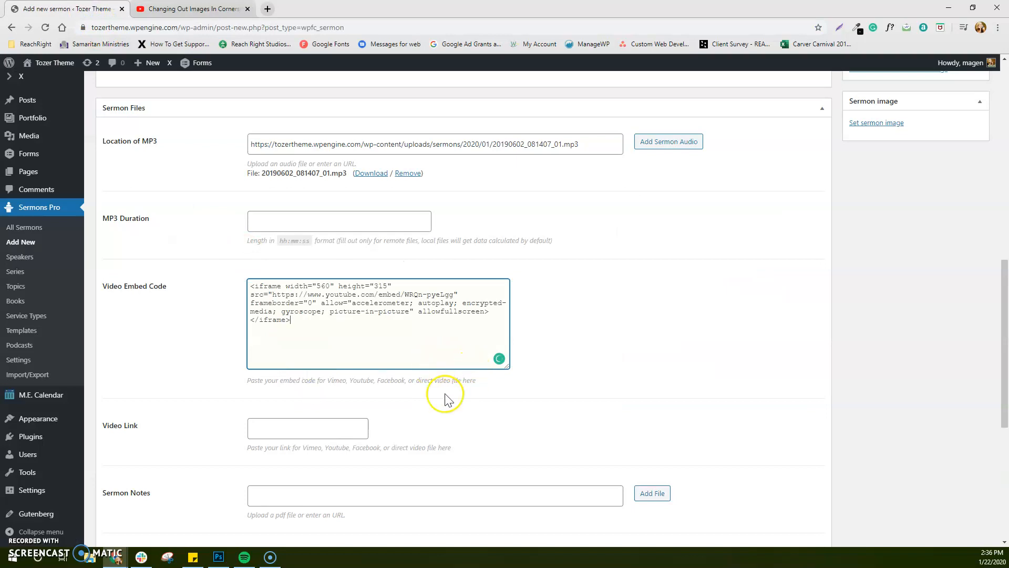
pyautogui.scroll(-3)
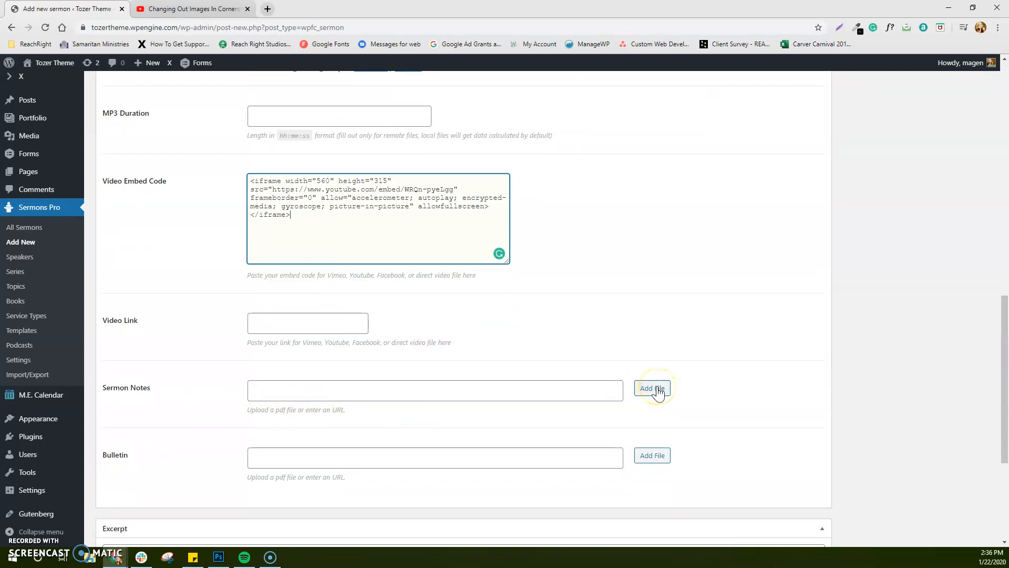
pyautogui.moveTo(118, 463)
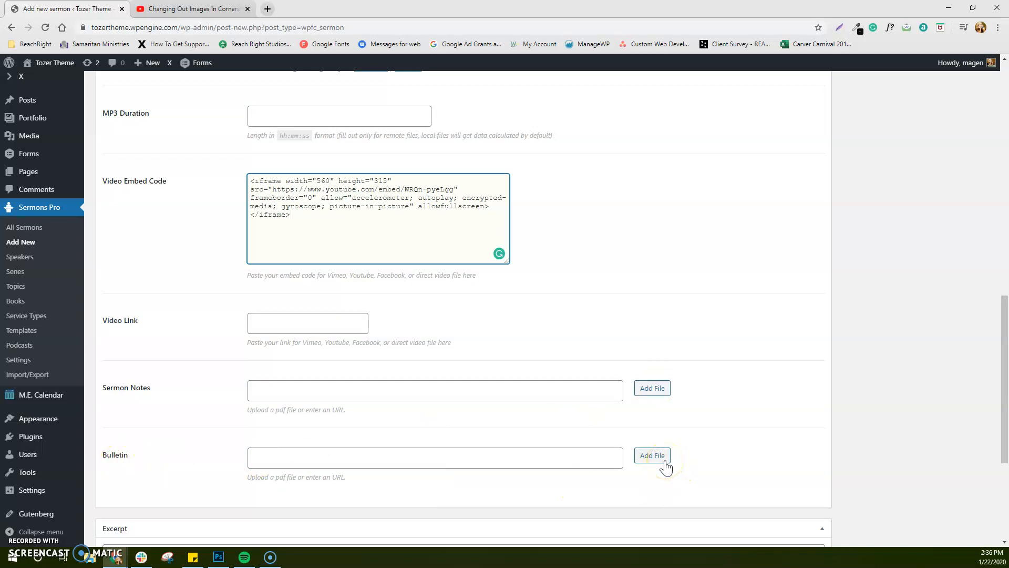
pyautogui.scroll(-3)
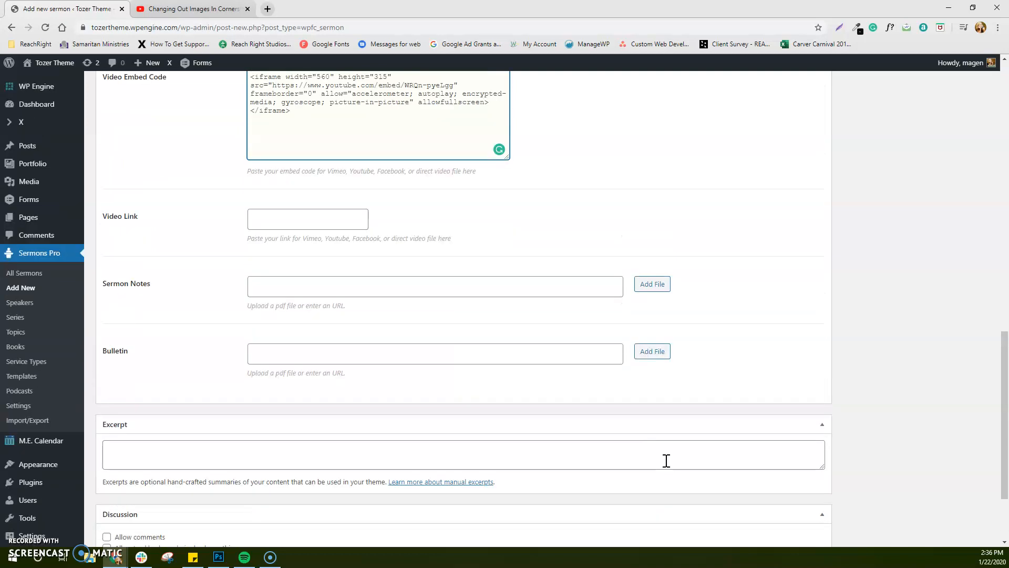
pyautogui.scroll(3)
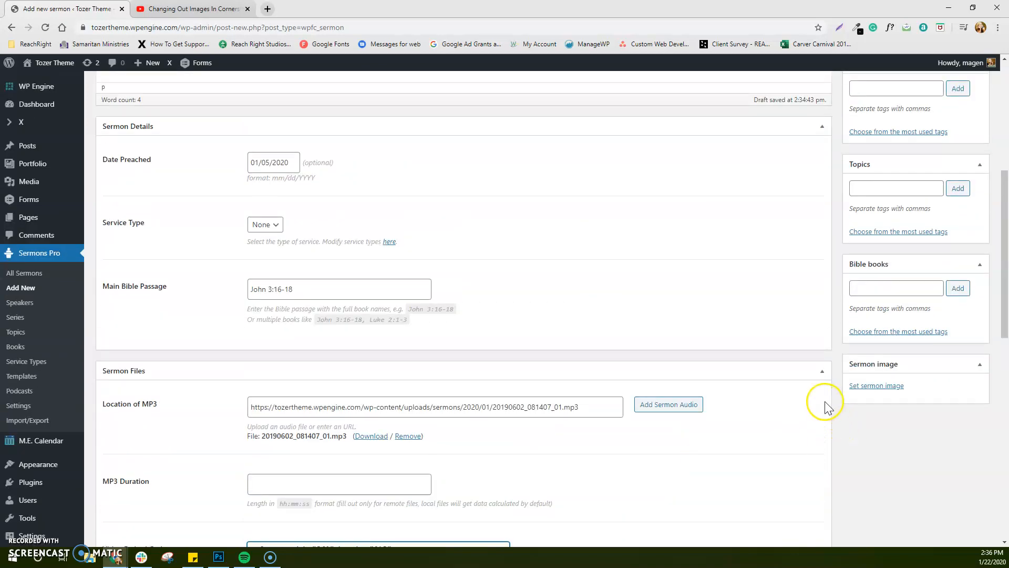
pyautogui.scroll(-3)
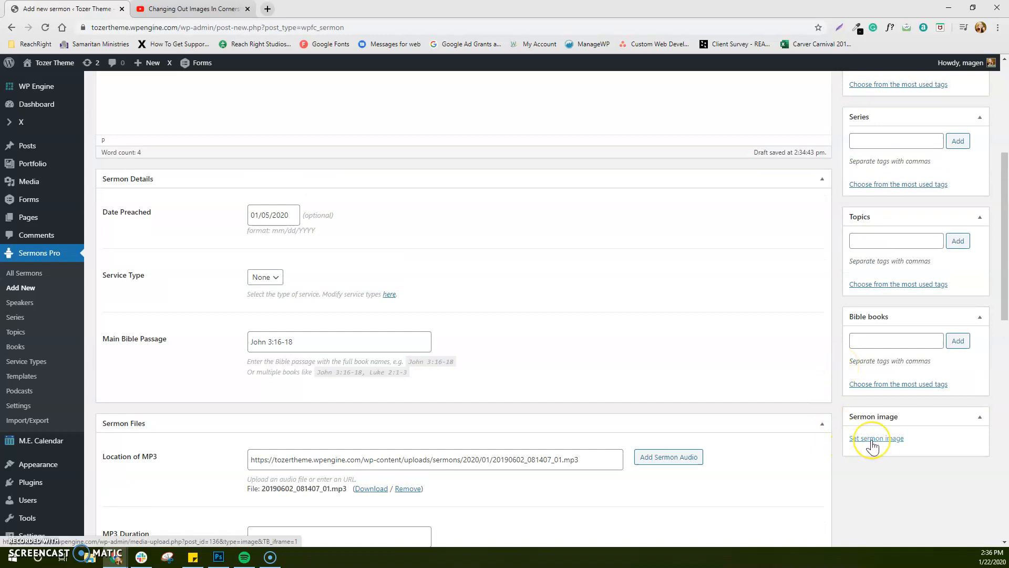
# - Upload bestsummerever from the New Vintage folder and set it as the sermon image
pyautogui.click(877, 439)
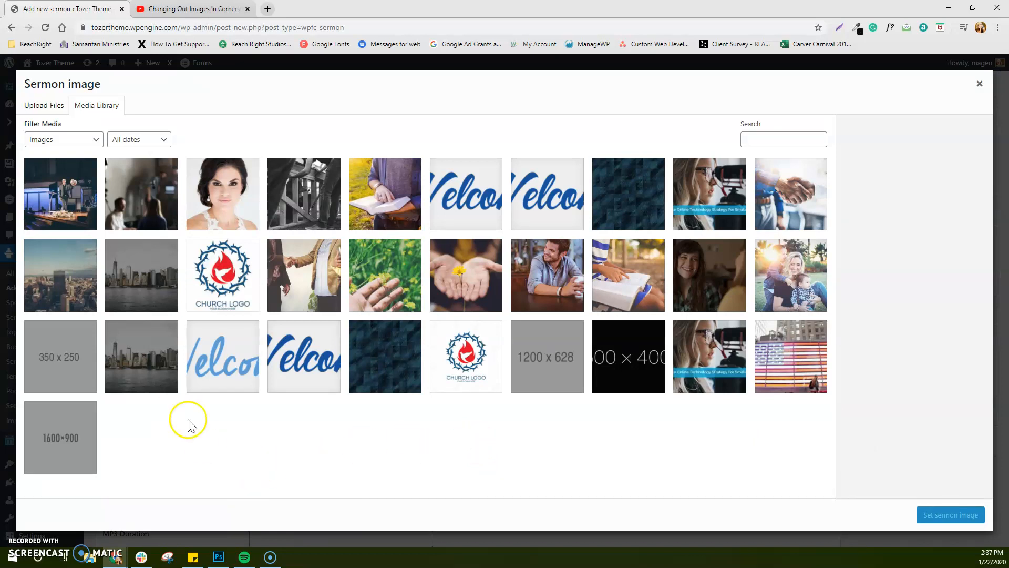
pyautogui.click(60, 194)
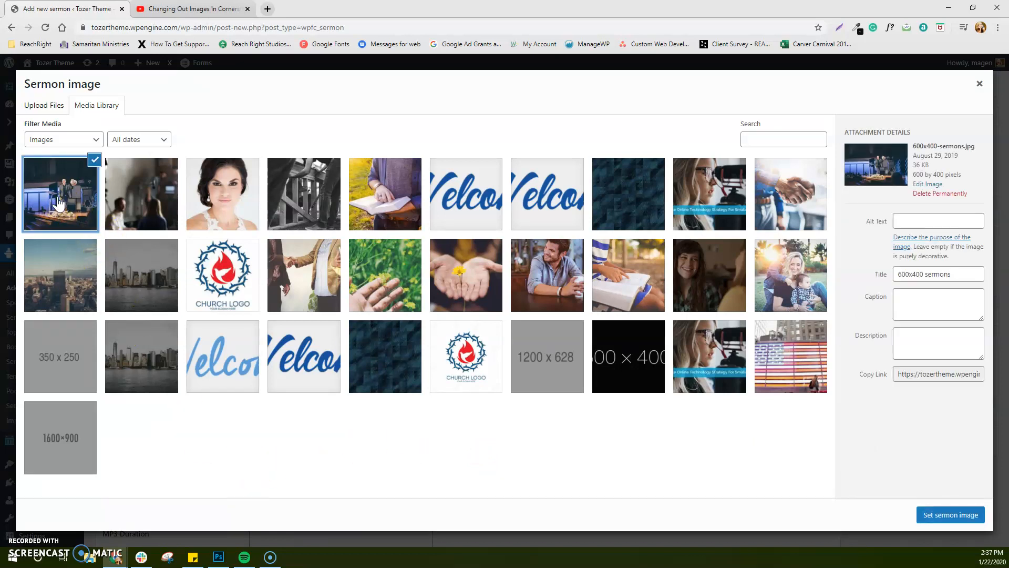
pyautogui.click(62, 139)
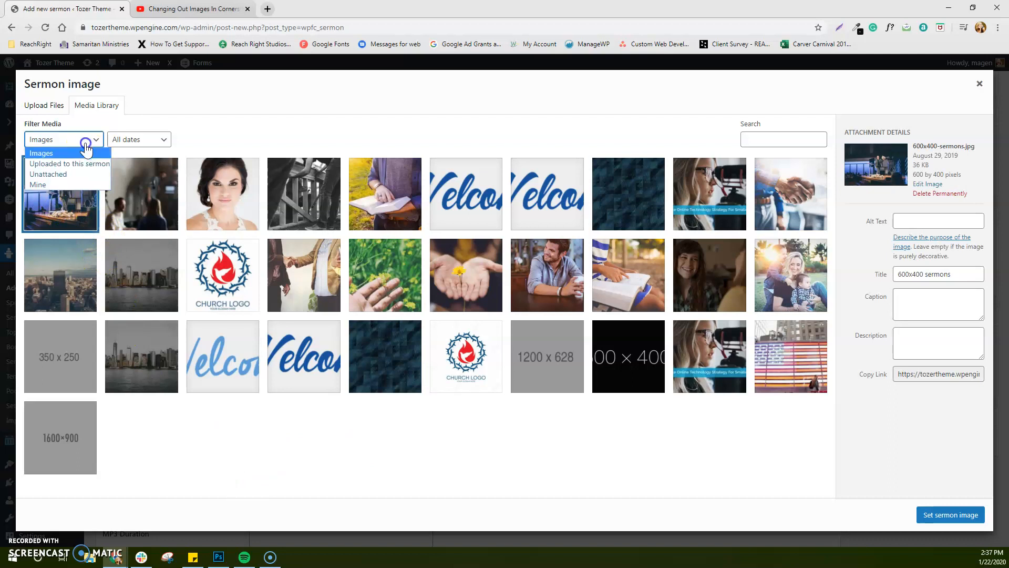
pyautogui.click(43, 105)
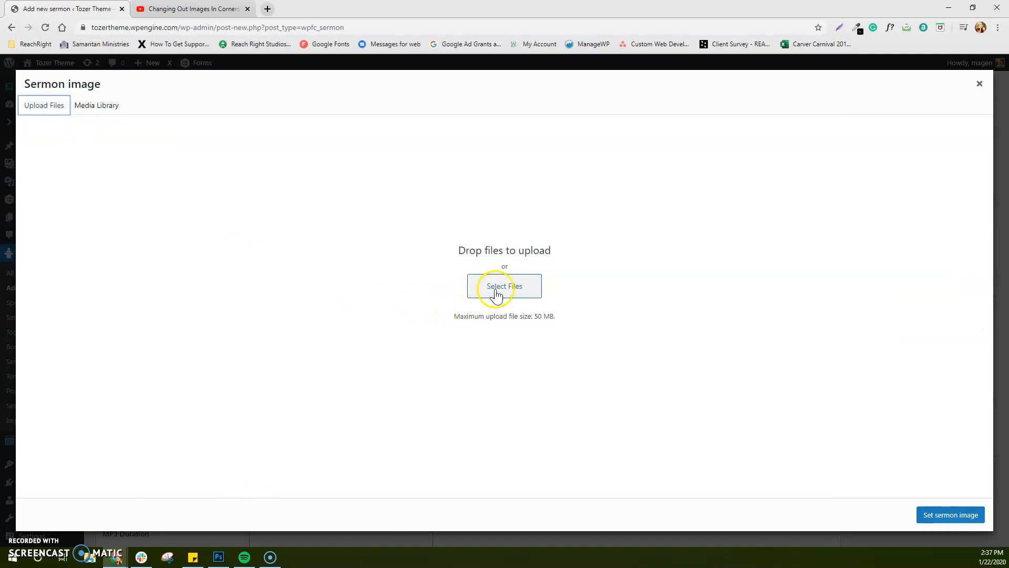
pyautogui.click(504, 286)
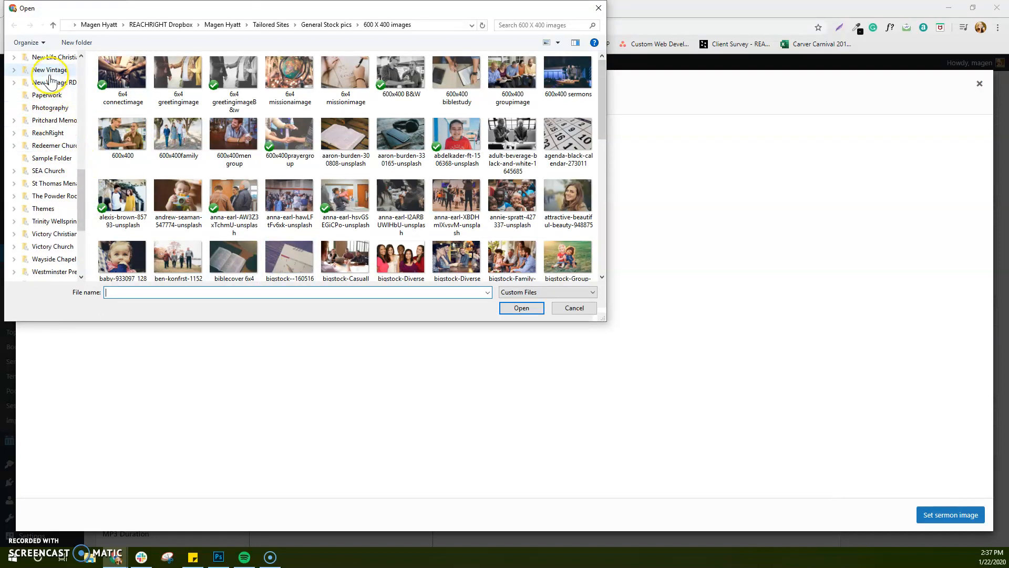
pyautogui.click(50, 69)
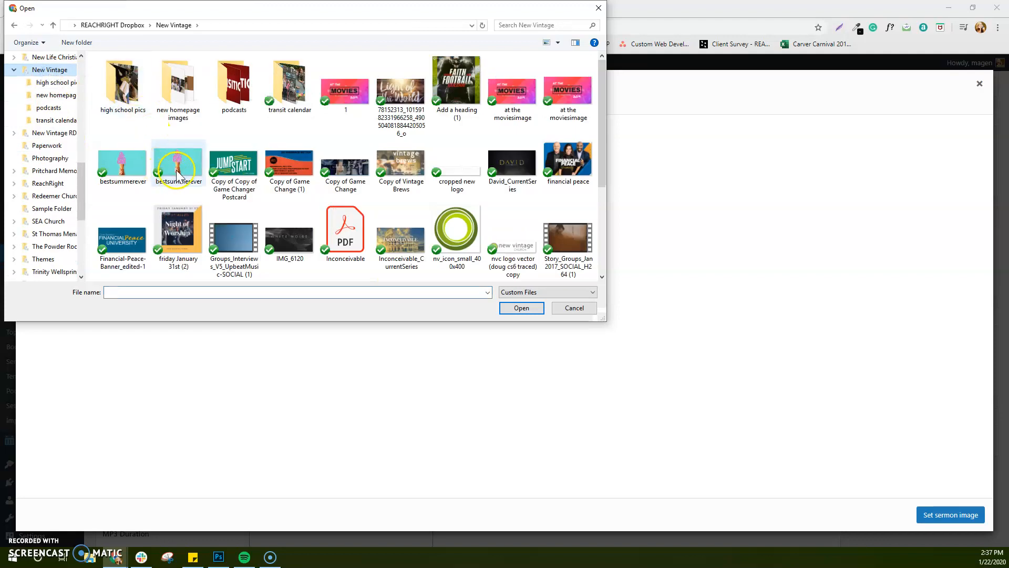
pyautogui.moveTo(122, 160)
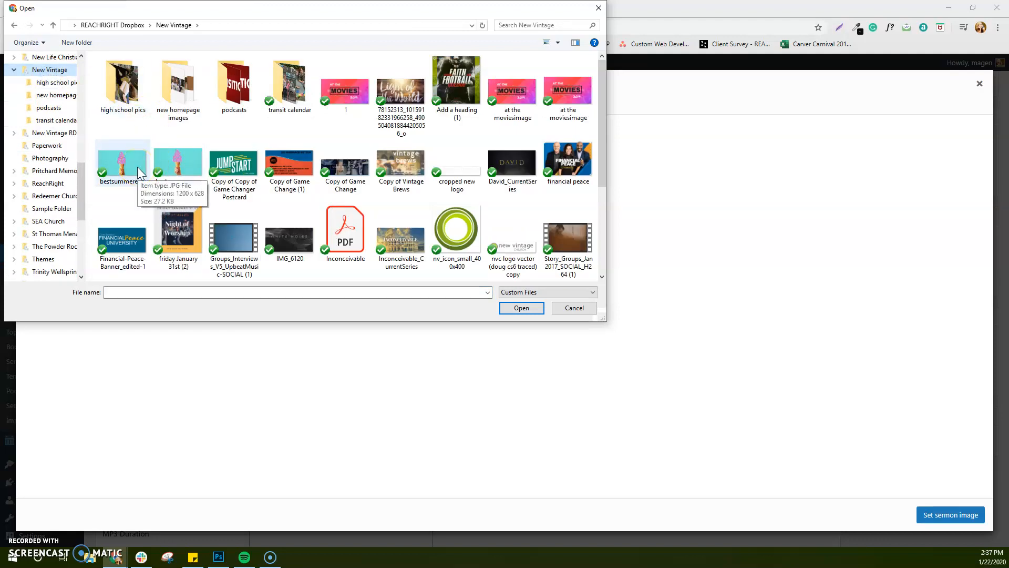
pyautogui.click(573, 308)
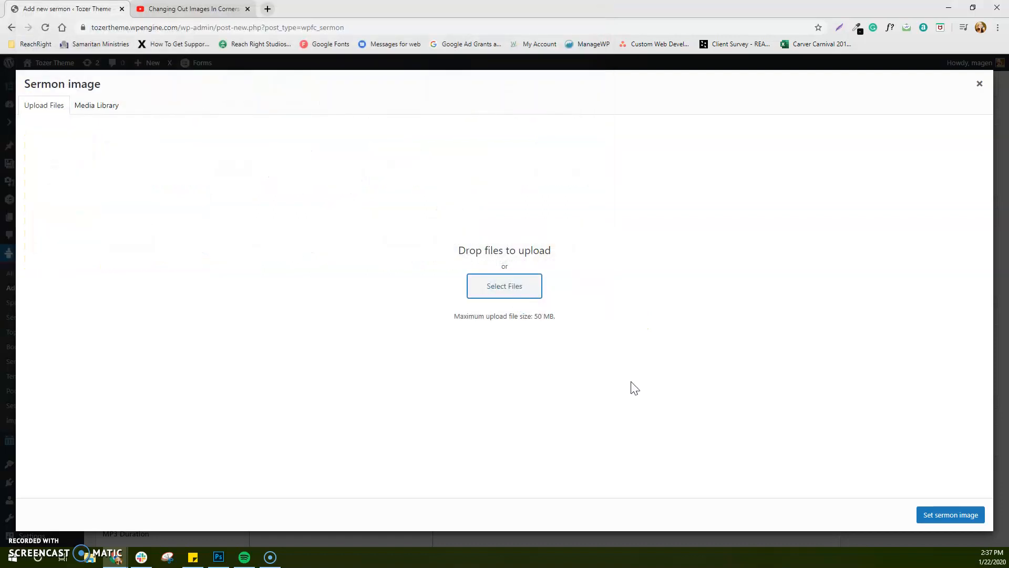
pyautogui.click(978, 84)
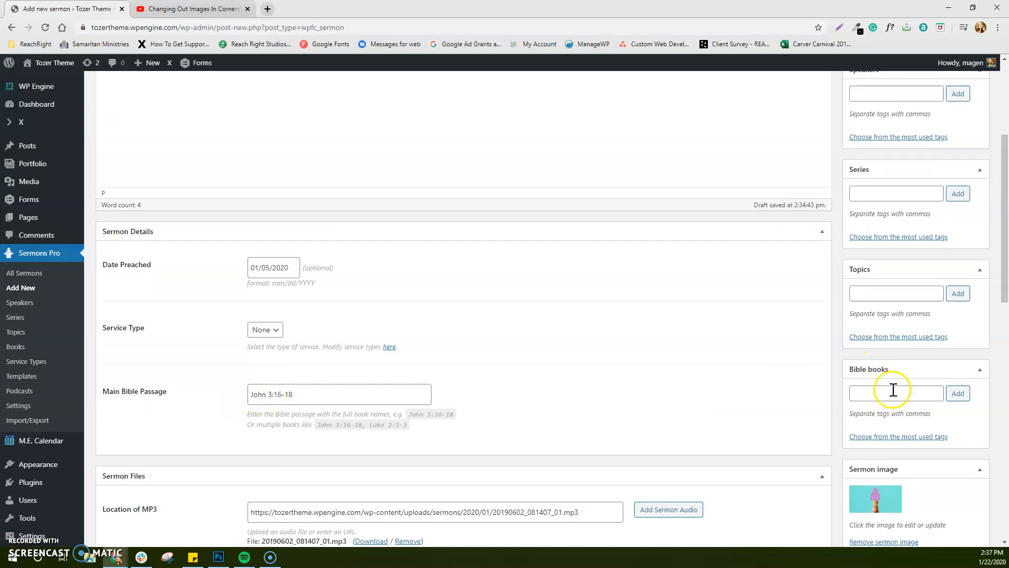
# - Add John as a Bible book and faith and family as sermon topics
pyautogui.write('John')
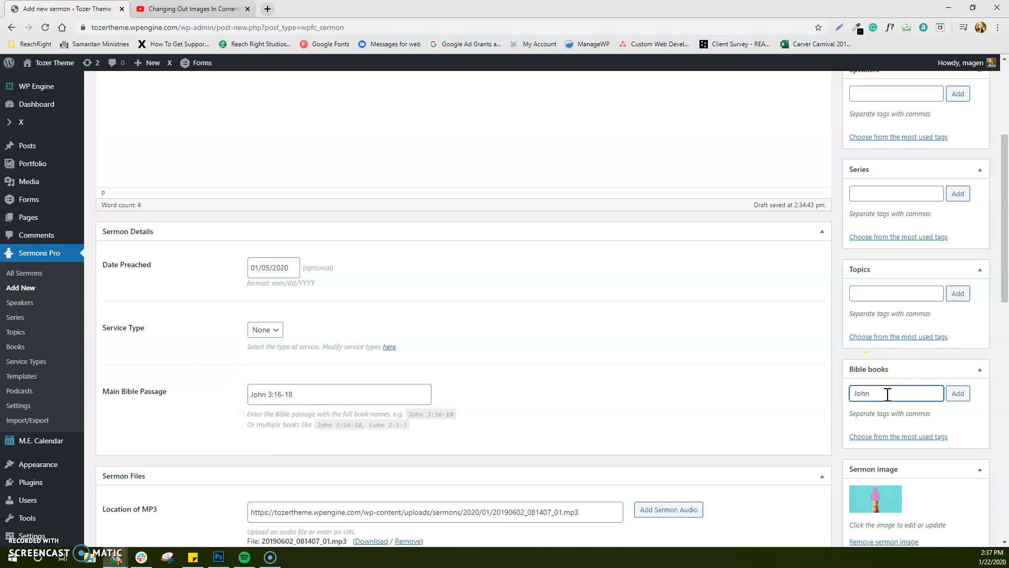
pyautogui.click(958, 393)
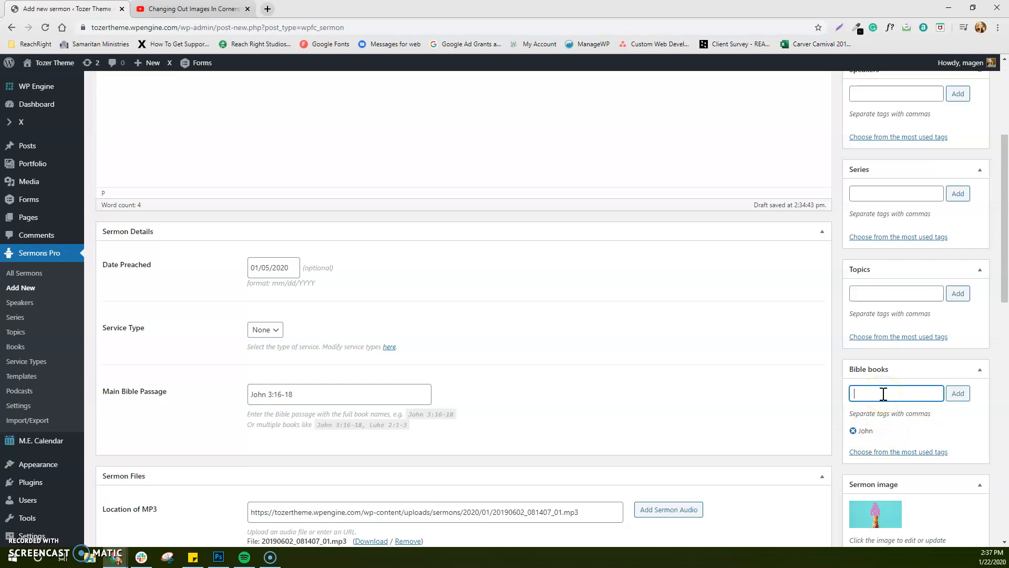
pyautogui.moveTo(897, 389)
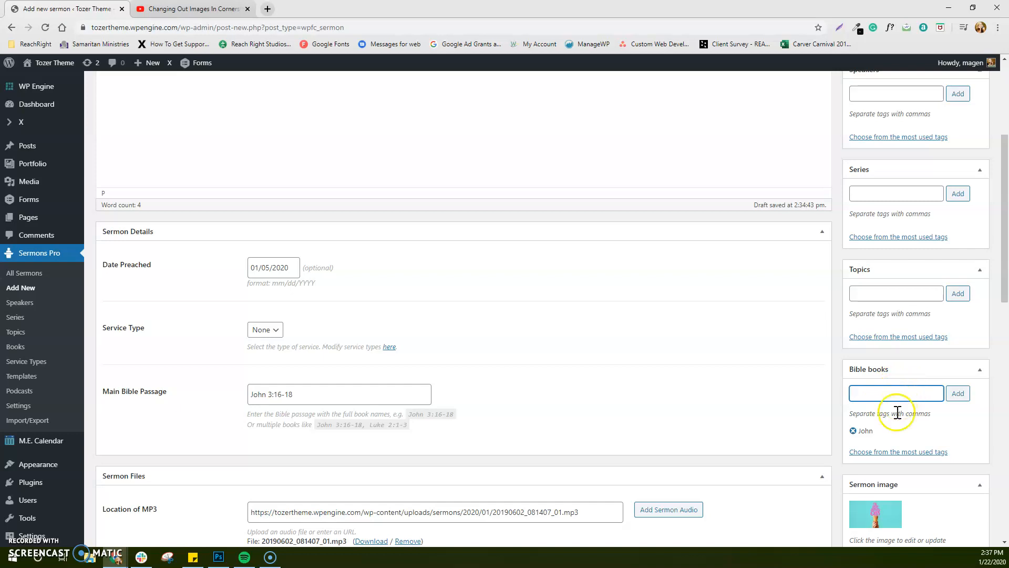
pyautogui.scroll(-3)
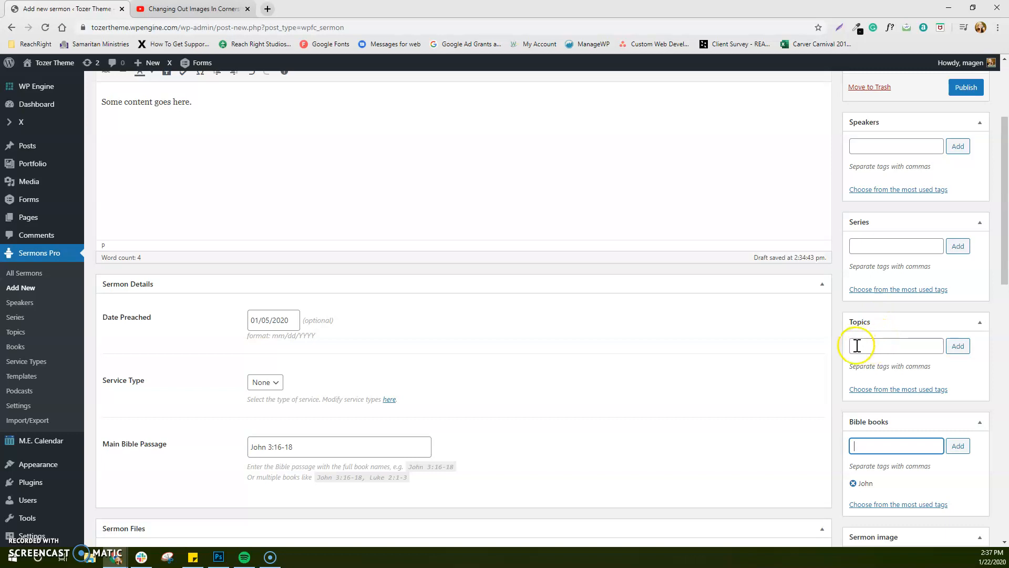
pyautogui.click(895, 346)
pyautogui.write('faith')
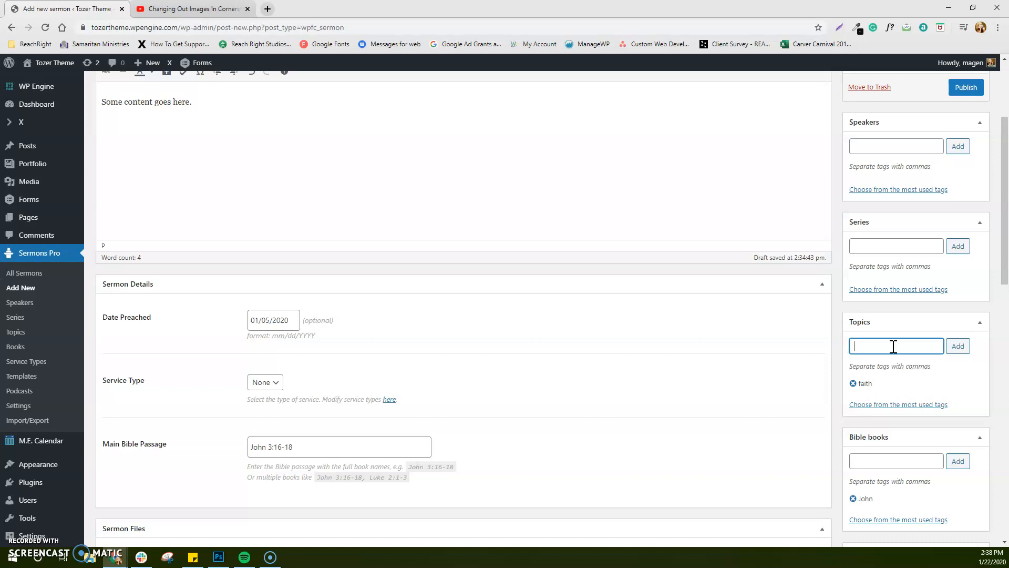
pyautogui.write('family')
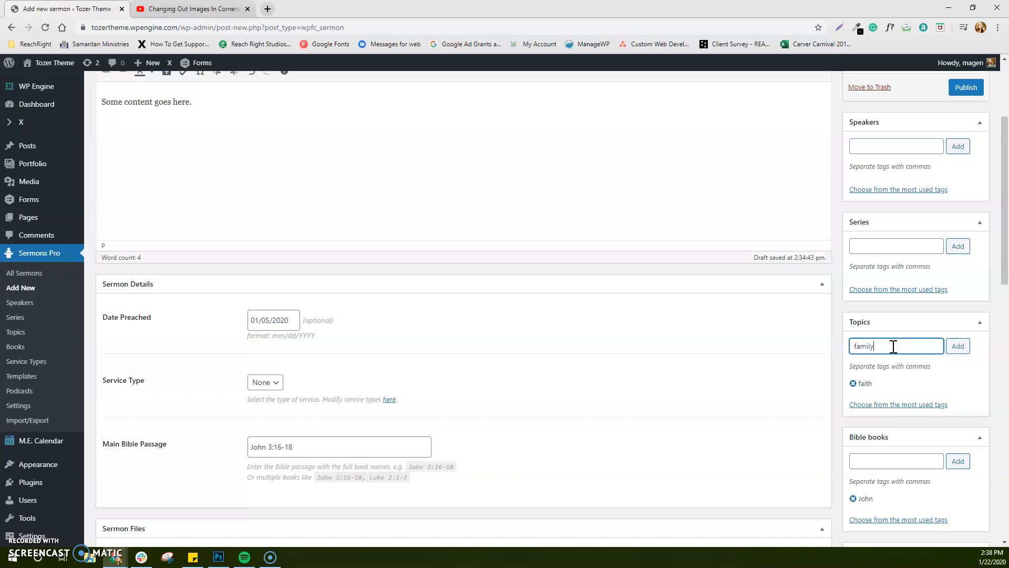
pyautogui.click(957, 346)
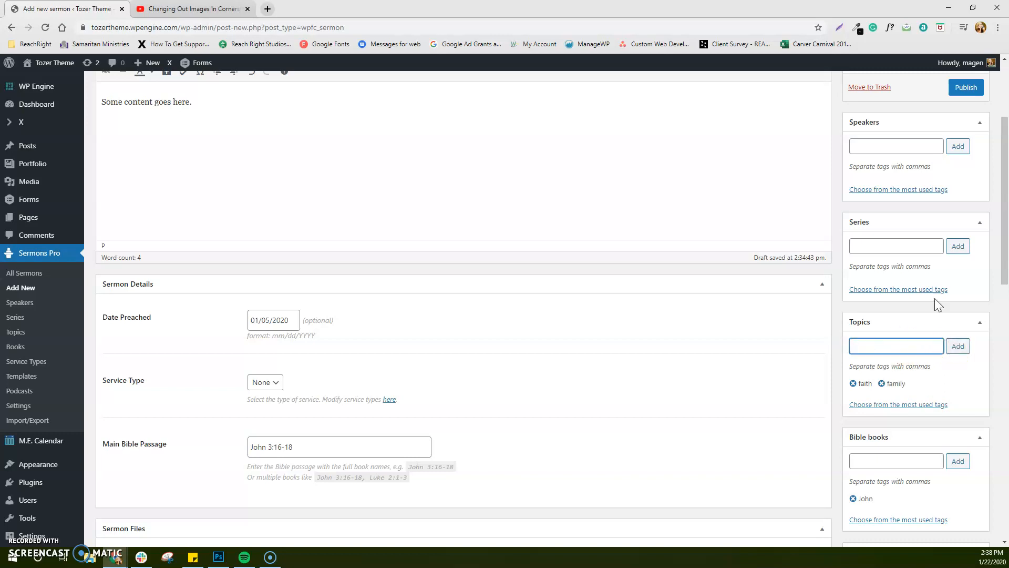
pyautogui.moveTo(837, 293)
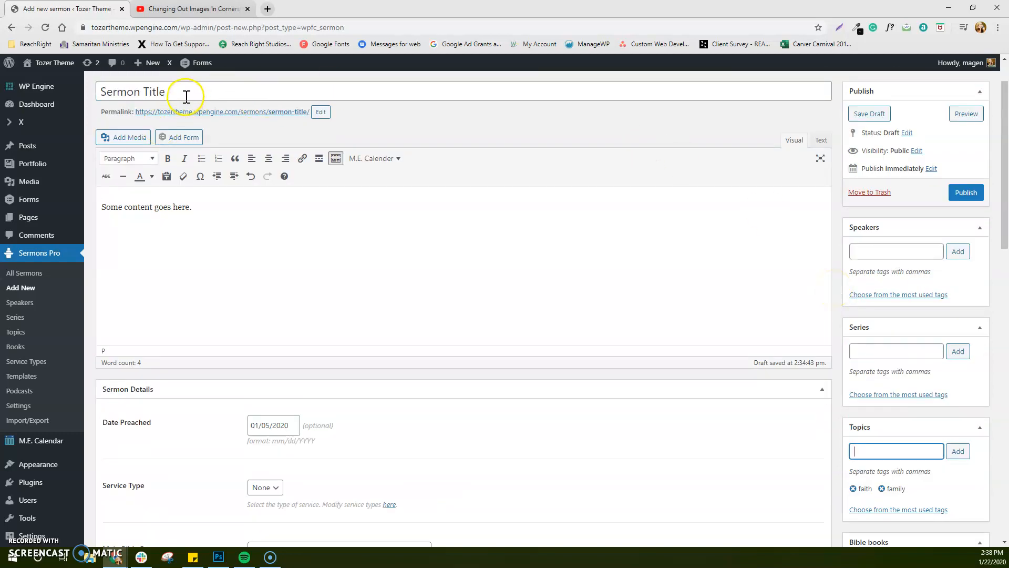
# - Add 'Series Title' as the sermon's series
pyautogui.click(896, 351)
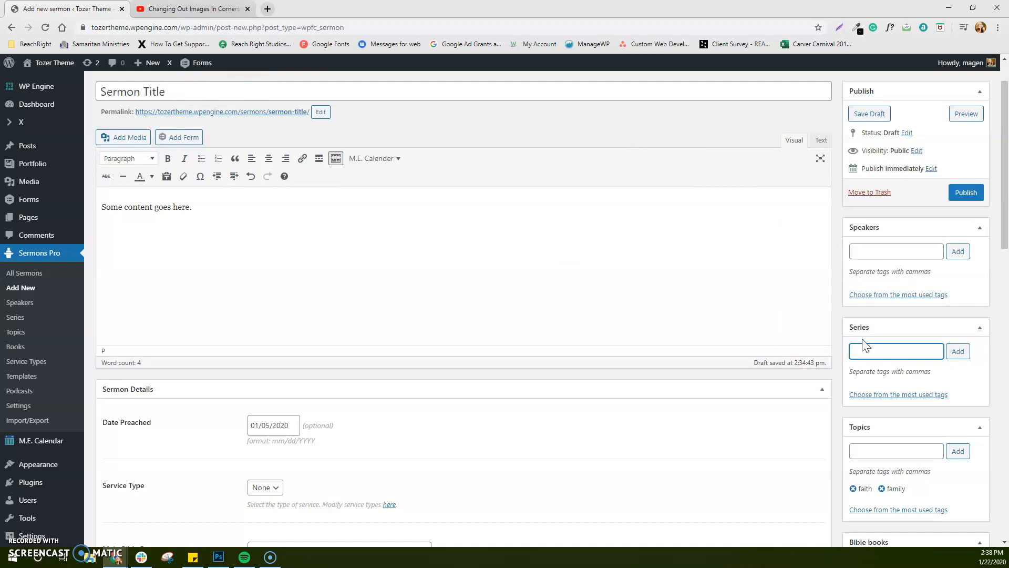
pyautogui.click(896, 351)
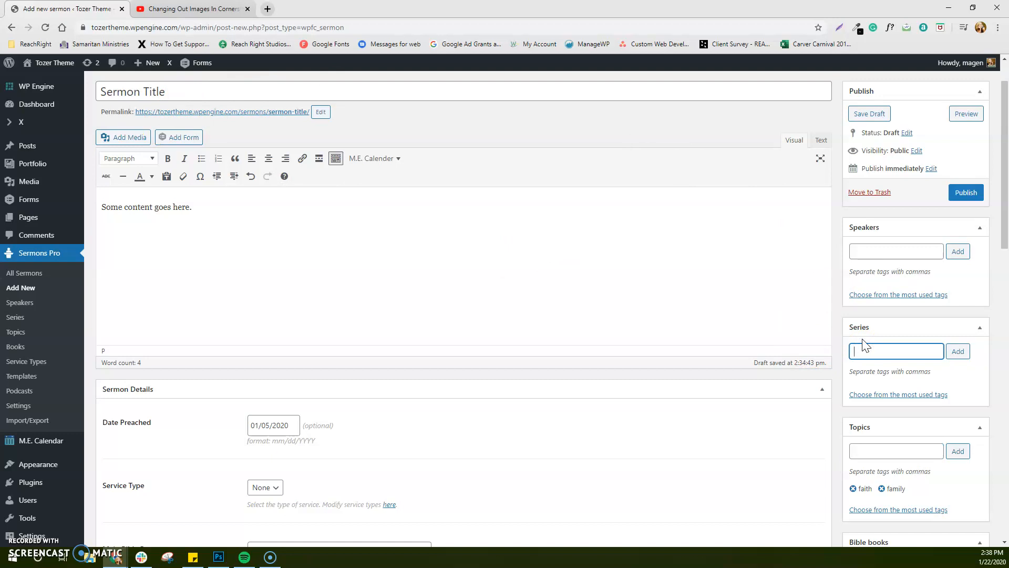
pyautogui.scroll(-3)
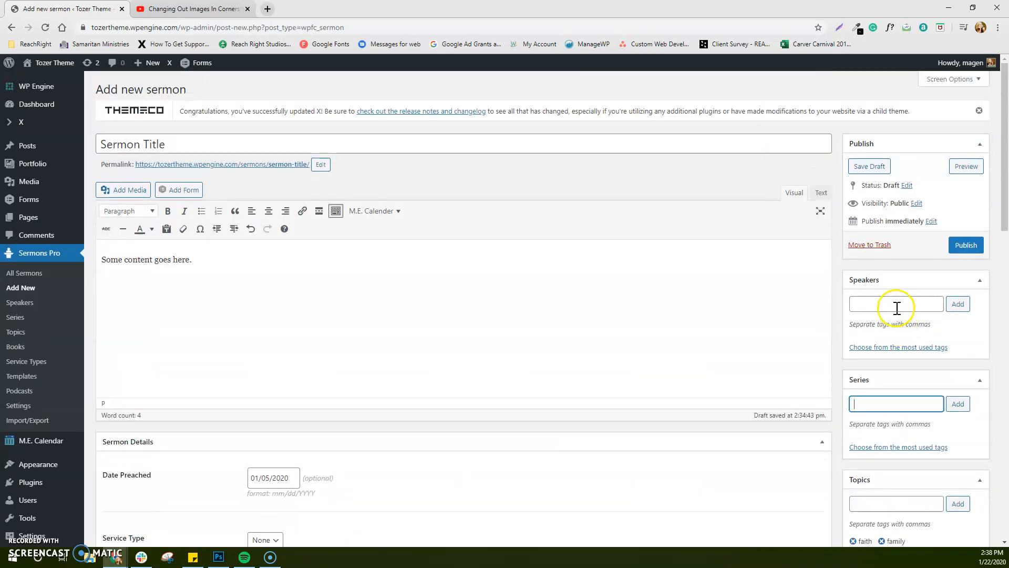
pyautogui.write('Series')
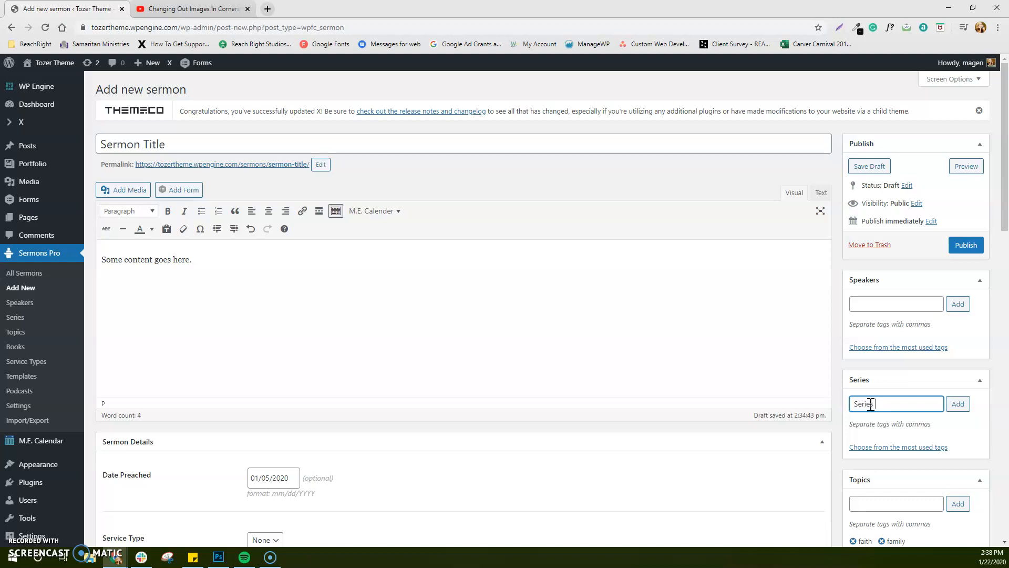
pyautogui.write('Title')
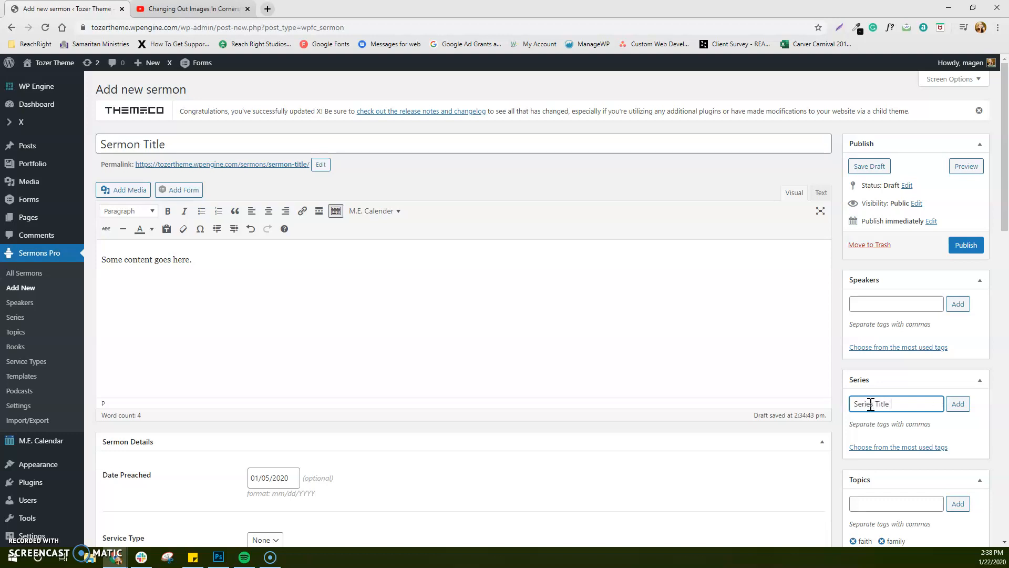
pyautogui.click(957, 403)
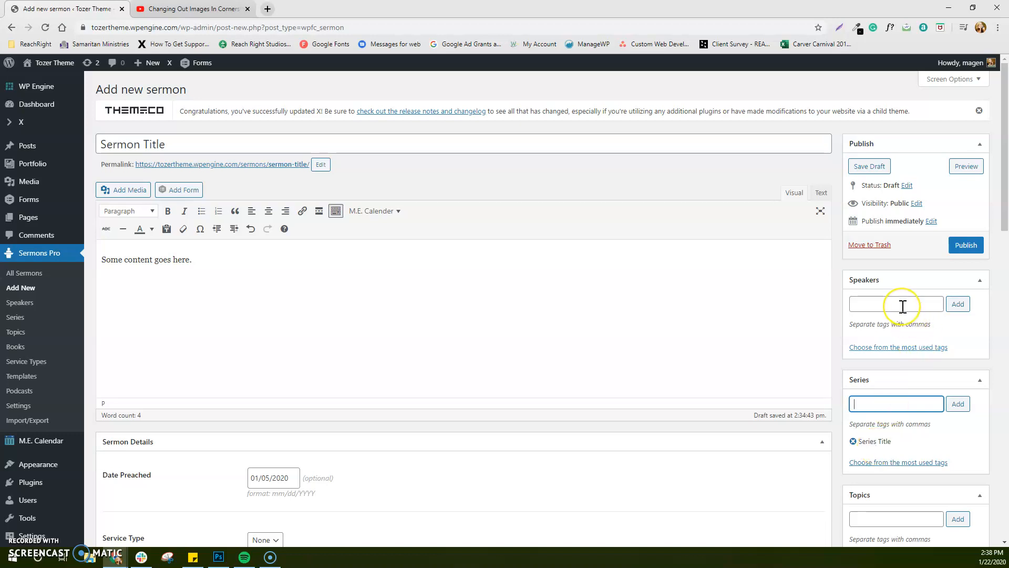
pyautogui.click(895, 304)
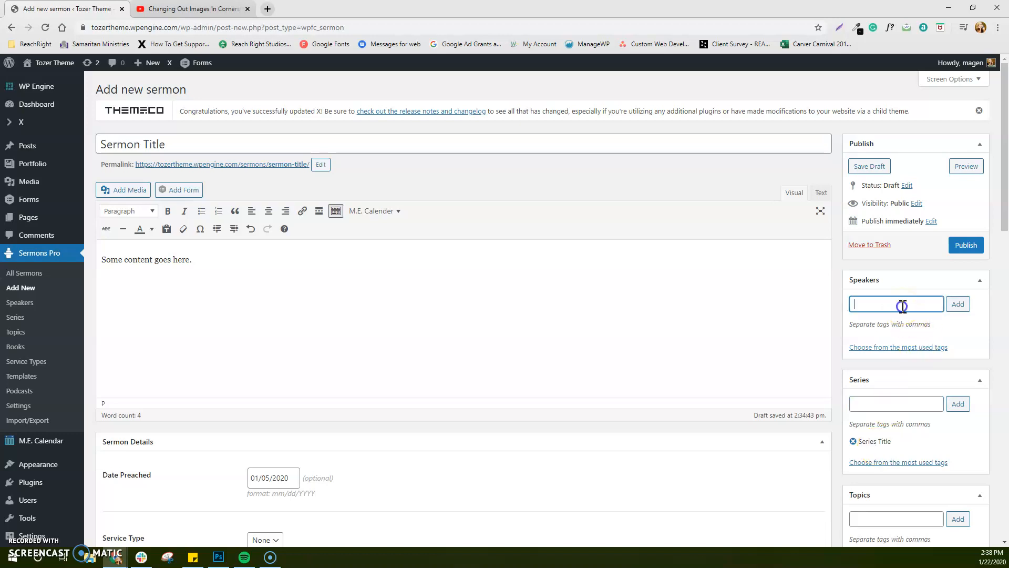
pyautogui.write('Magen Hyatt,')
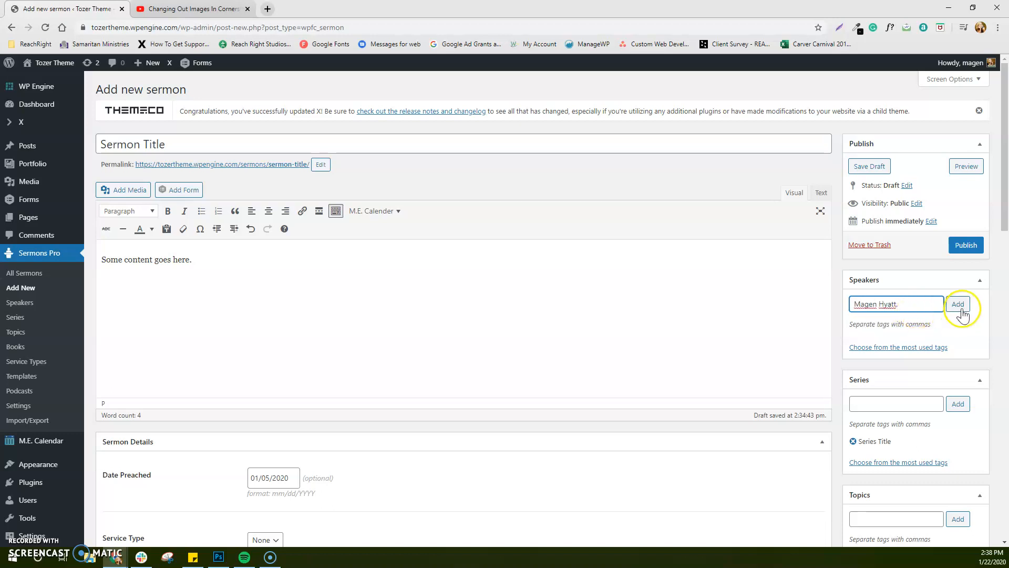
pyautogui.click(958, 303)
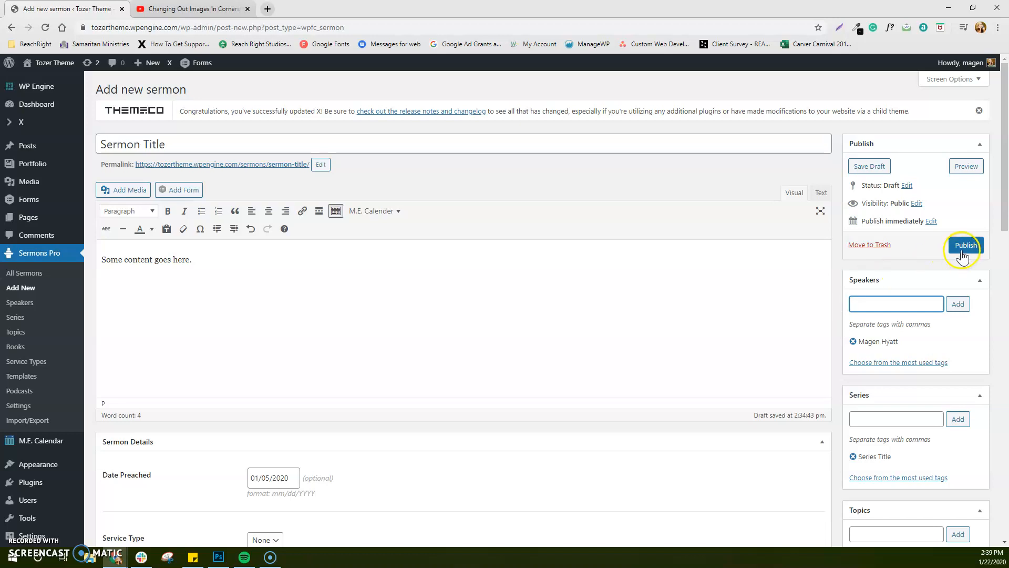
# - Publish the sermon and view its live page with video, audio, speaker, series and topic details
pyautogui.click(965, 245)
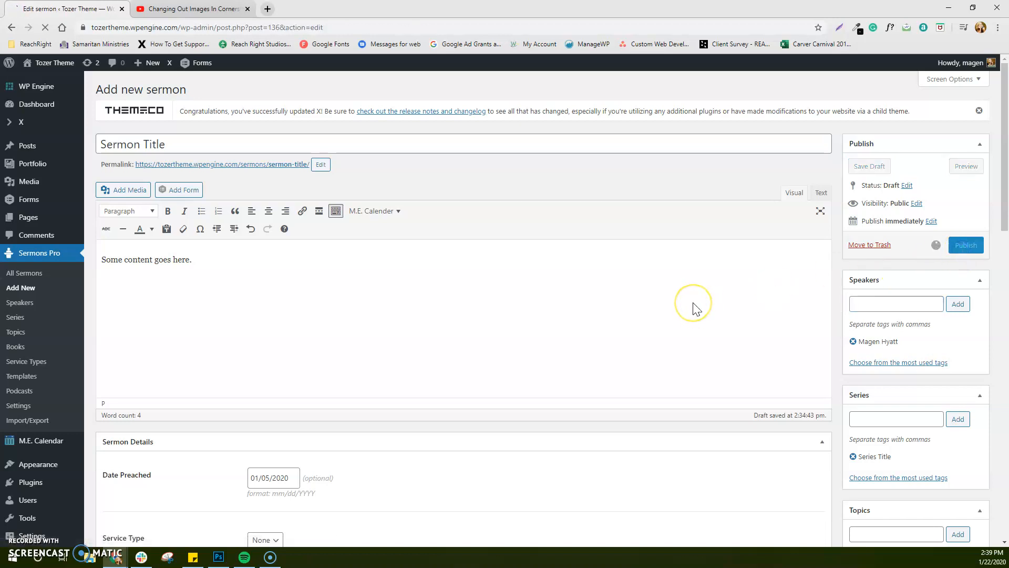
pyautogui.click(965, 245)
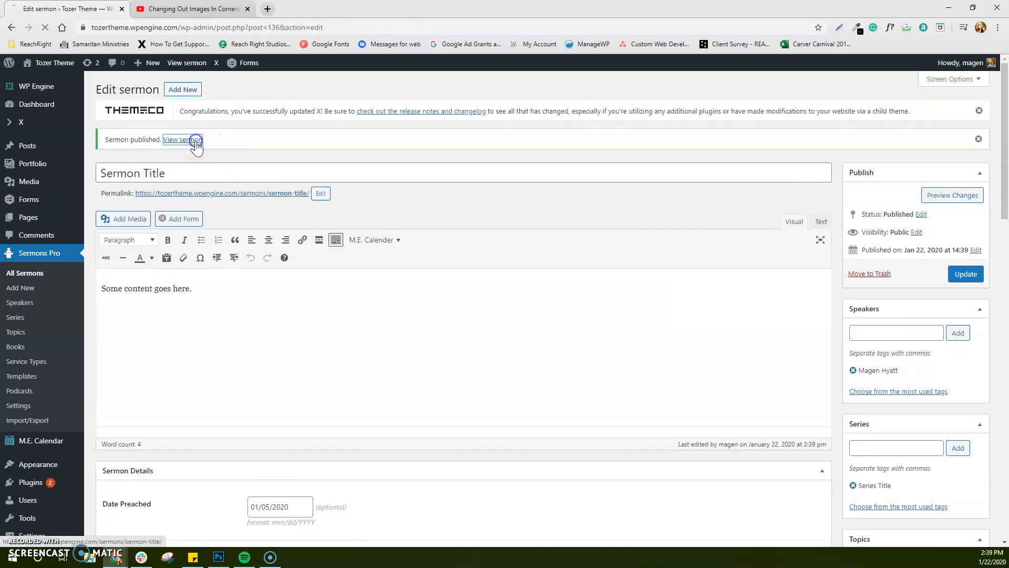
pyautogui.click(182, 139)
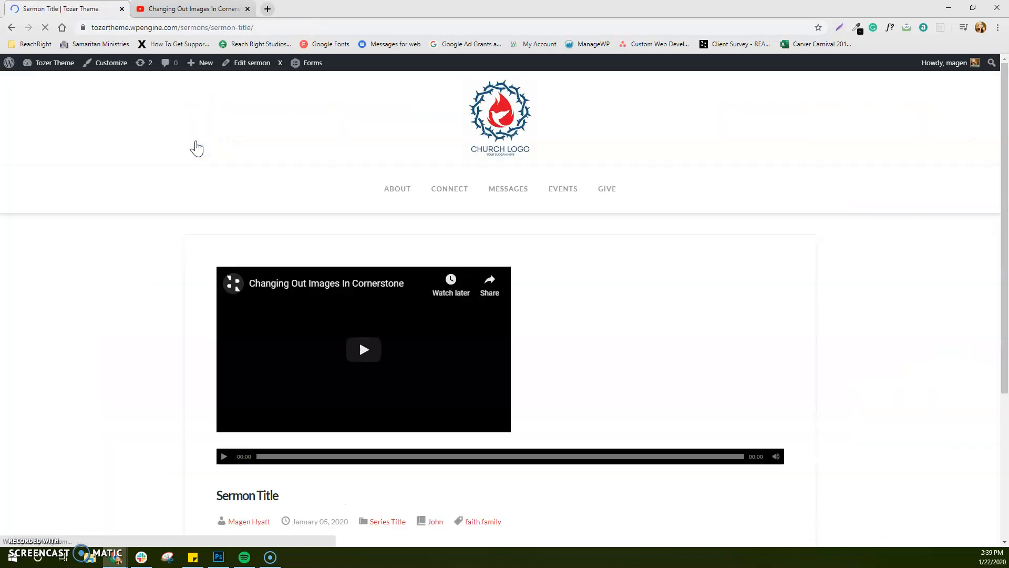
pyautogui.scroll(-3)
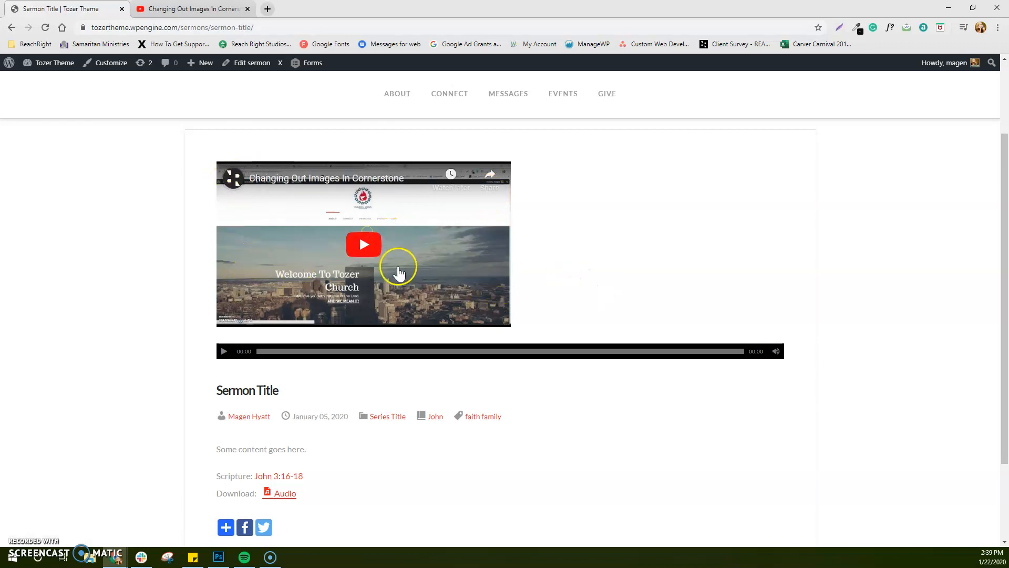
pyautogui.moveTo(333, 238)
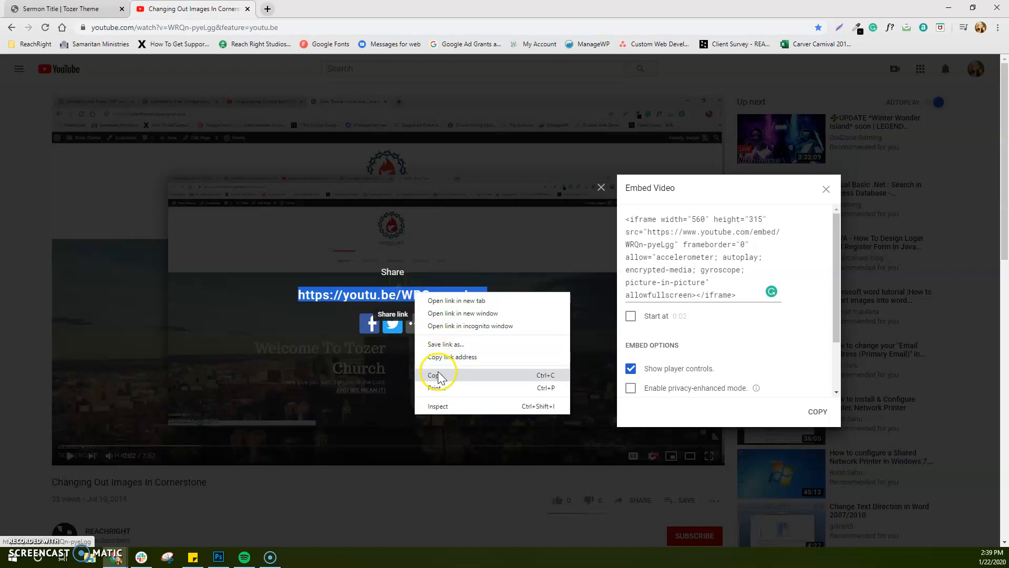
# - Copy the YouTube share link and reopen the published sermon's editor at its Video Link field
pyautogui.click(61, 9)
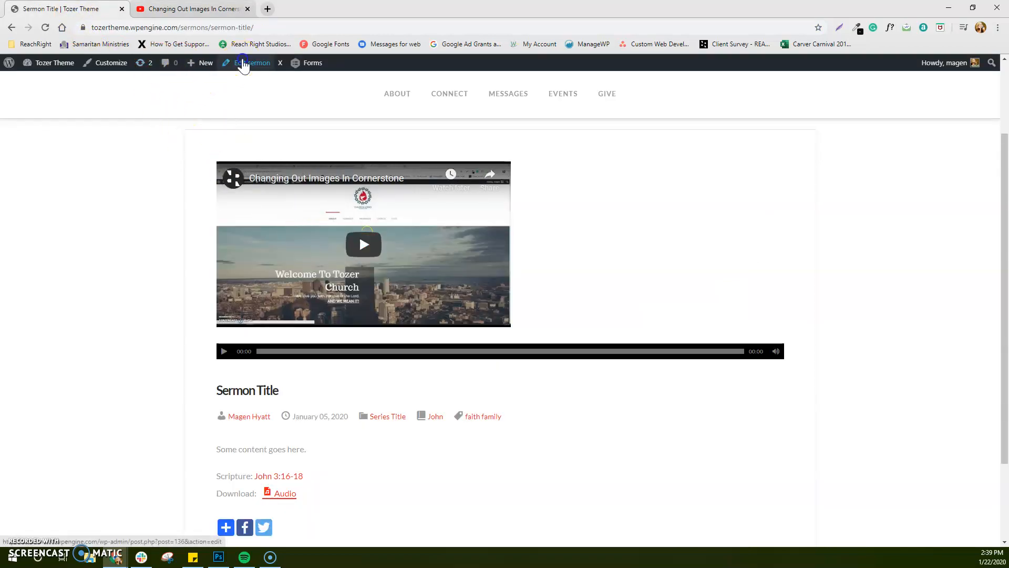
pyautogui.click(253, 62)
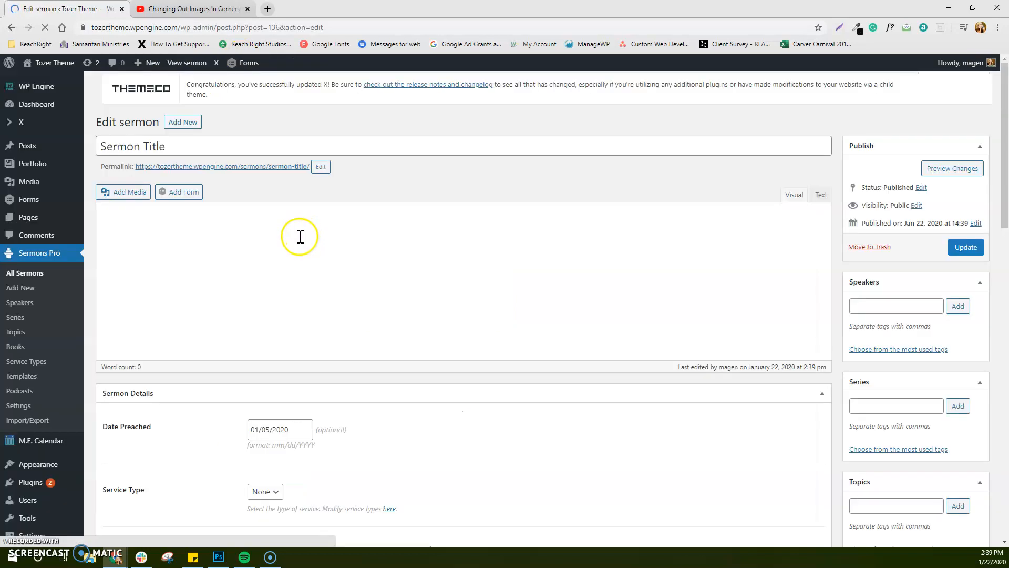
pyautogui.scroll(-3)
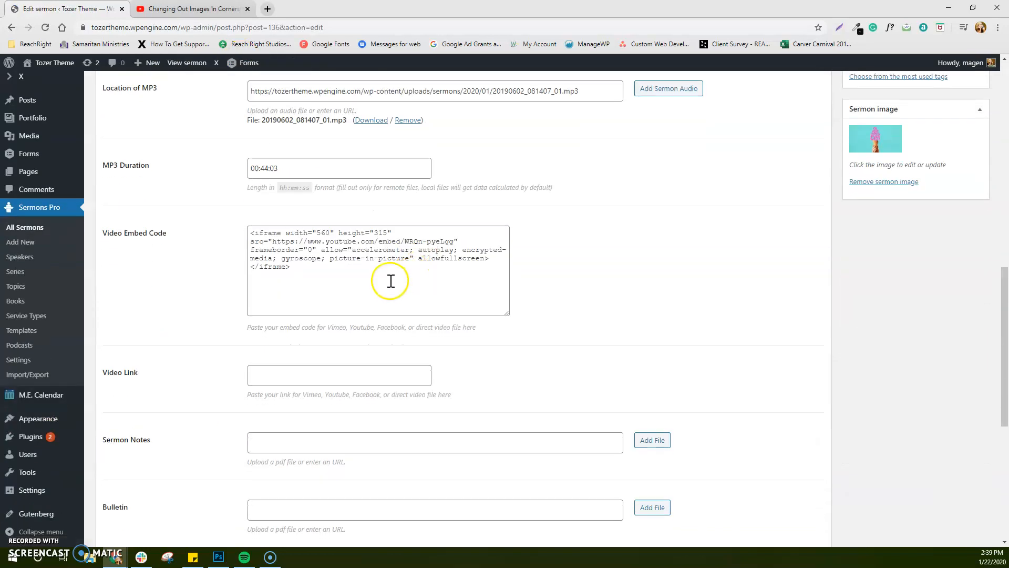
# - Paste the YouTube link into the Video Link field and update the sermon
pyautogui.rightClick(340, 374)
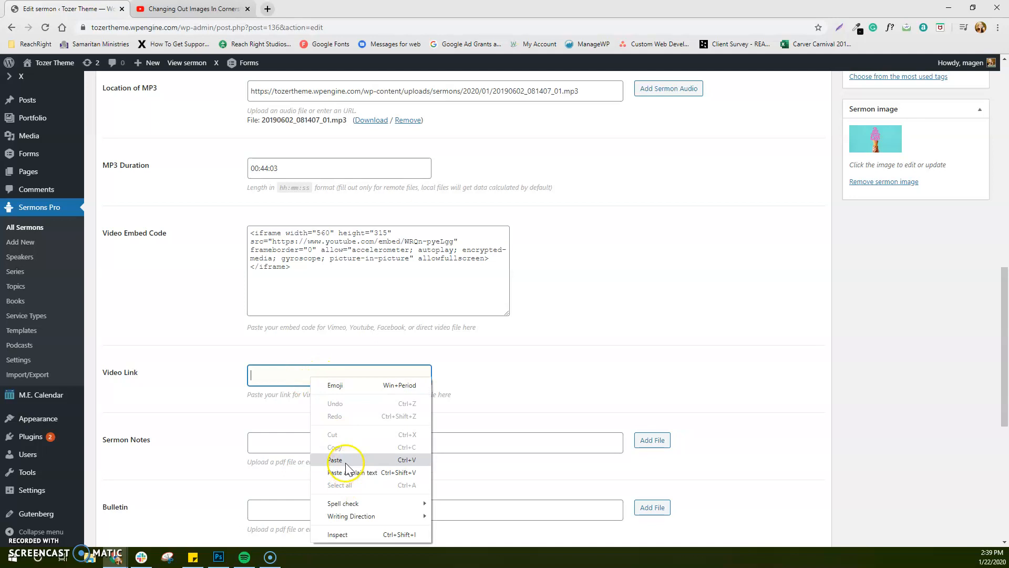
pyautogui.click(334, 460)
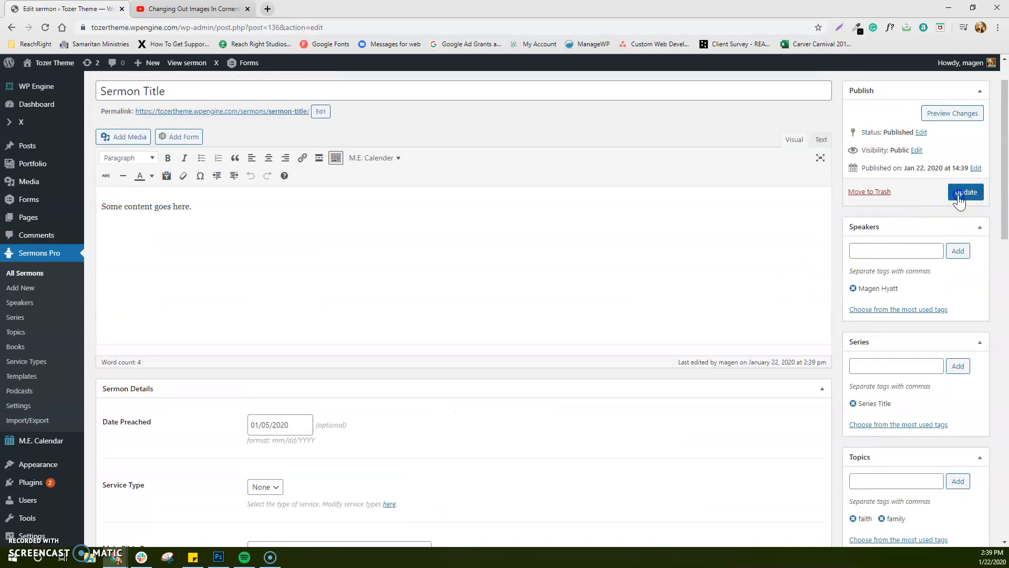
pyautogui.click(965, 191)
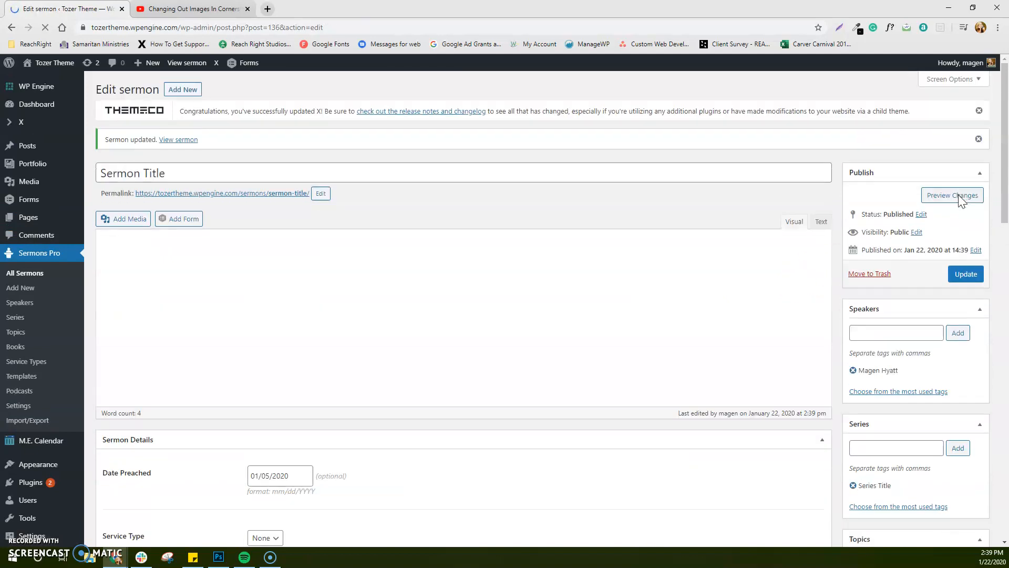
pyautogui.click(179, 140)
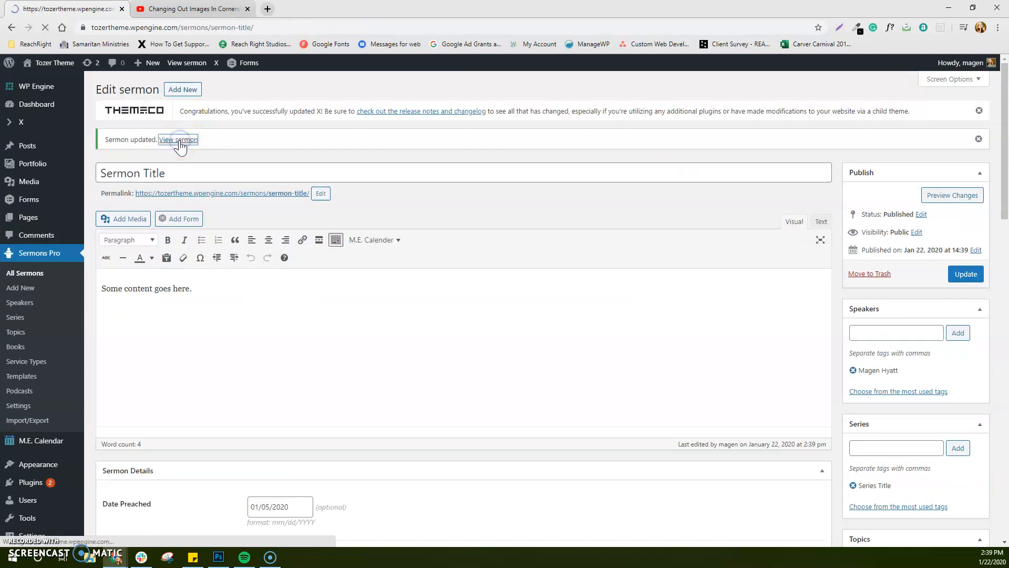
# - On the live sermon page, play the video and audio, then check the download link and share options
pyautogui.click(179, 139)
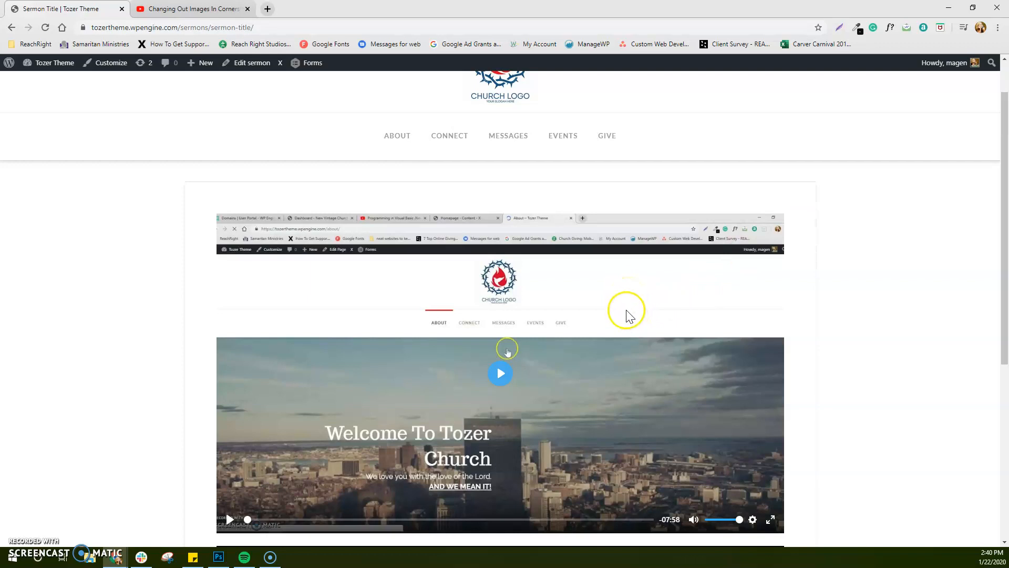
pyautogui.click(500, 373)
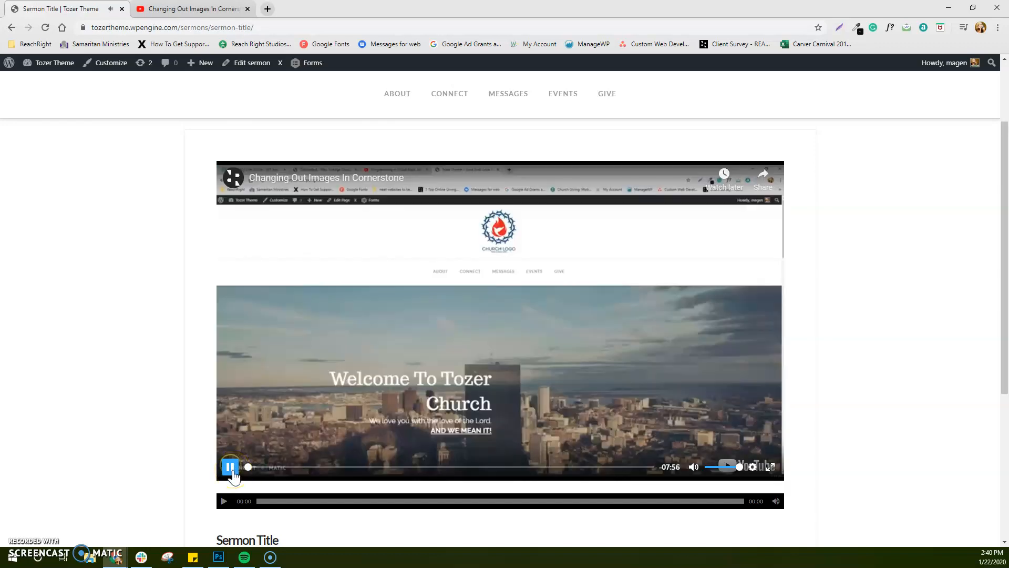
pyautogui.scroll(-3)
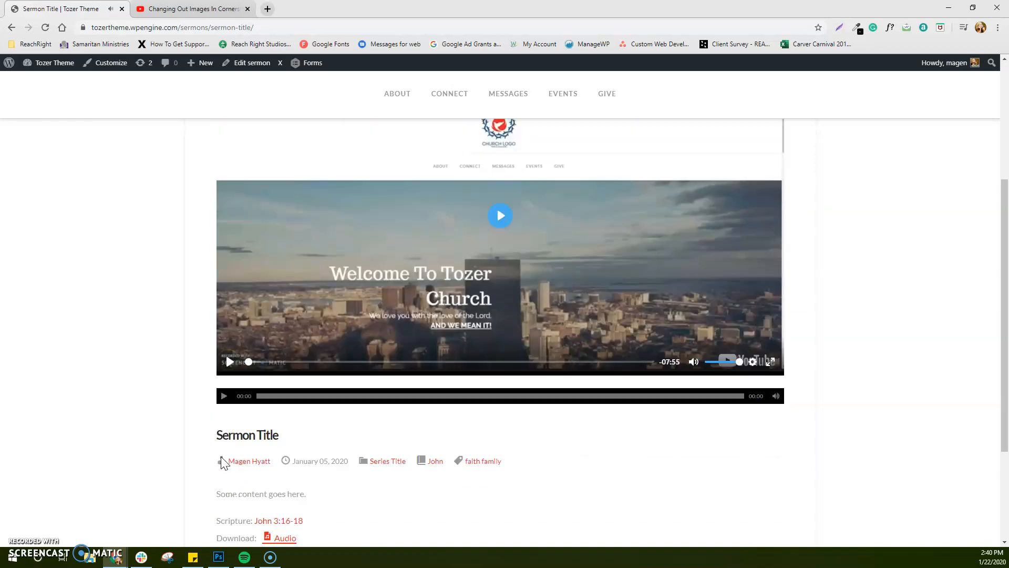
pyautogui.moveTo(223, 396)
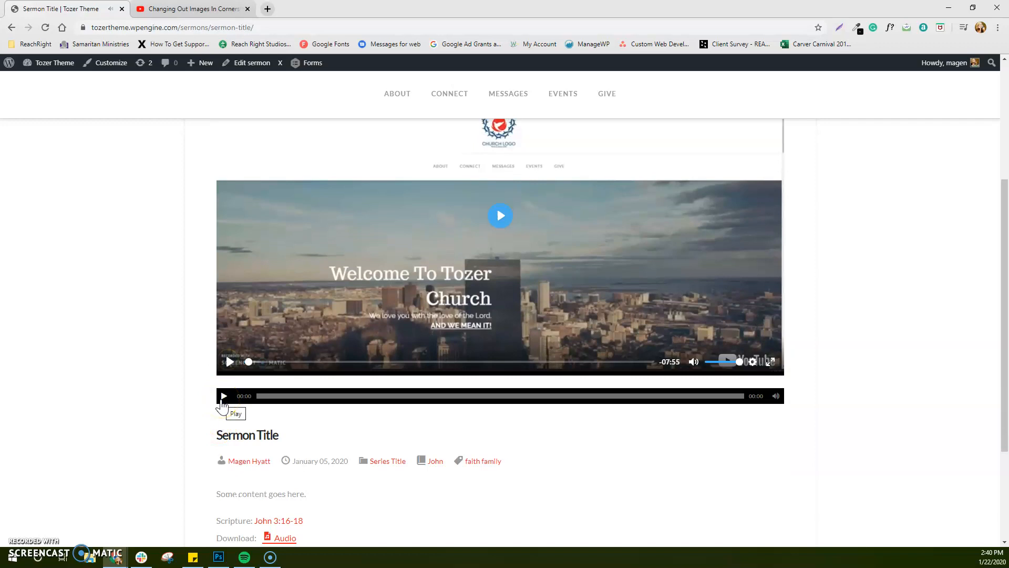
pyautogui.click(223, 397)
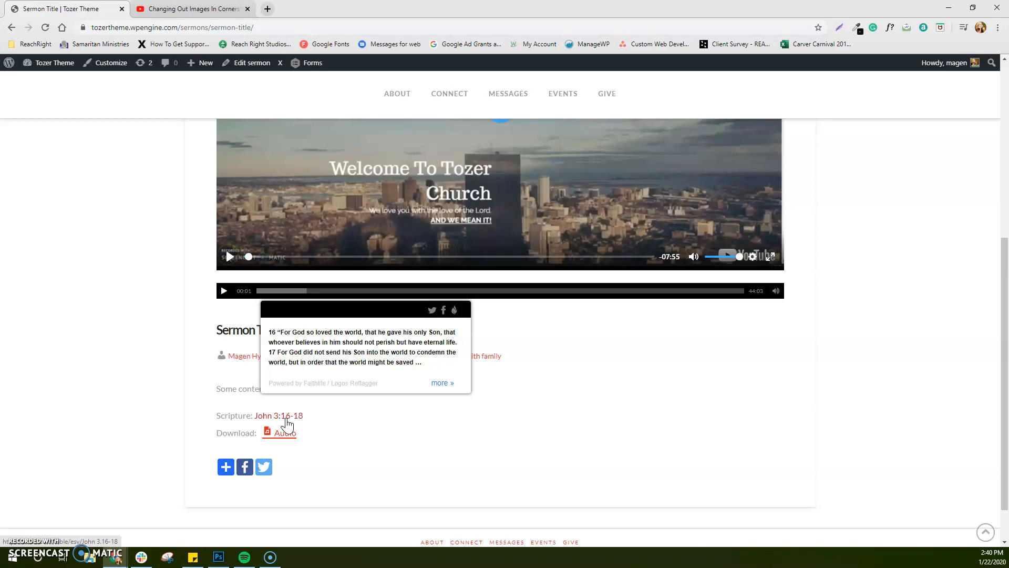
pyautogui.moveTo(285, 433)
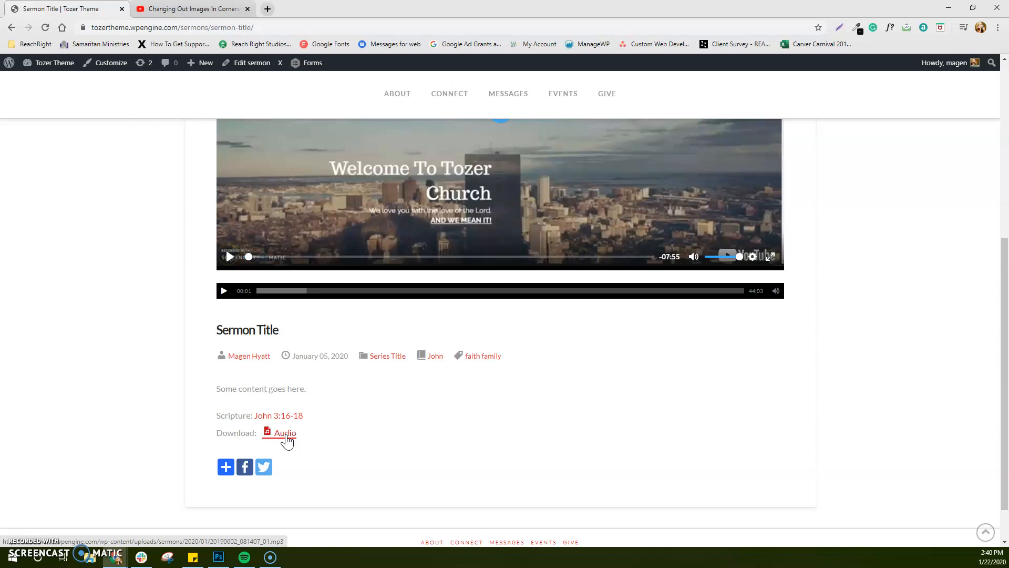
pyautogui.click(225, 467)
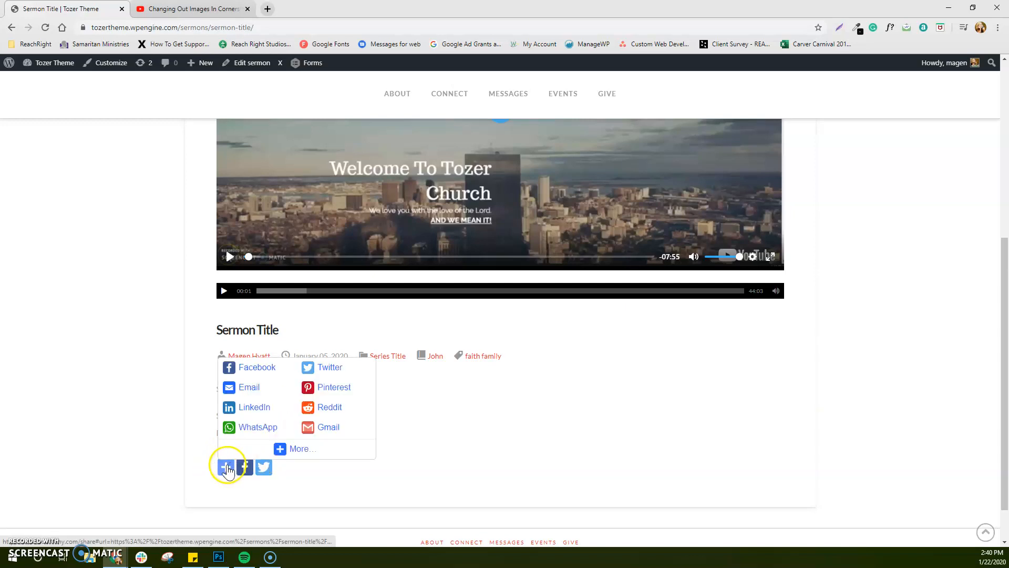
pyautogui.click(226, 467)
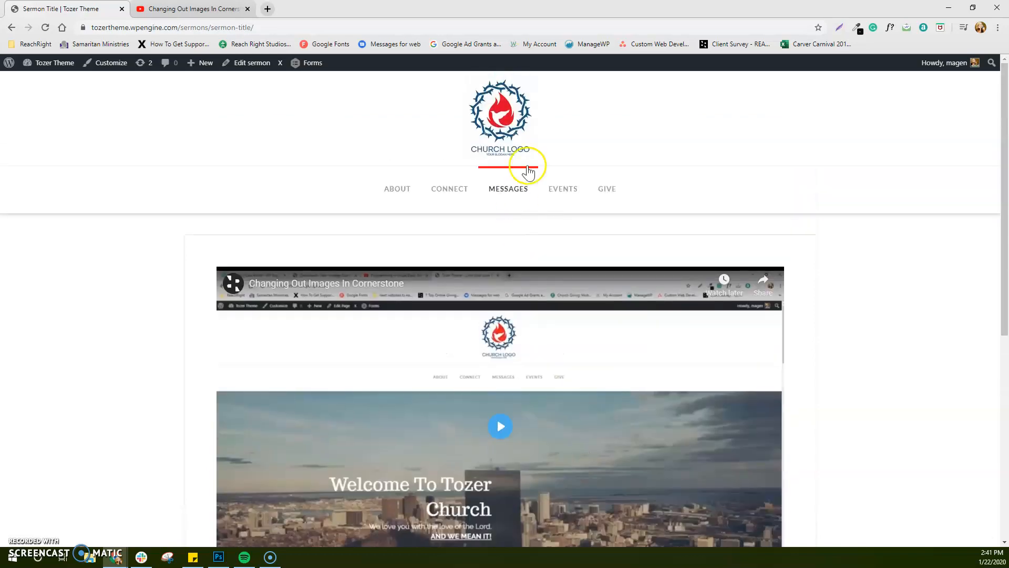
# - On the Messages page, check the speaker, series, topic and book filters above the new sermon card
pyautogui.click(508, 188)
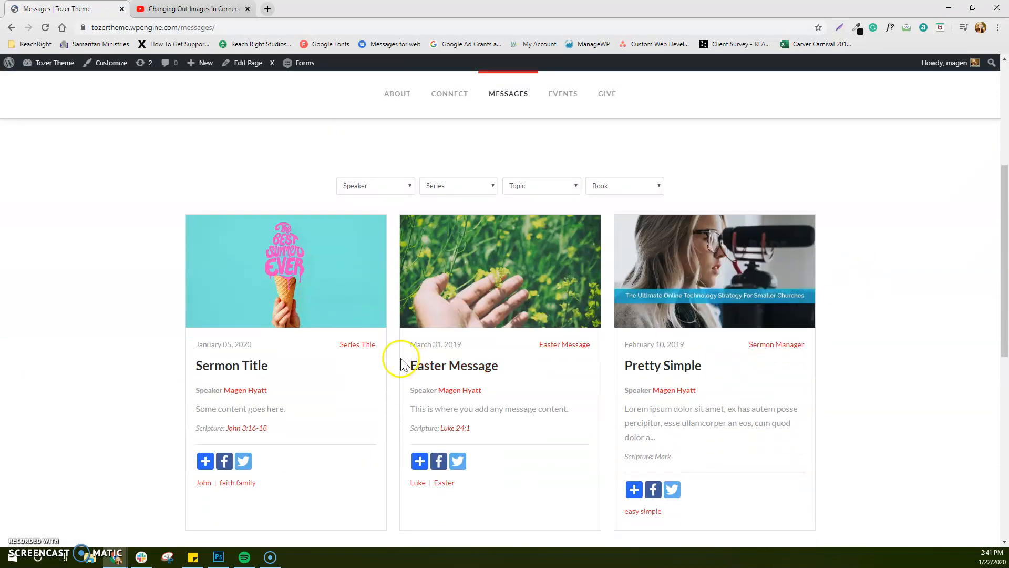
pyautogui.moveTo(676, 303)
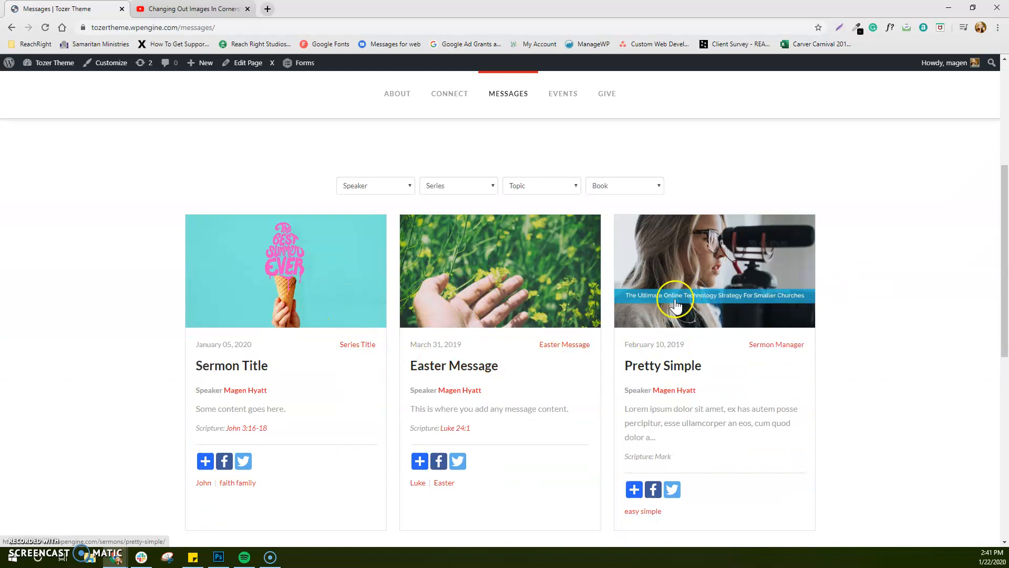
pyautogui.scroll(-3)
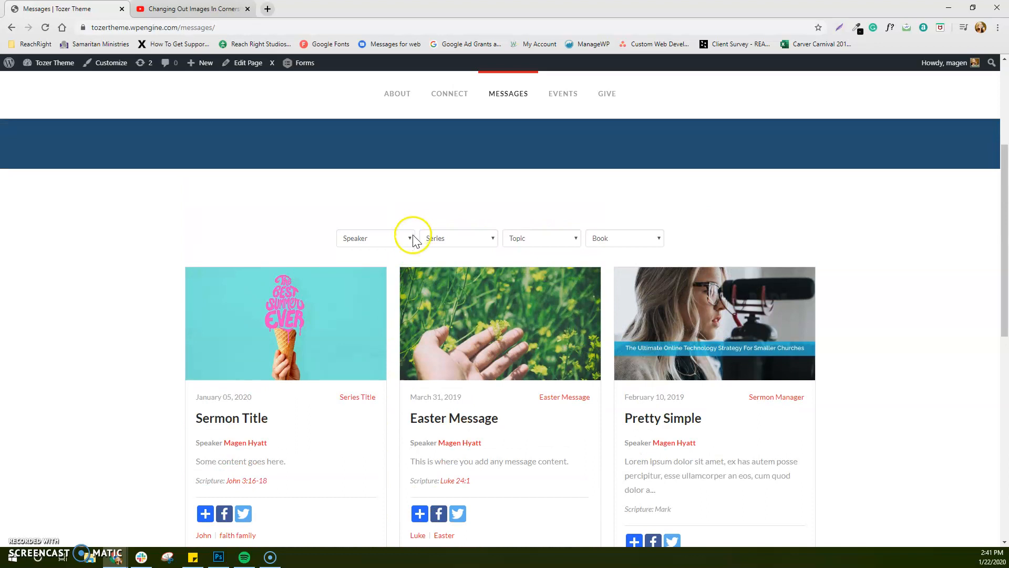
pyautogui.click(376, 237)
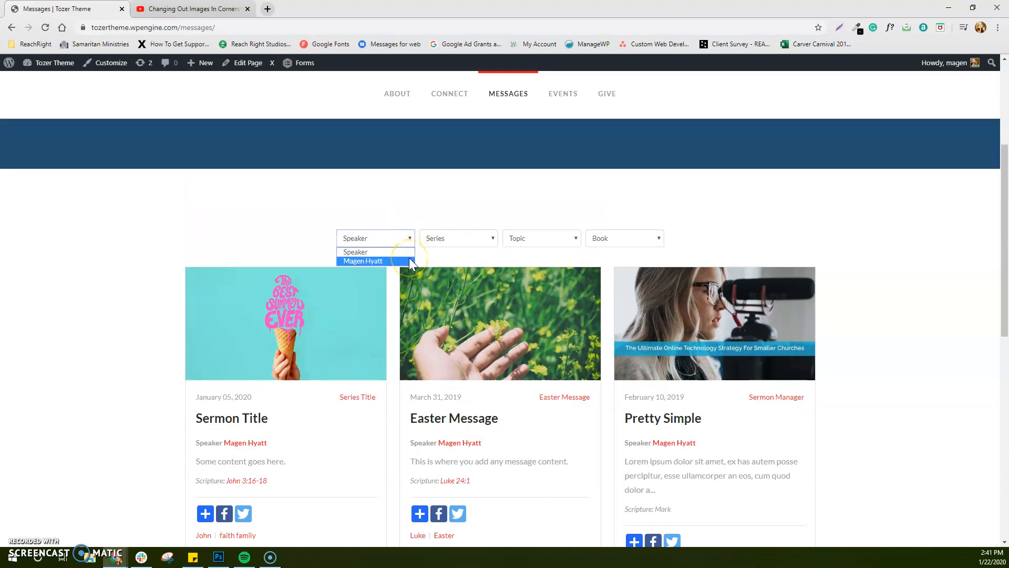
pyautogui.click(457, 238)
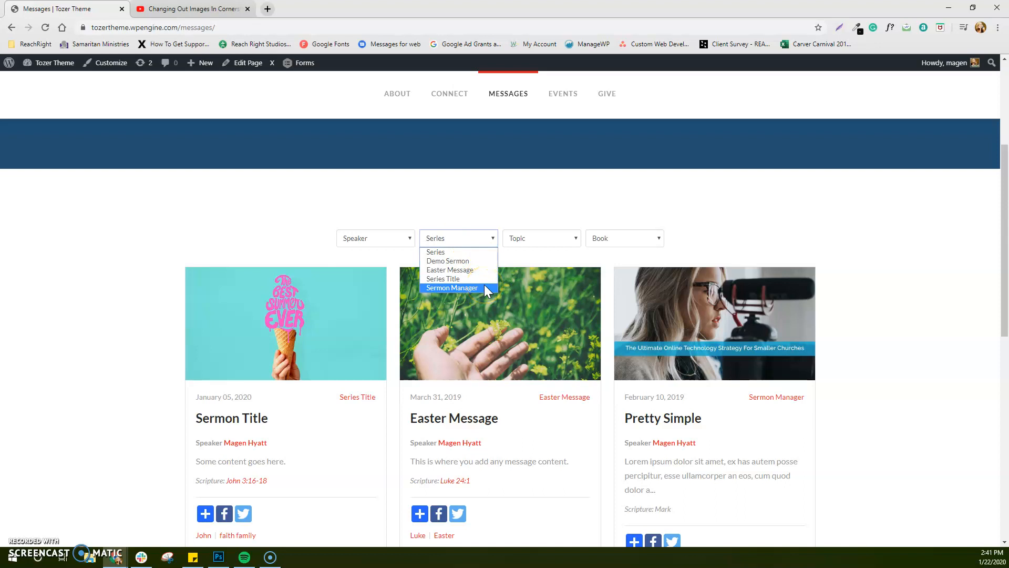
pyautogui.click(541, 238)
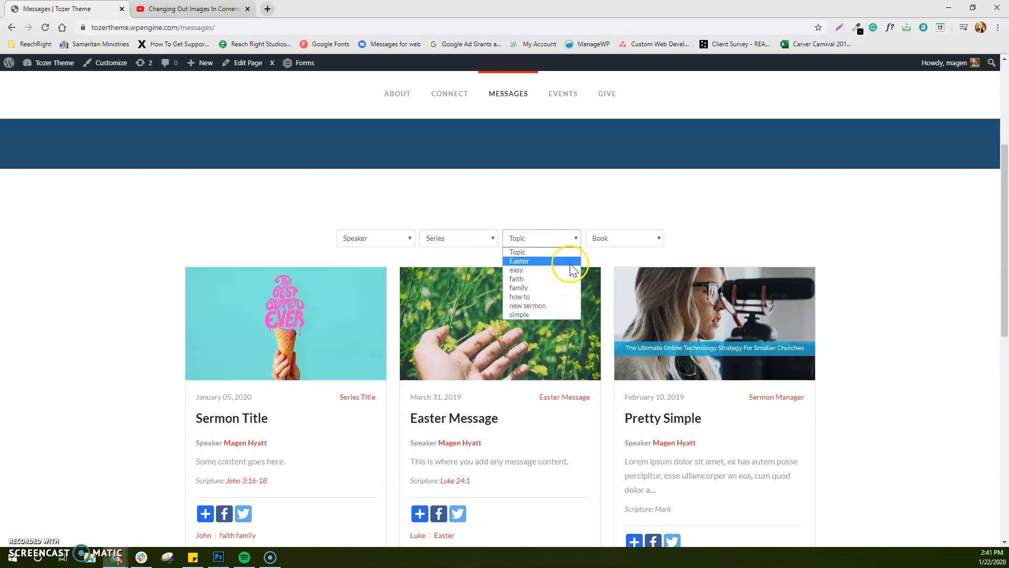
pyautogui.click(623, 237)
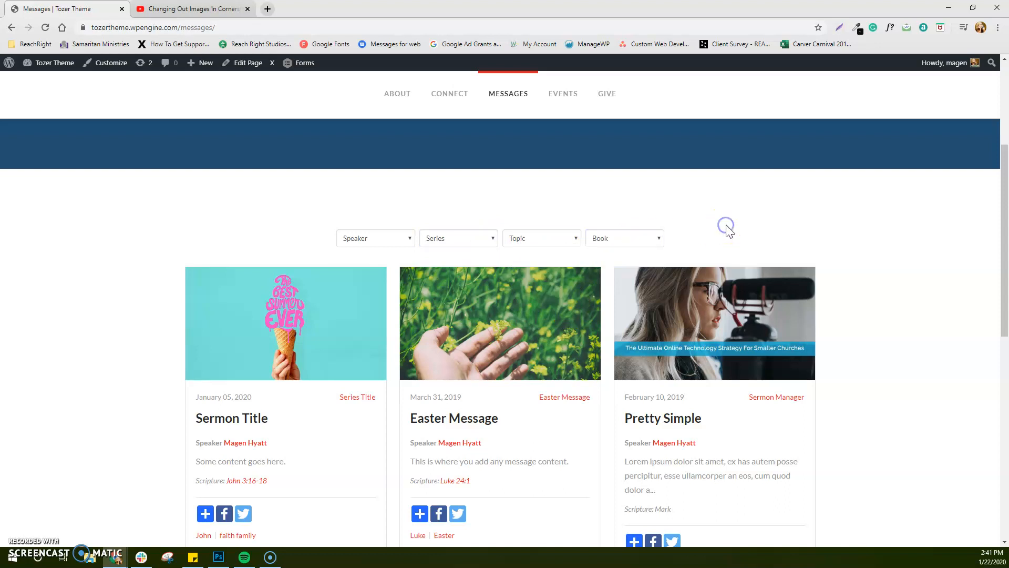
# - Scroll further down the Messages page through the sermon listings
pyautogui.scroll(-3)
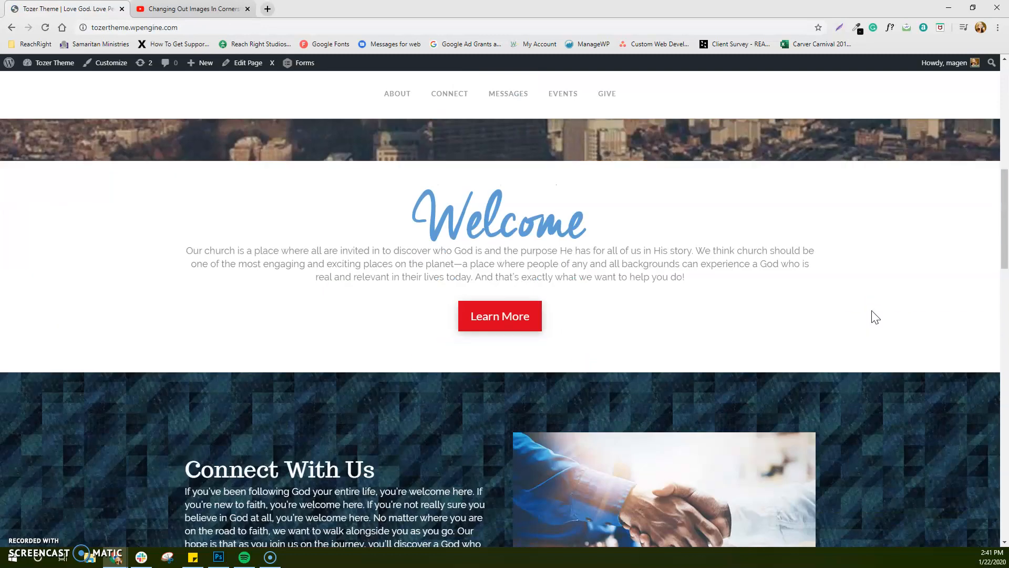
pyautogui.scroll(-3)
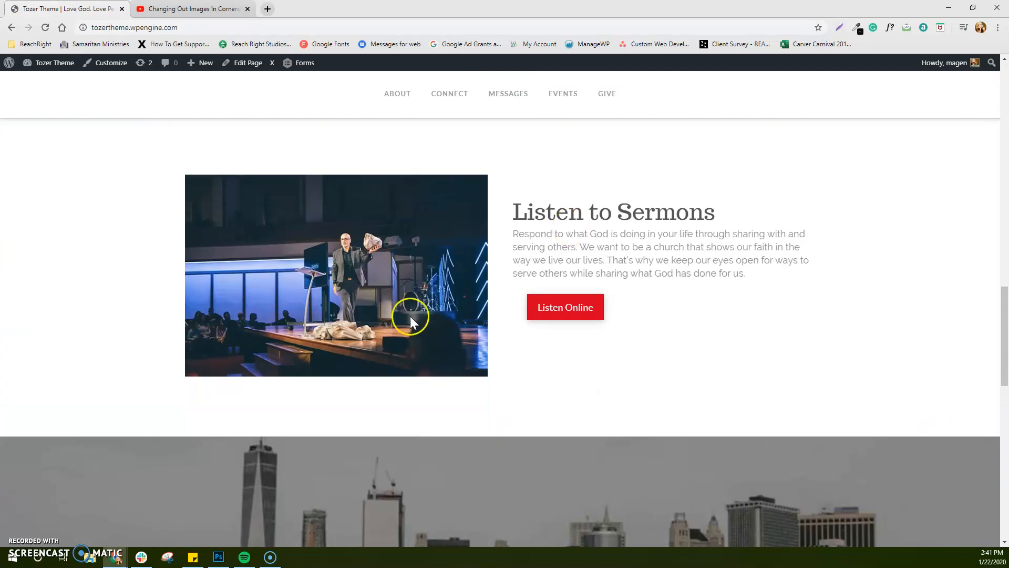
pyautogui.moveTo(246, 116)
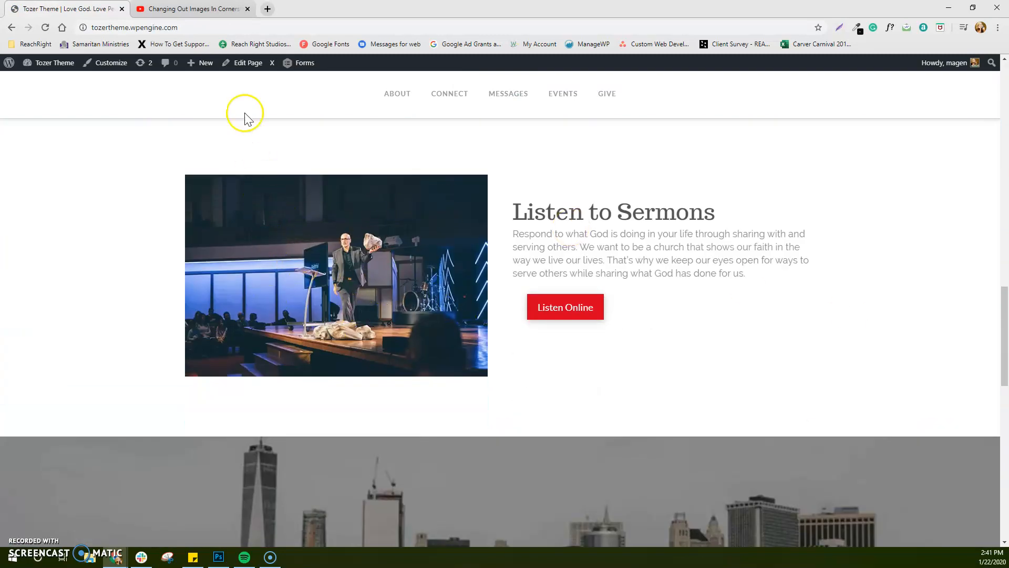
pyautogui.moveTo(266, 8)
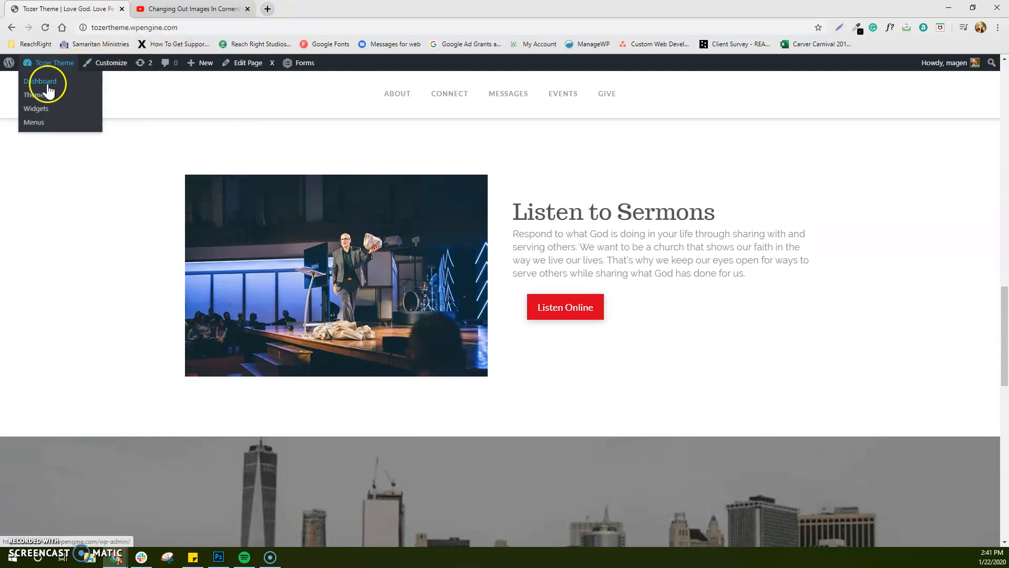
# - From the Dashboard, show the Sermons Pro All Sermons list with its five published sermons
pyautogui.click(41, 81)
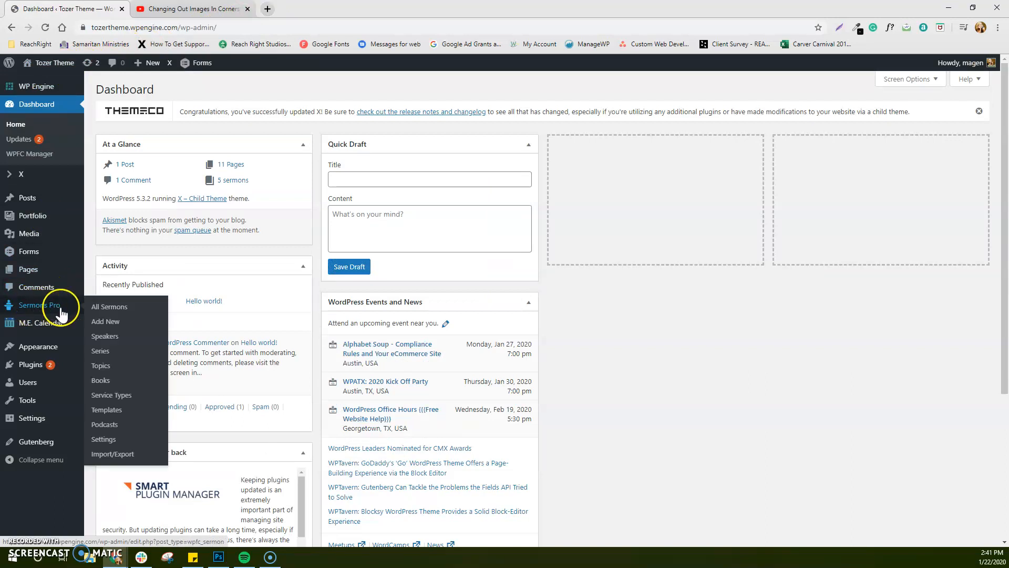
pyautogui.click(110, 306)
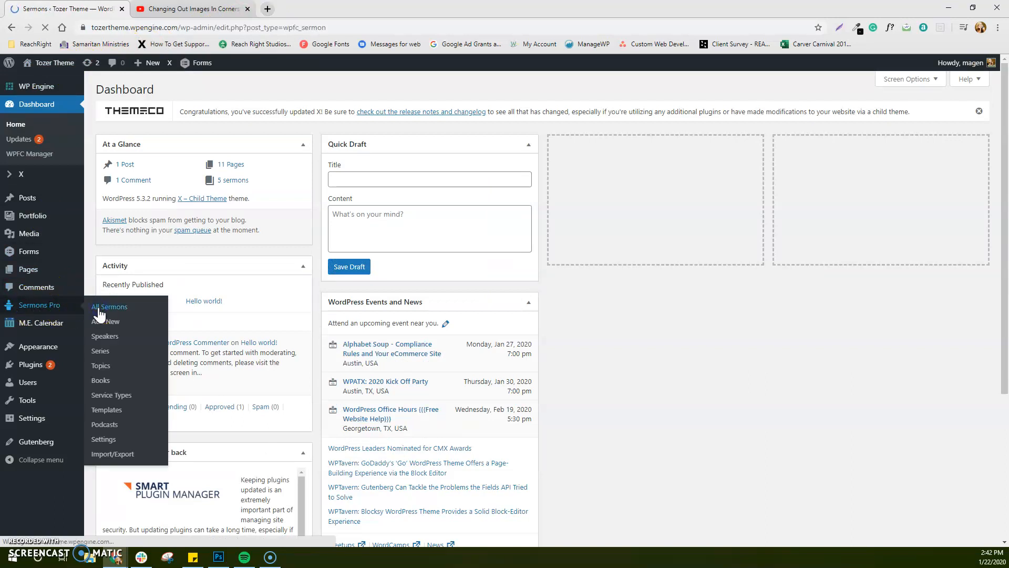
pyautogui.click(109, 306)
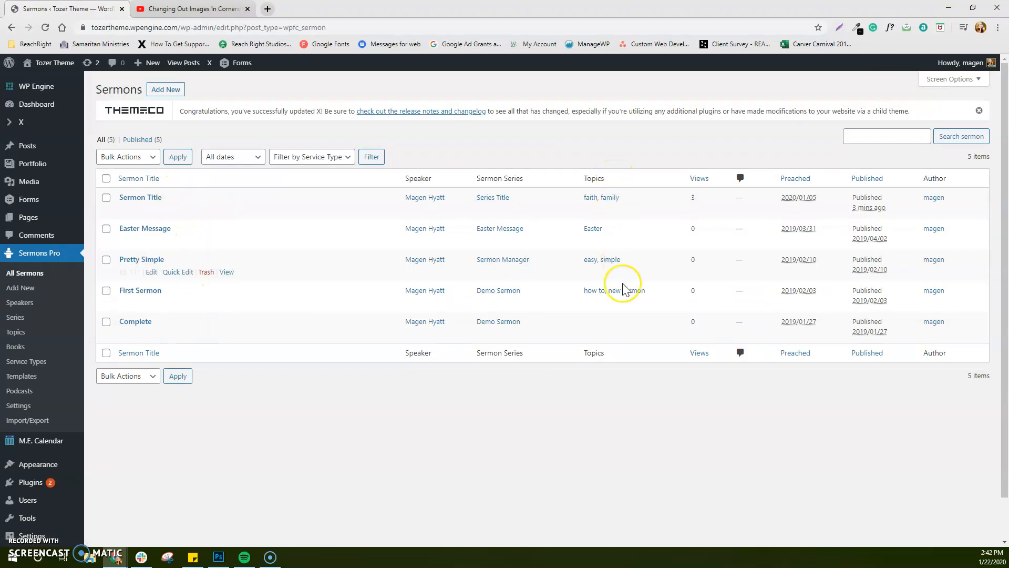
pyautogui.moveTo(627, 306)
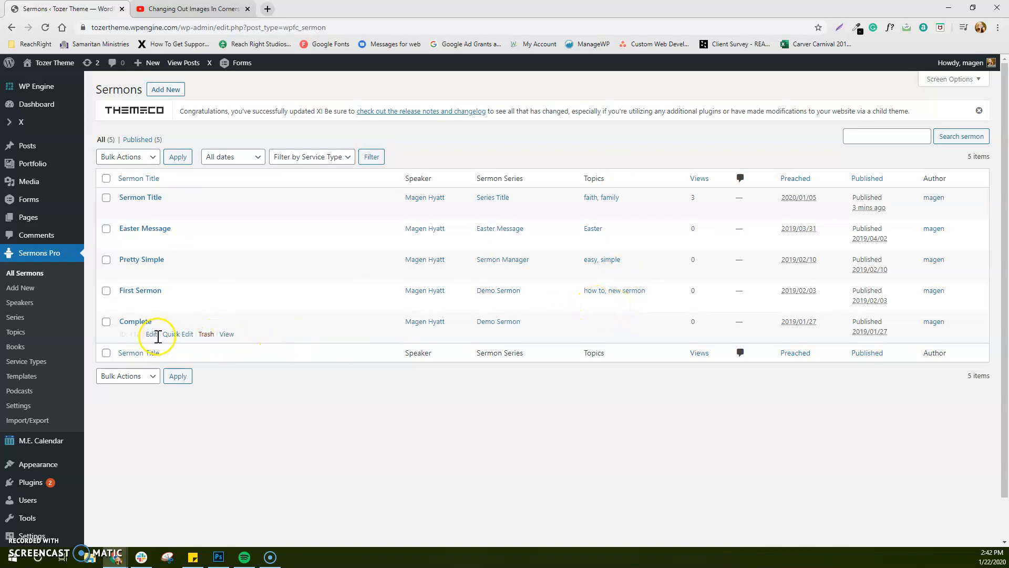
pyautogui.moveTo(597, 255)
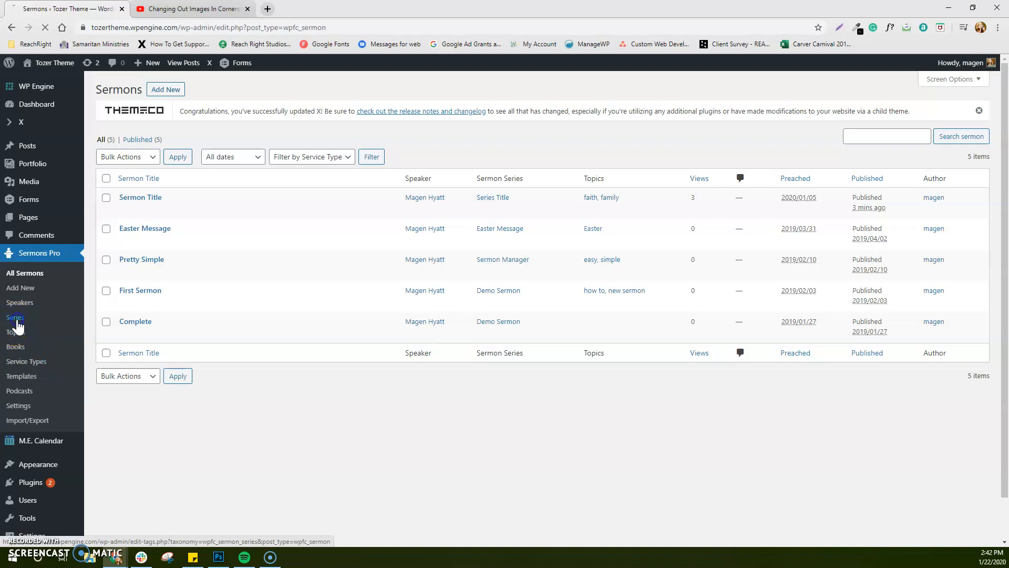
# - Set the pink ice-cream cone (bestsummerever) picture as the Series Title series image
pyautogui.click(14, 318)
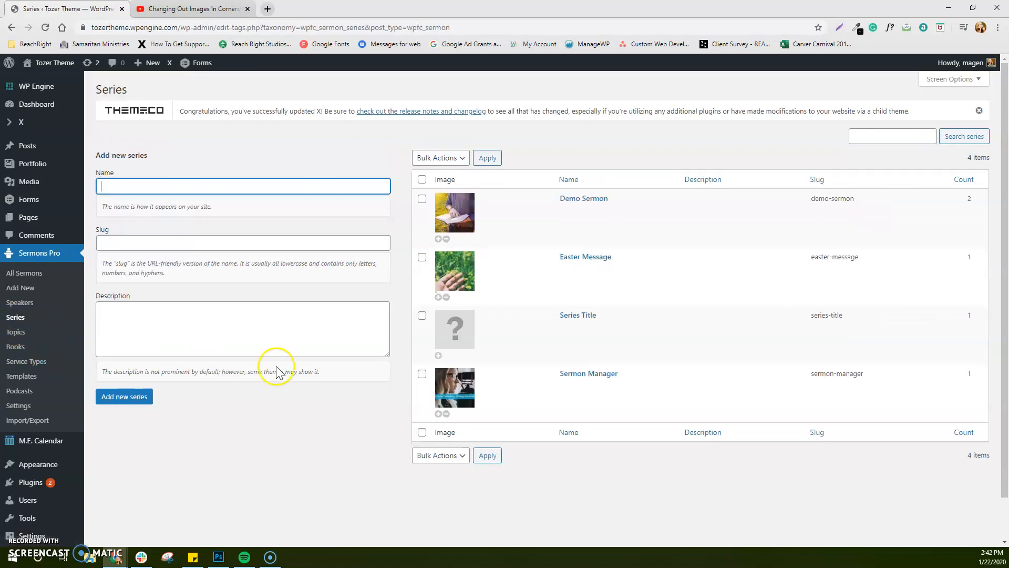
pyautogui.moveTo(566, 326)
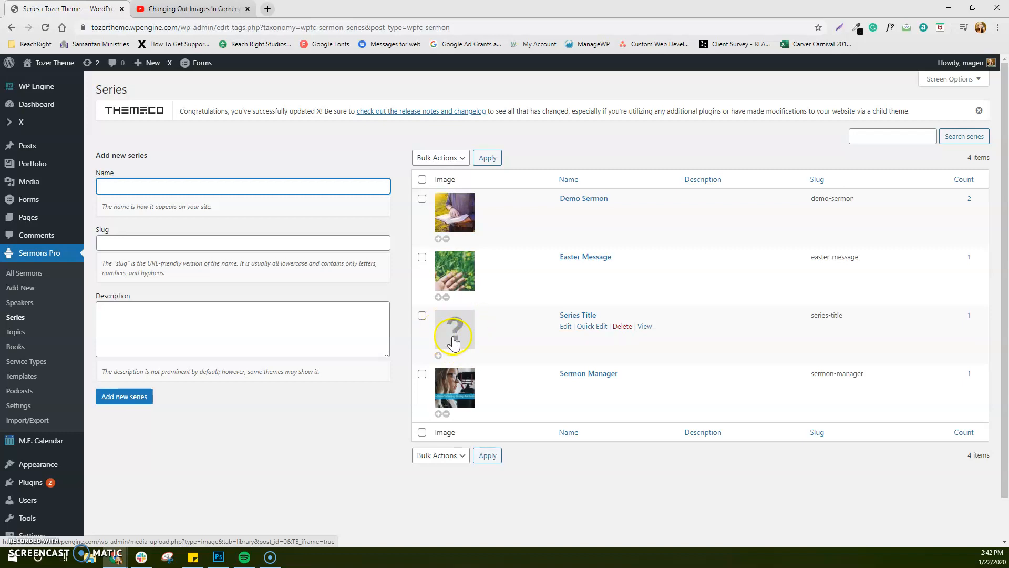
pyautogui.click(455, 334)
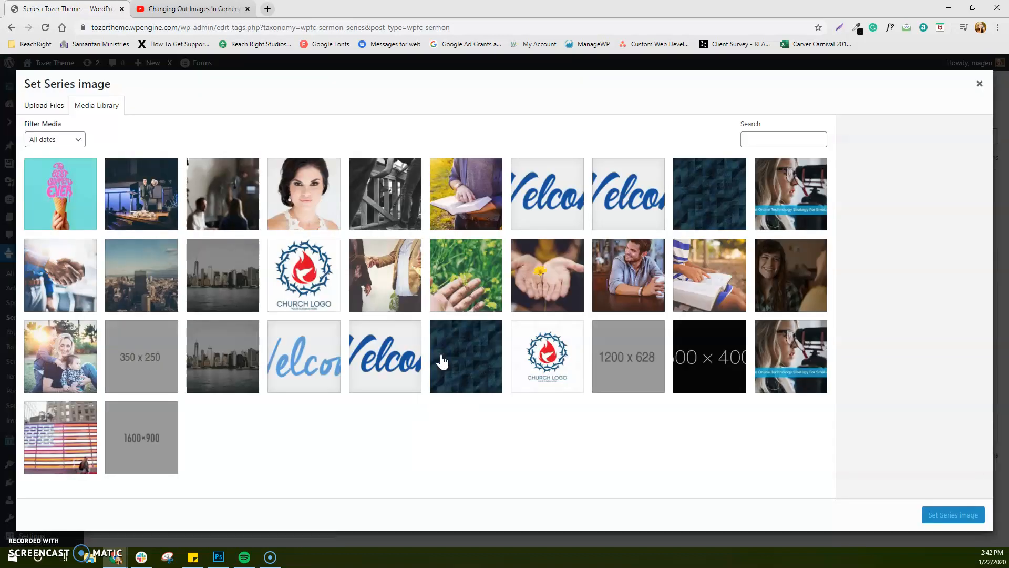
pyautogui.click(60, 194)
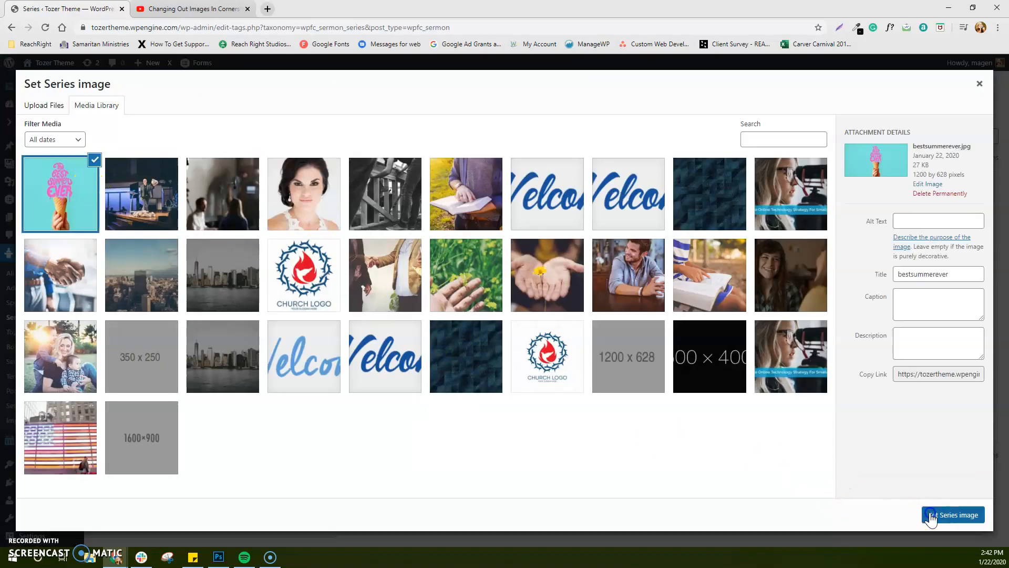
pyautogui.click(954, 514)
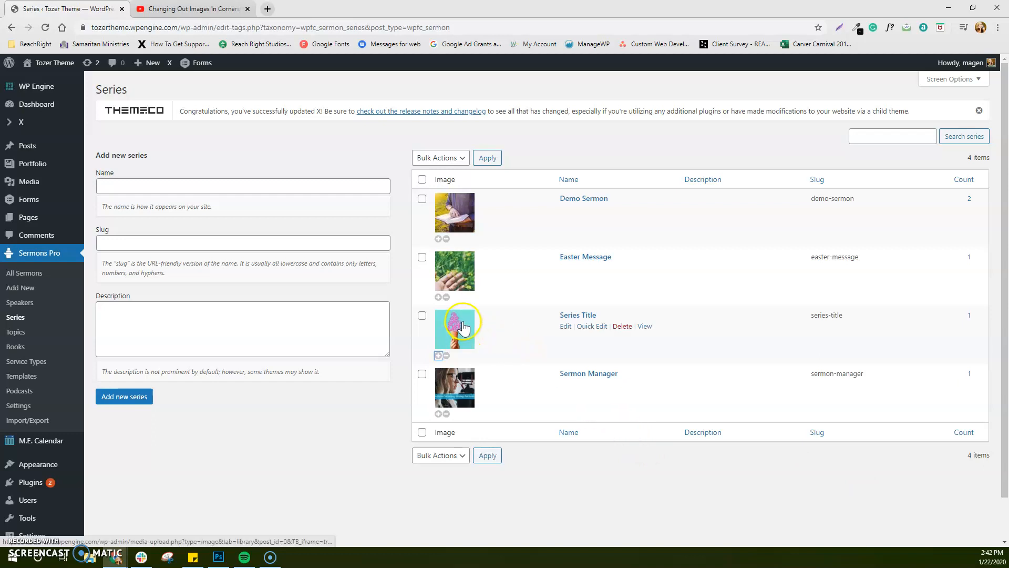
pyautogui.moveTo(183, 434)
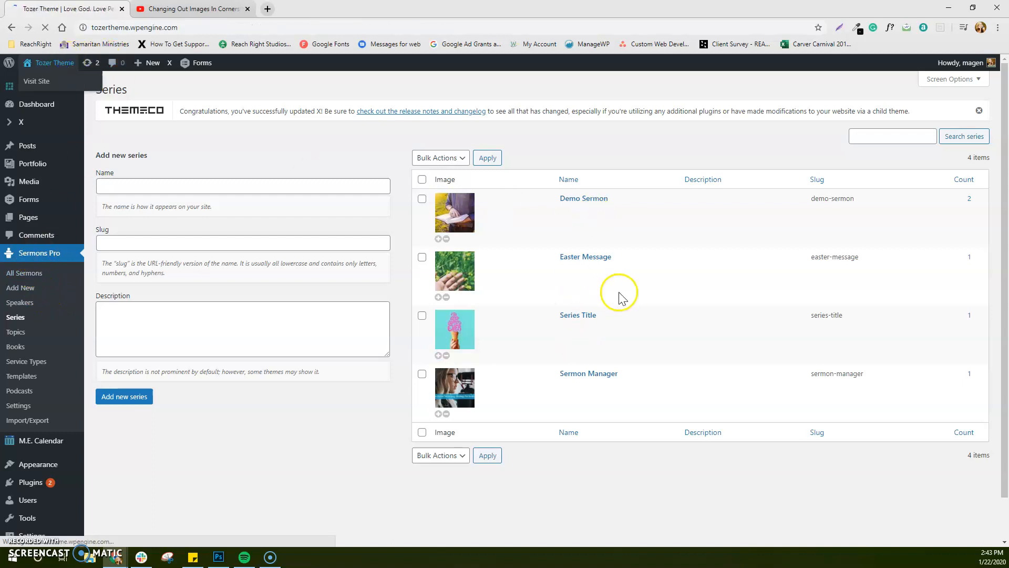
# - Visit the church site's Messages page and check the ice-cream picture on the Sermon Title card
pyautogui.click(36, 81)
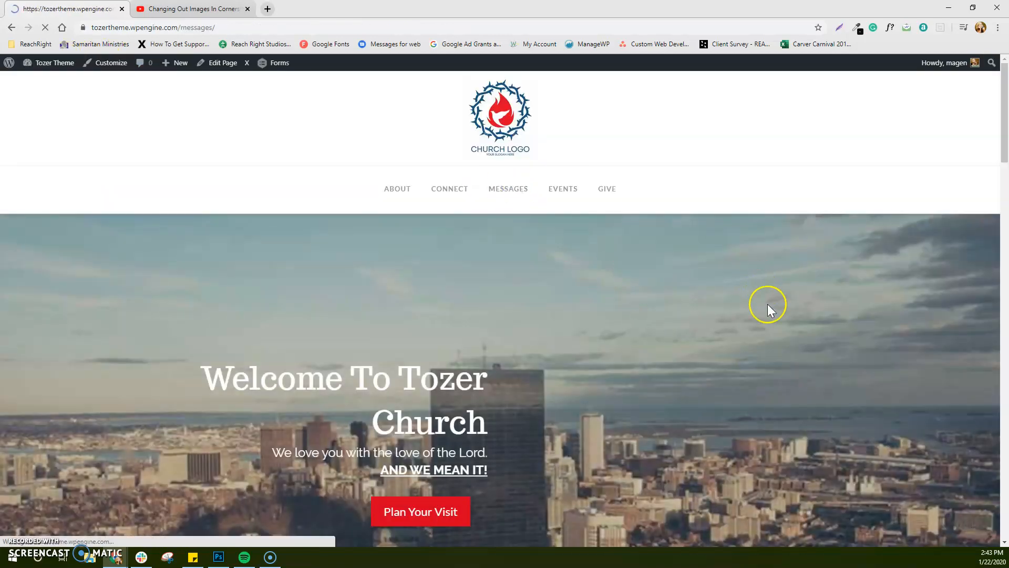
pyautogui.click(508, 189)
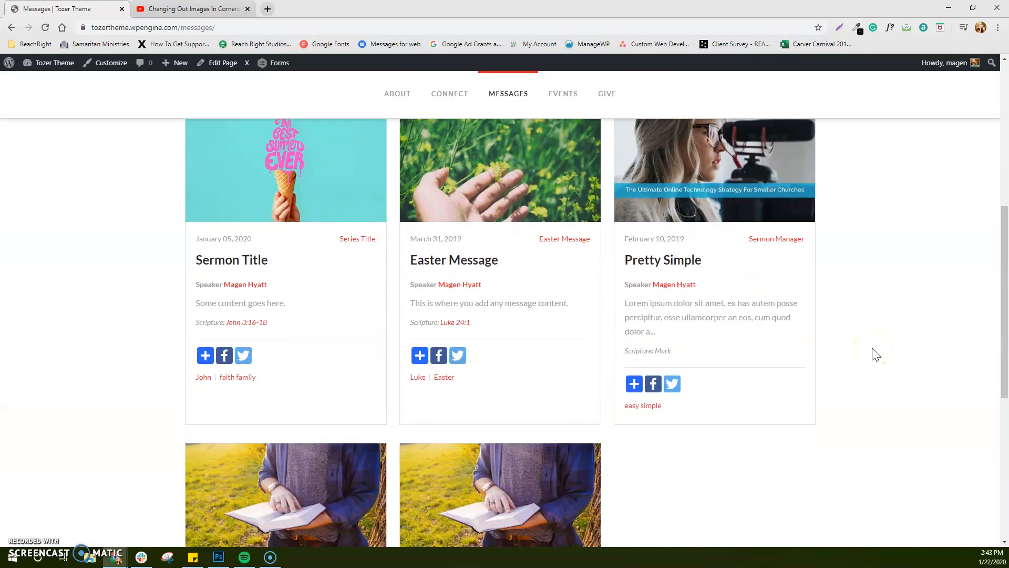
pyautogui.scroll(-3)
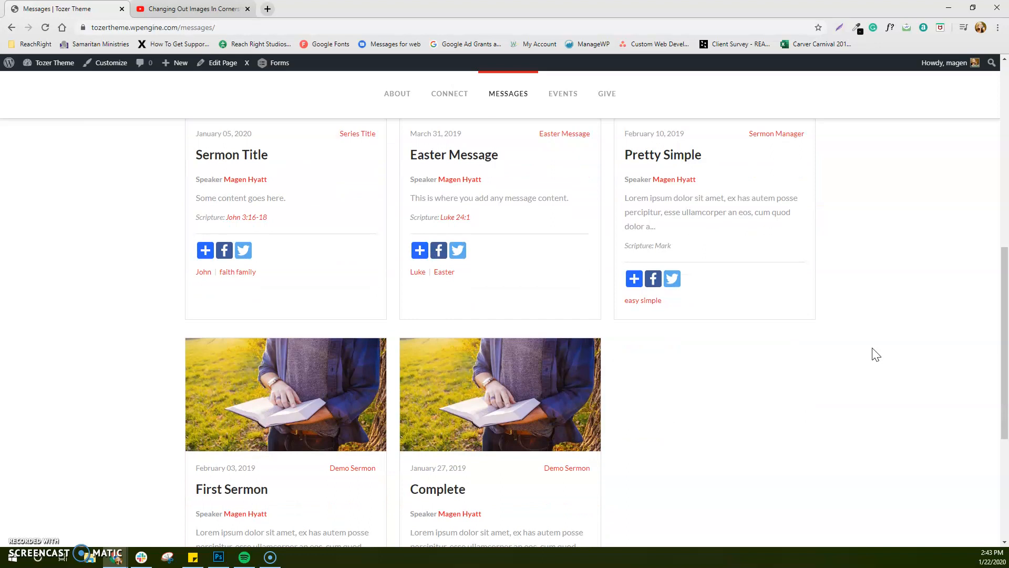
pyautogui.scroll(-3)
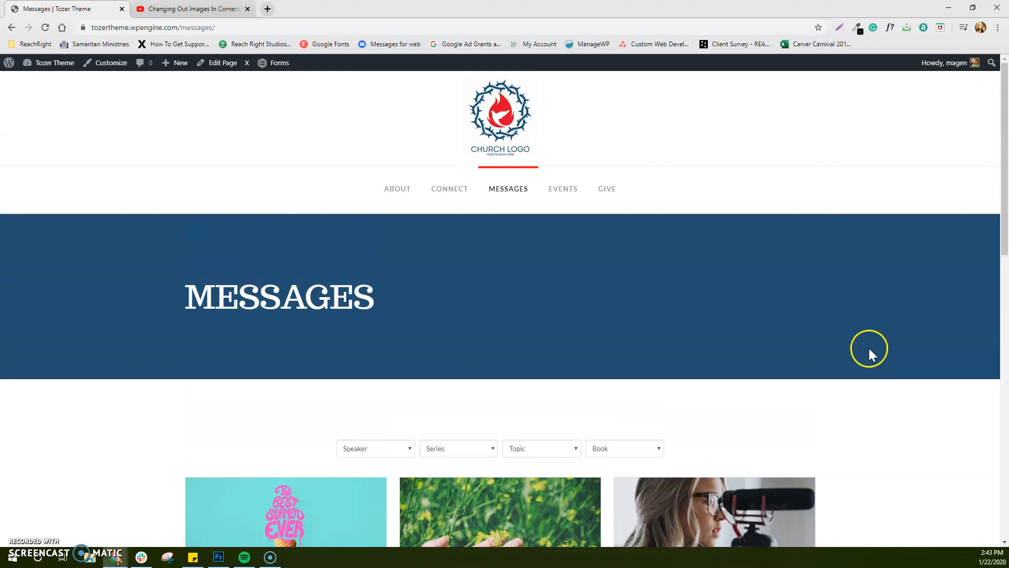
pyautogui.scroll(-3)
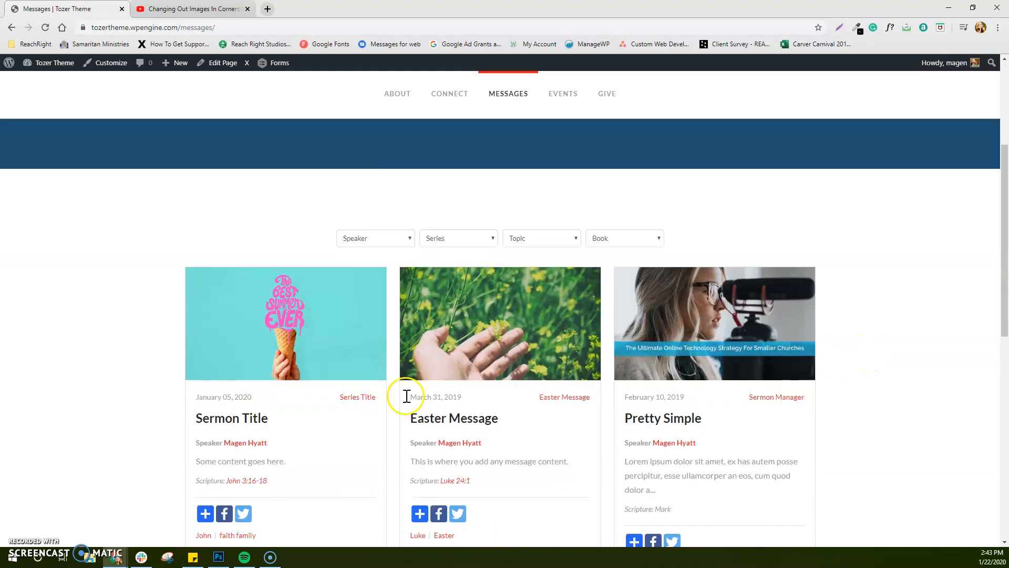
# - Open the Sermon Title sermon's own page showing its video and audio
pyautogui.click(231, 418)
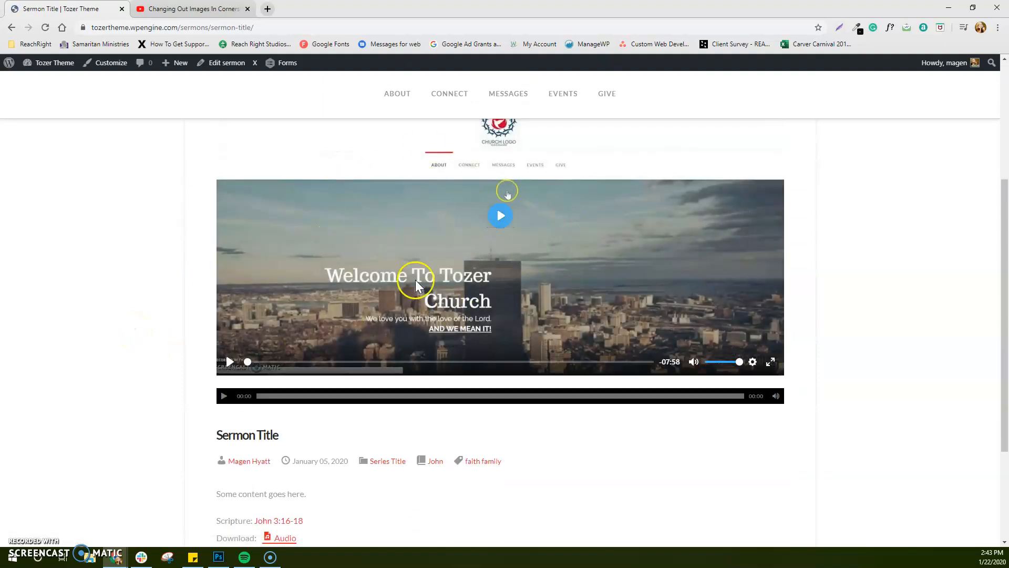
pyautogui.scroll(-3)
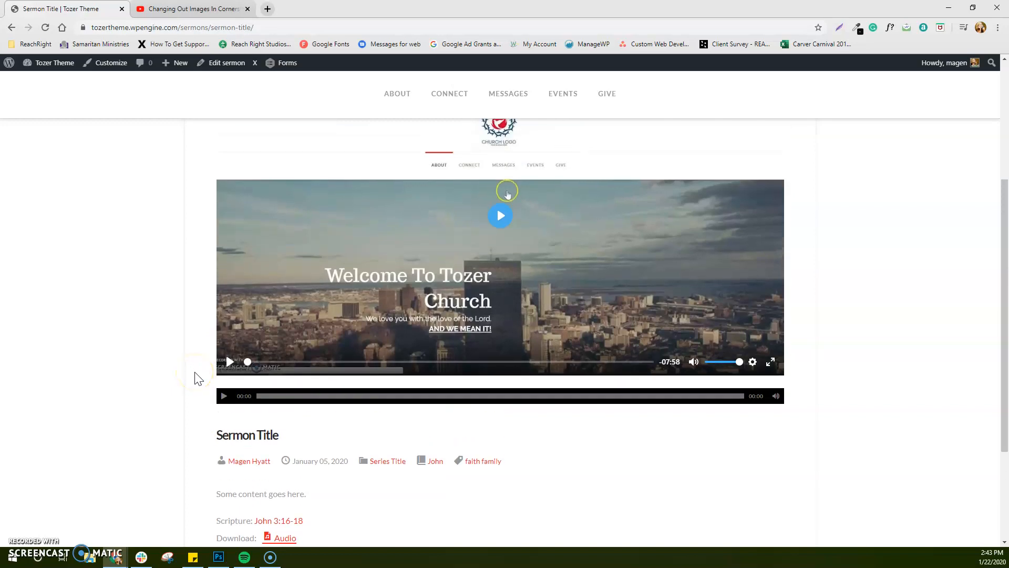
pyautogui.moveTo(277, 383)
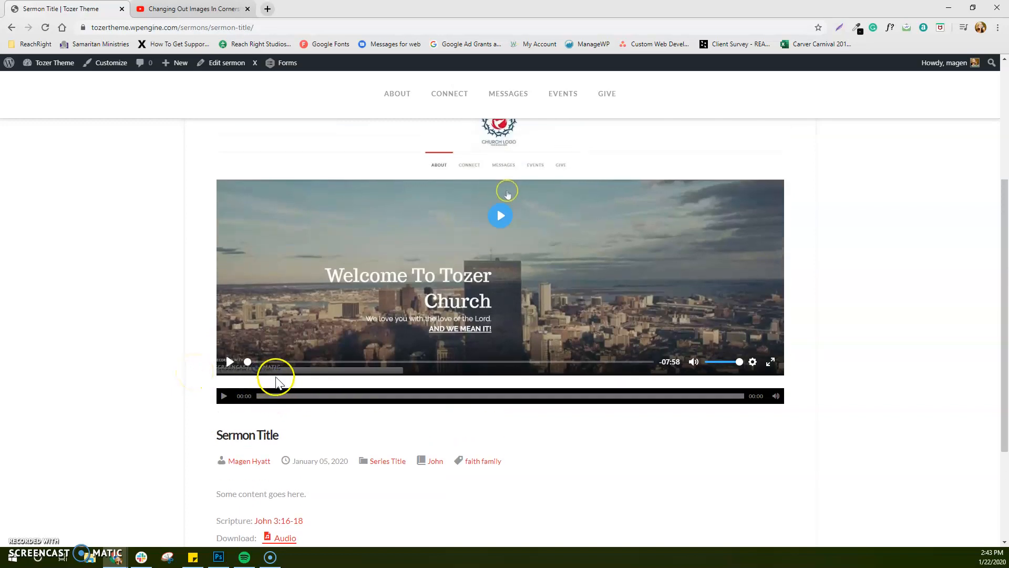
pyautogui.moveTo(144, 415)
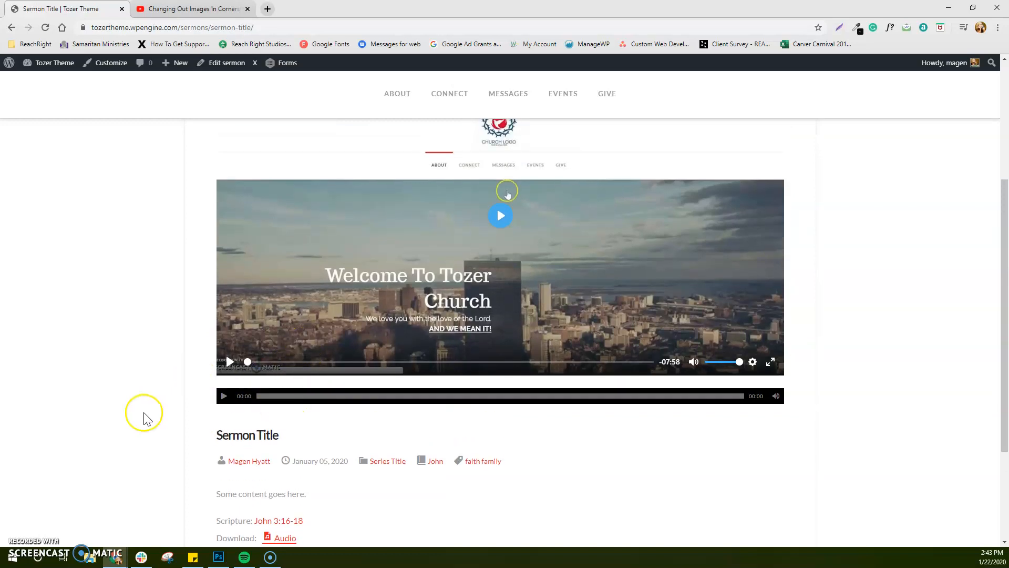